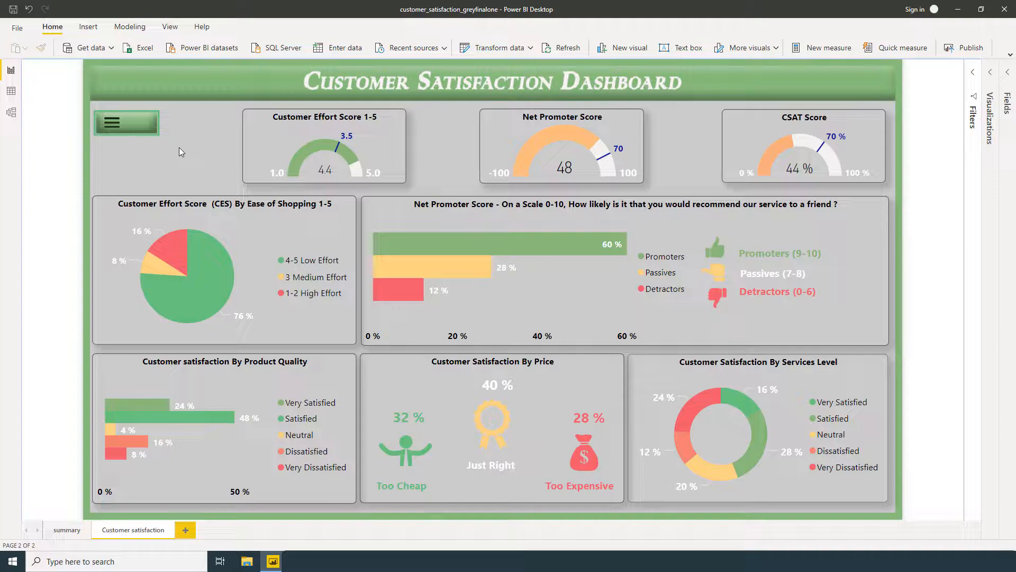
{"action": "mouse_move", "coordinate": [163, 153]}
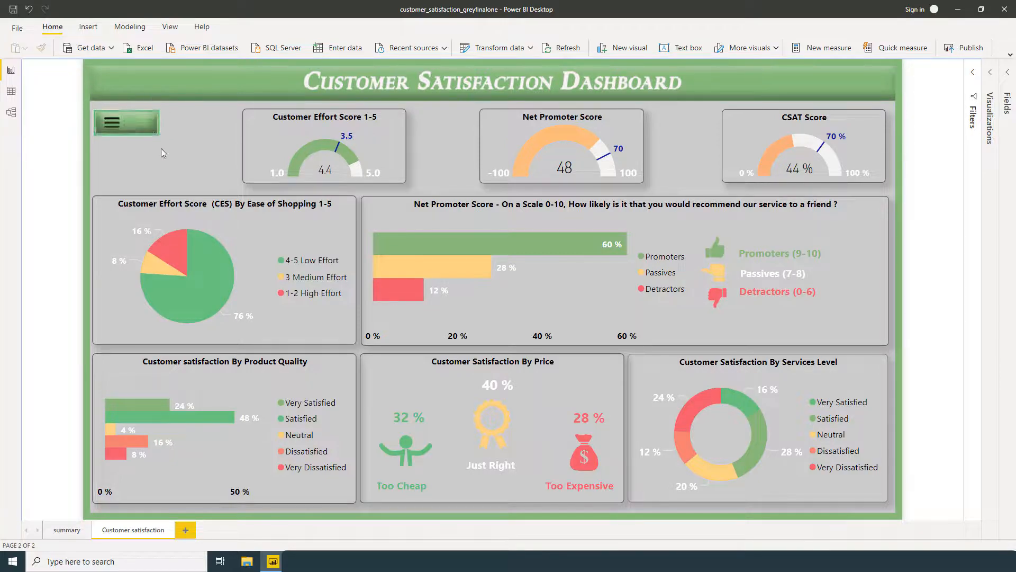
{"action": "mouse_move", "coordinate": [126, 123]}
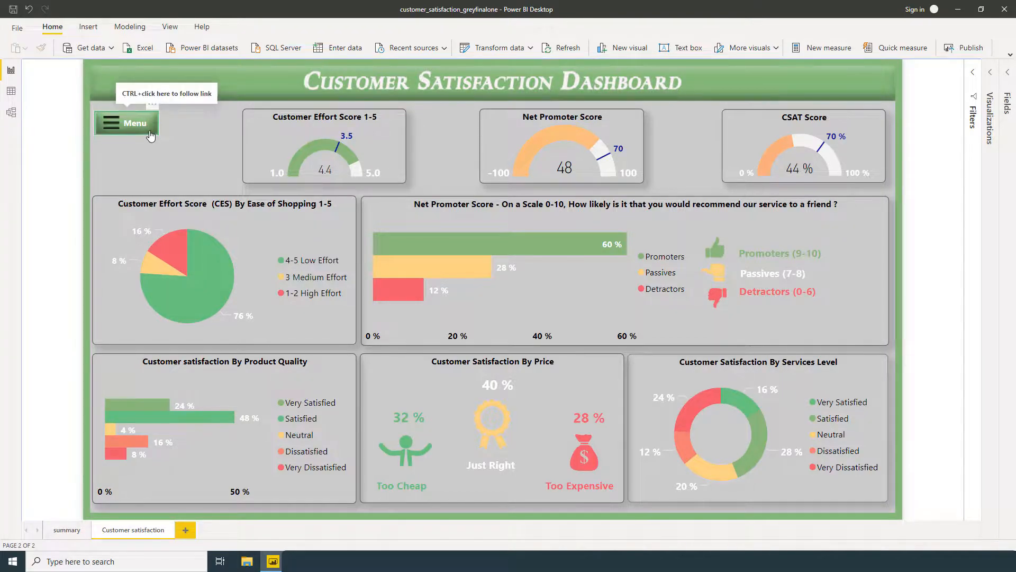
{"action": "mouse_move", "coordinate": [172, 144]}
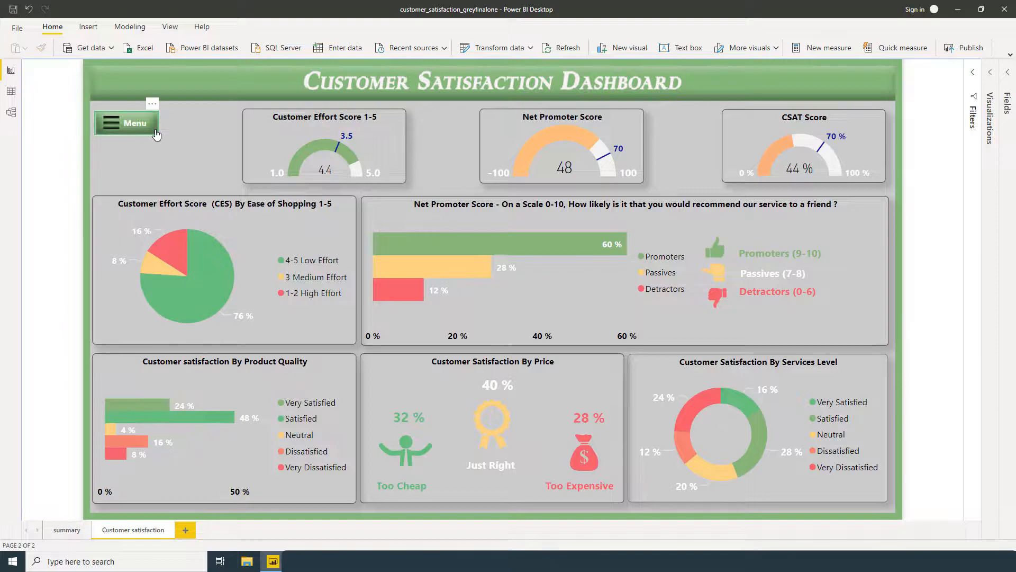
{"action": "mouse_move", "coordinate": [129, 123]}
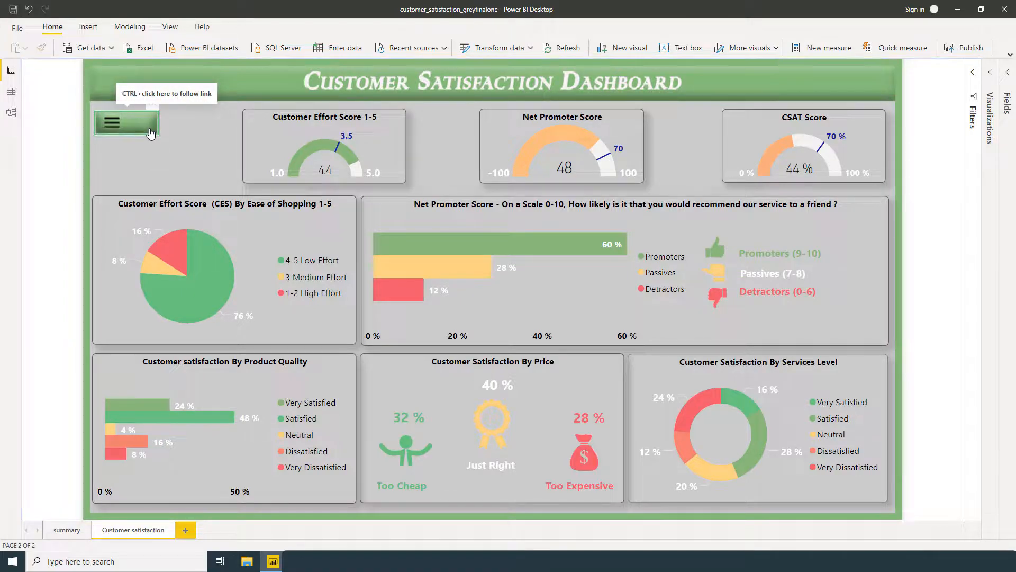
Step: Expand the hamburger Menu button to reveal Year, Month, Summary, Contact and Close, trying the Month entry
{"action": "left_click", "coordinate": [112, 123]}
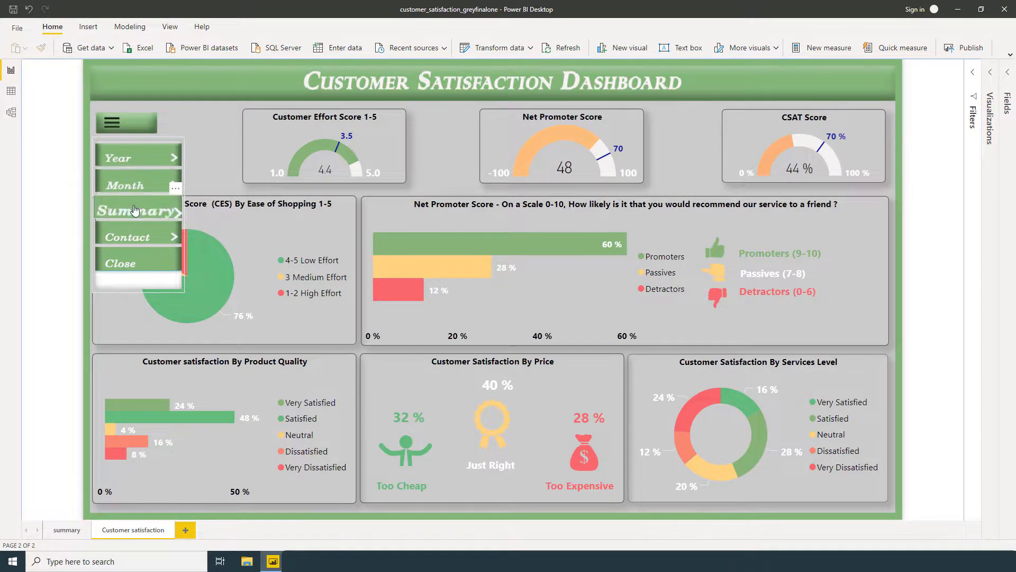
{"action": "mouse_move", "coordinate": [133, 263]}
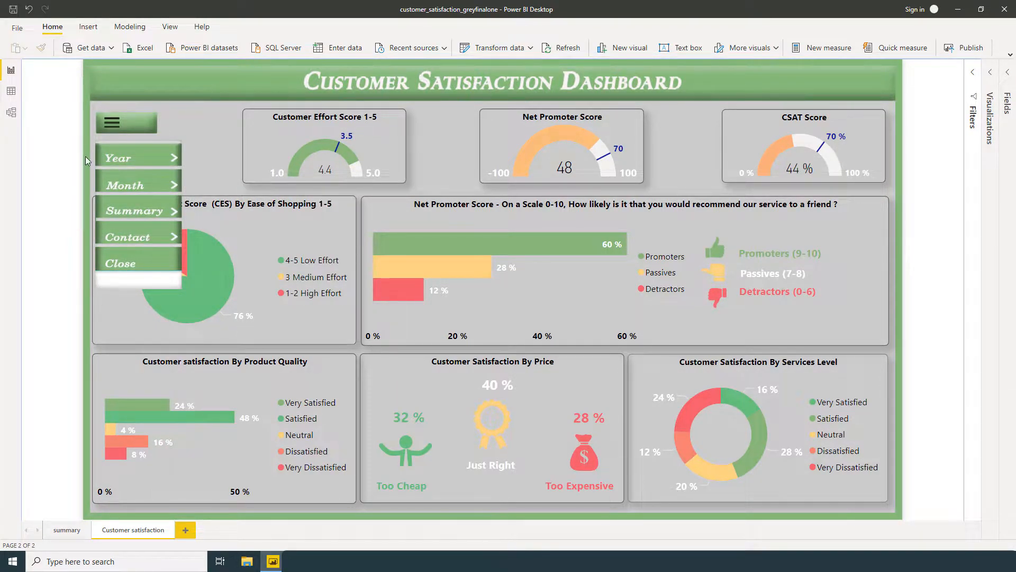
{"action": "mouse_move", "coordinate": [144, 183]}
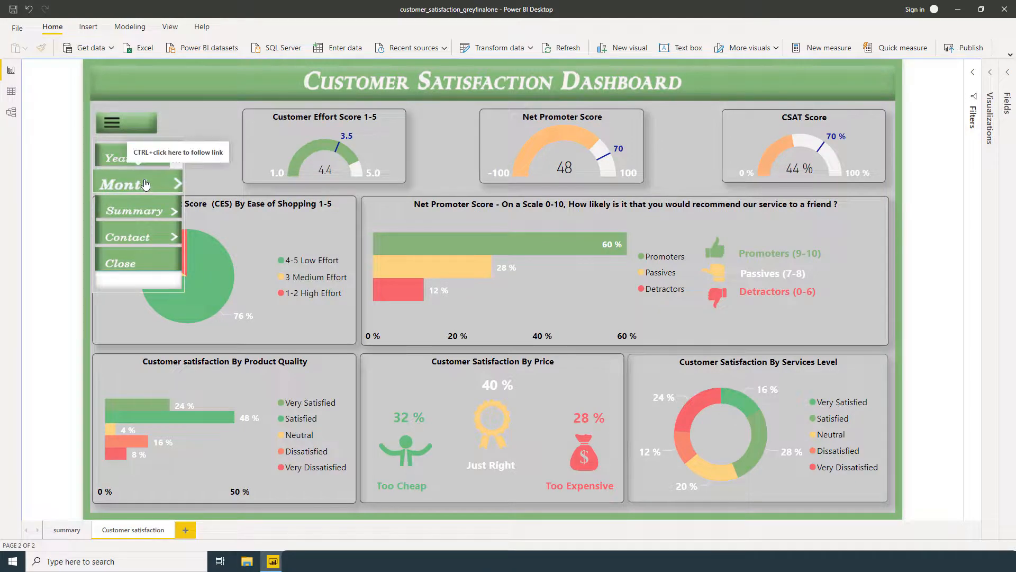
{"action": "left_click", "coordinate": [137, 182]}
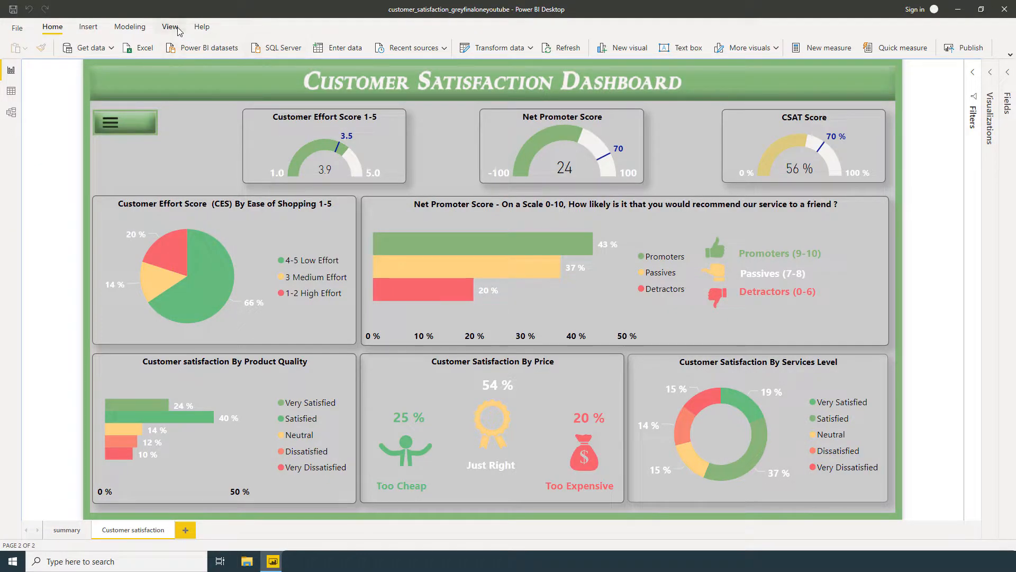
Step: Show the Selection pane and the Bookmarks pane from the View ribbon
{"action": "left_click", "coordinate": [170, 26]}
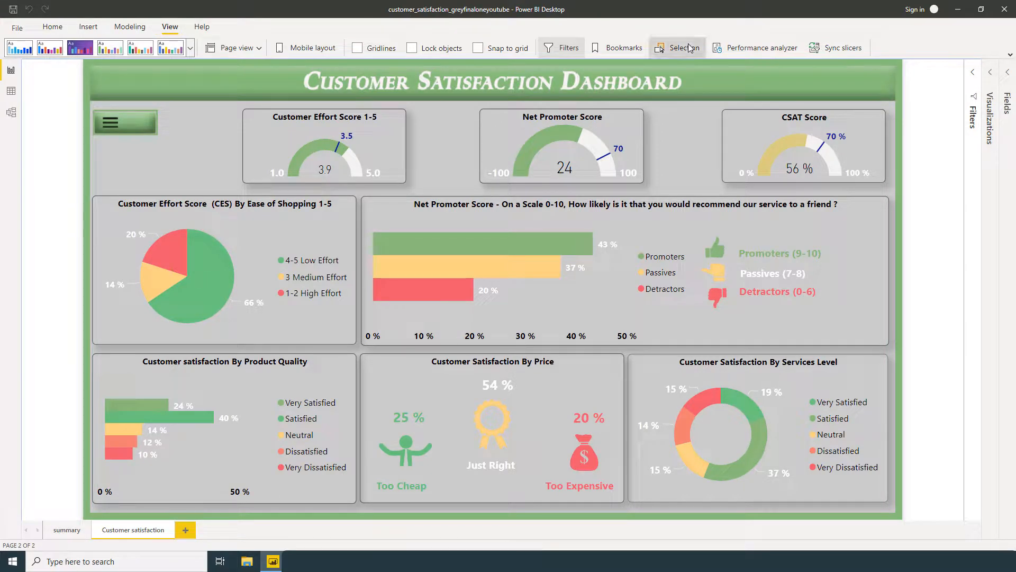
{"action": "left_click", "coordinate": [676, 47]}
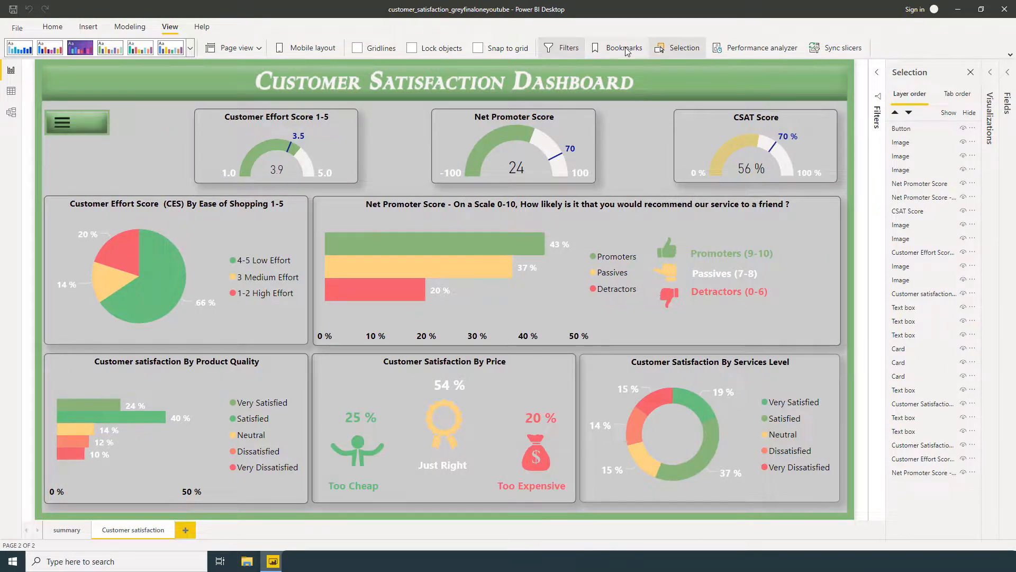
{"action": "left_click", "coordinate": [624, 47]}
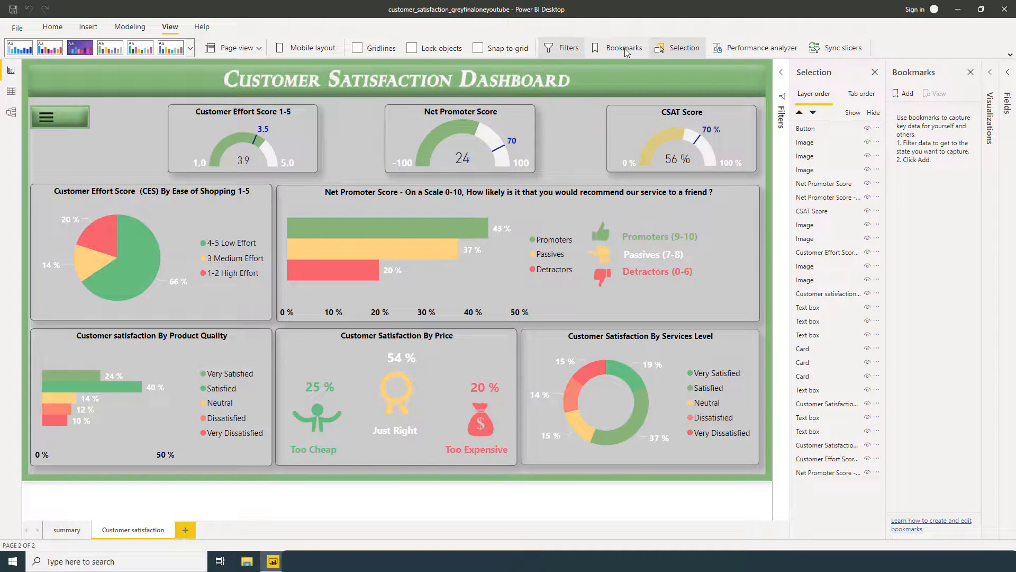
{"action": "mouse_move", "coordinate": [799, 137]}
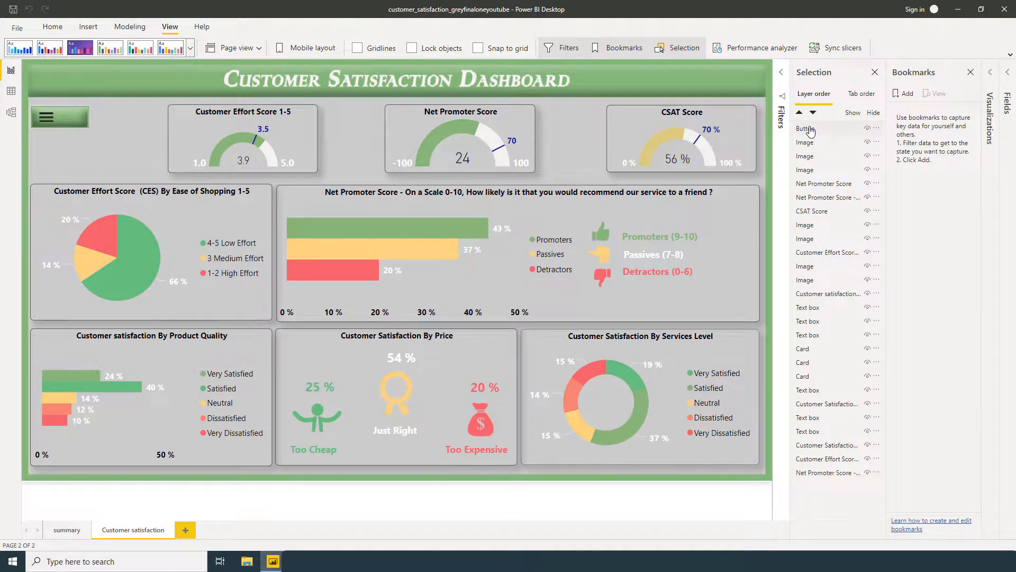
{"action": "mouse_move", "coordinate": [809, 137]}
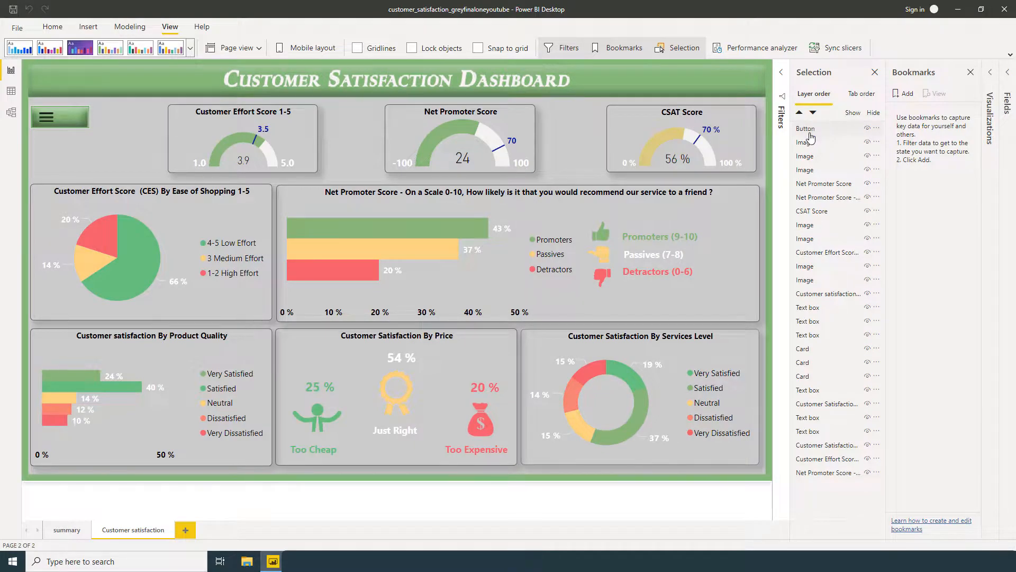
{"action": "mouse_move", "coordinate": [812, 170]}
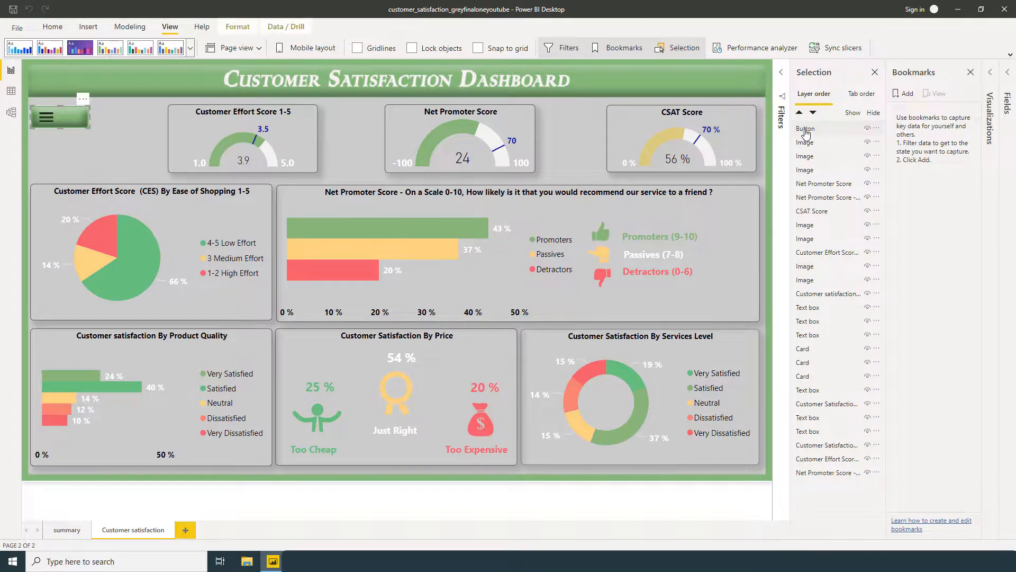
Step: Rename the menu's Button layer to Mainmenubutton in the Selection pane
{"action": "left_click", "coordinate": [806, 128]}
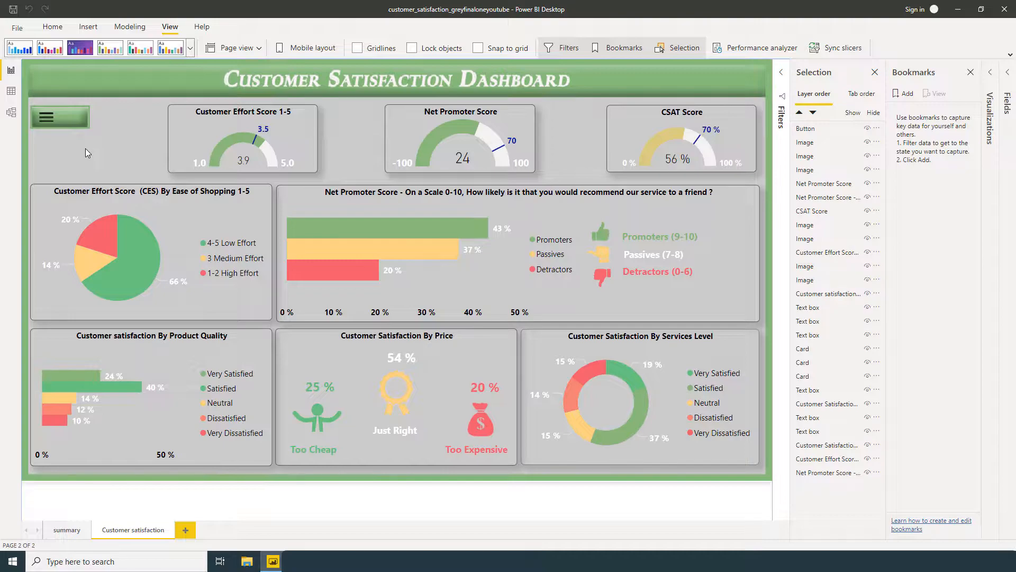
{"action": "mouse_move", "coordinate": [82, 135]}
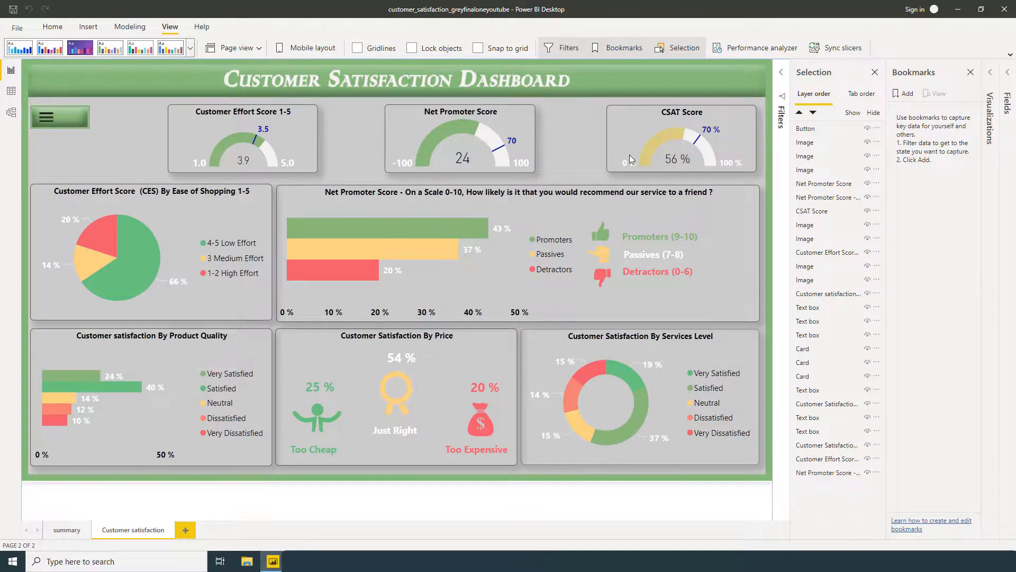
{"action": "left_click", "coordinate": [60, 117]}
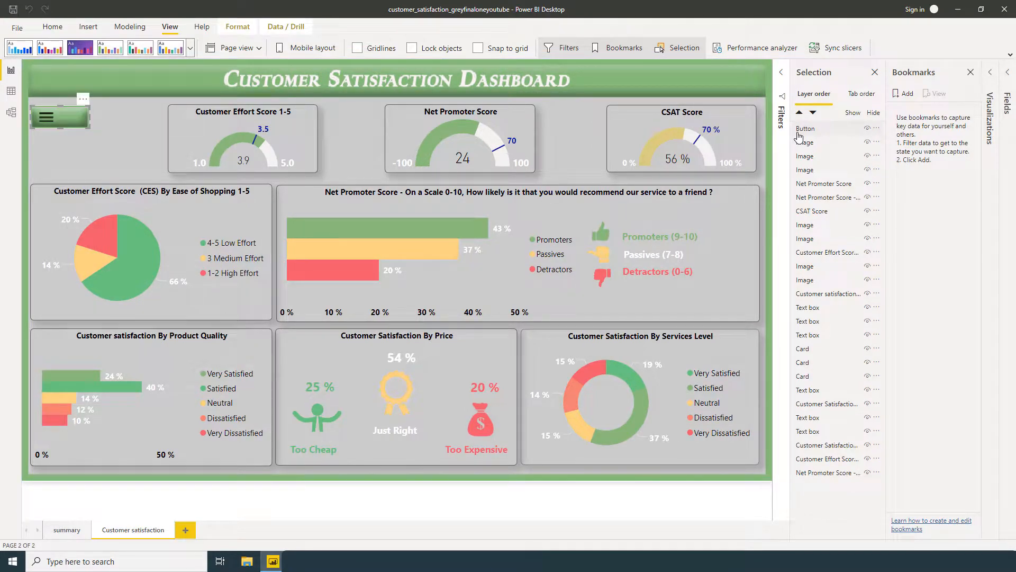
{"action": "left_click", "coordinate": [805, 129]}
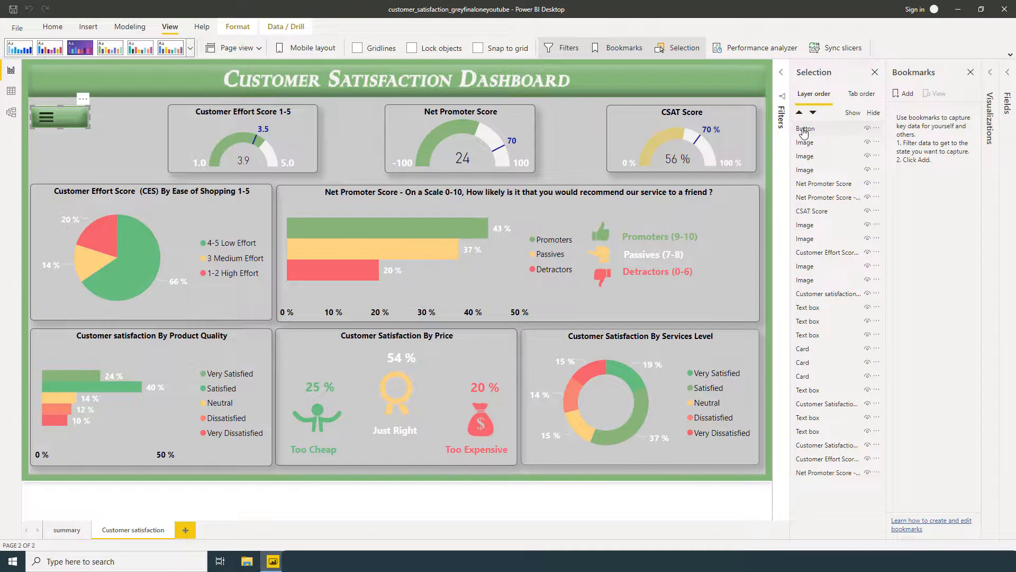
{"action": "double_click", "coordinate": [805, 128]}
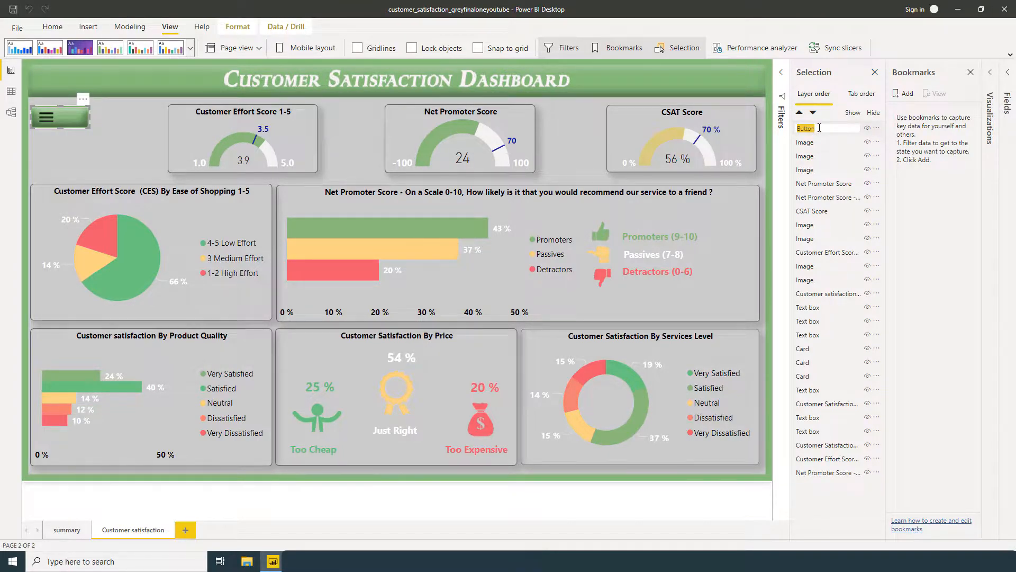
{"action": "type", "text": "Mainmenu"}
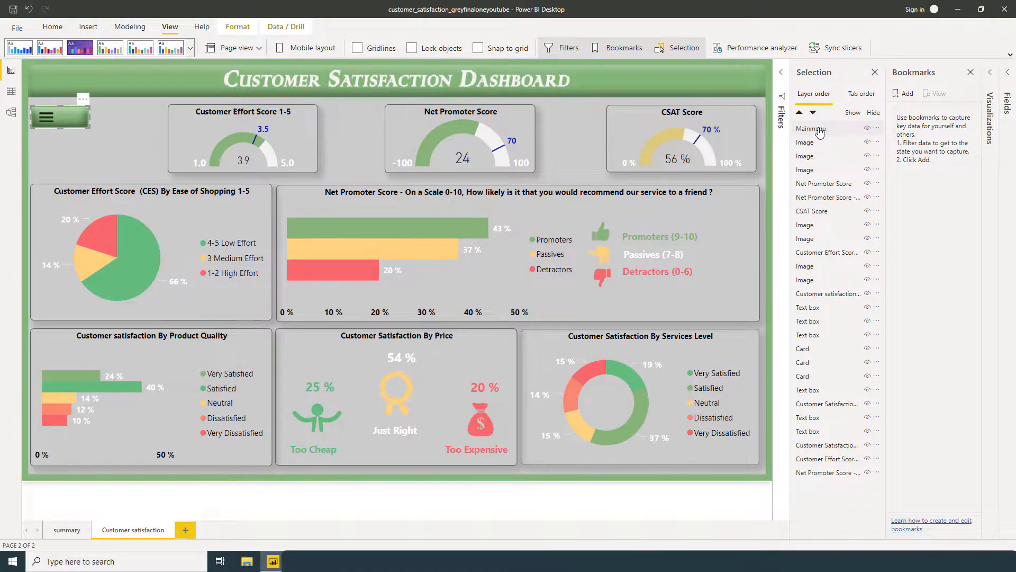
{"action": "mouse_move", "coordinate": [812, 128]}
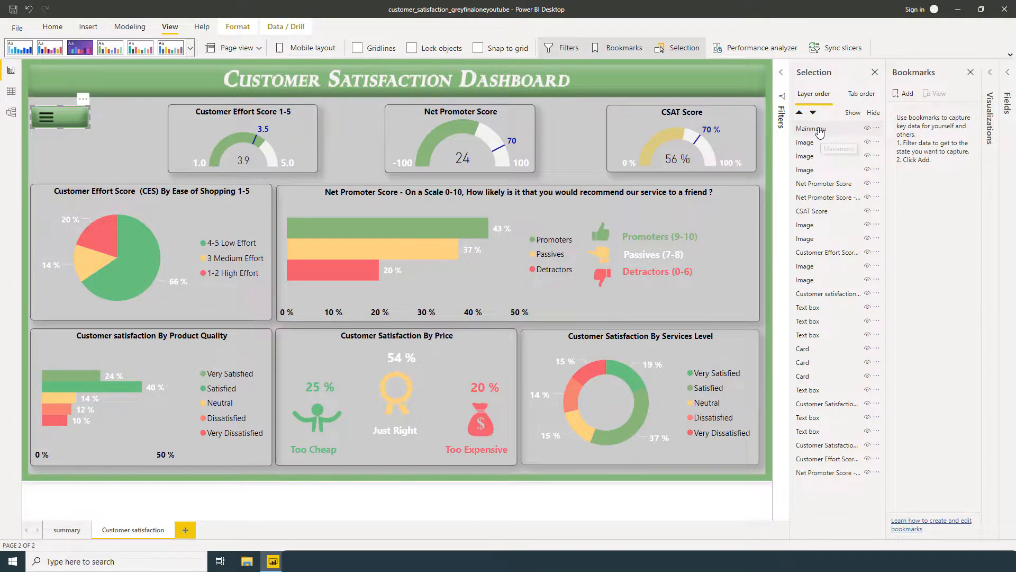
{"action": "mouse_move", "coordinate": [812, 128]}
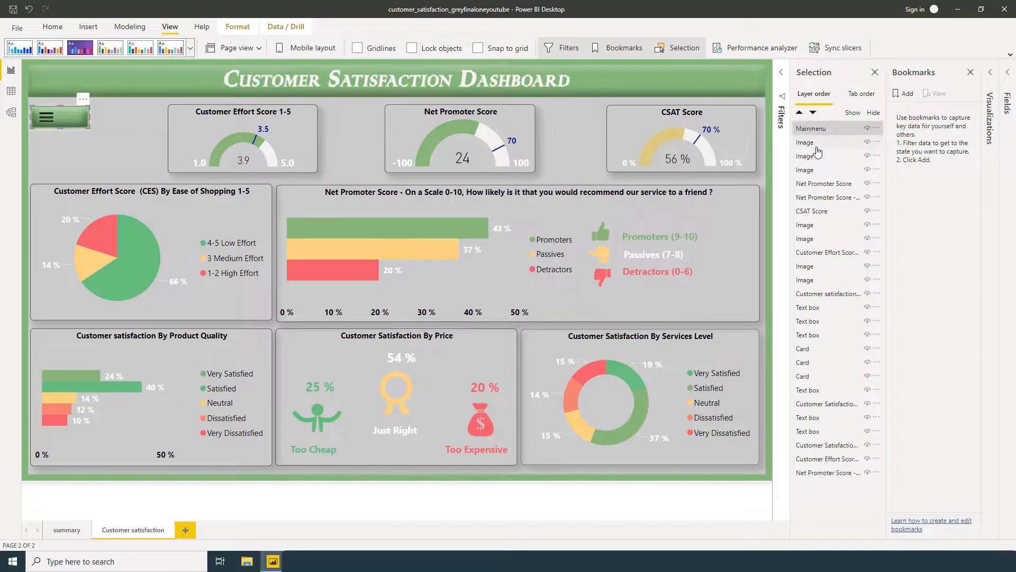
Step: Rename the menu's Image layer to Main Menu image1
{"action": "double_click", "coordinate": [804, 143]}
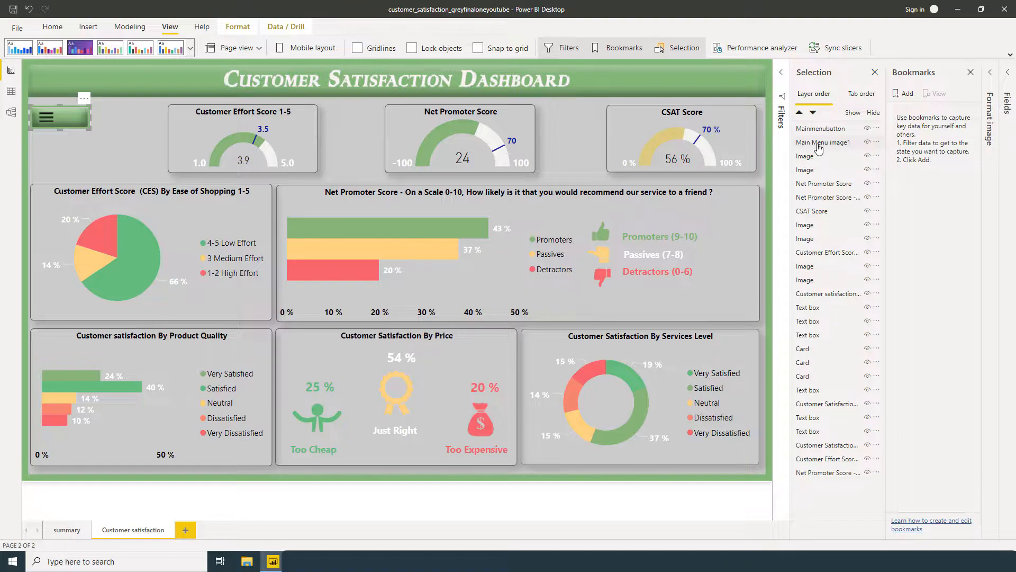
{"action": "left_click", "coordinate": [823, 142]}
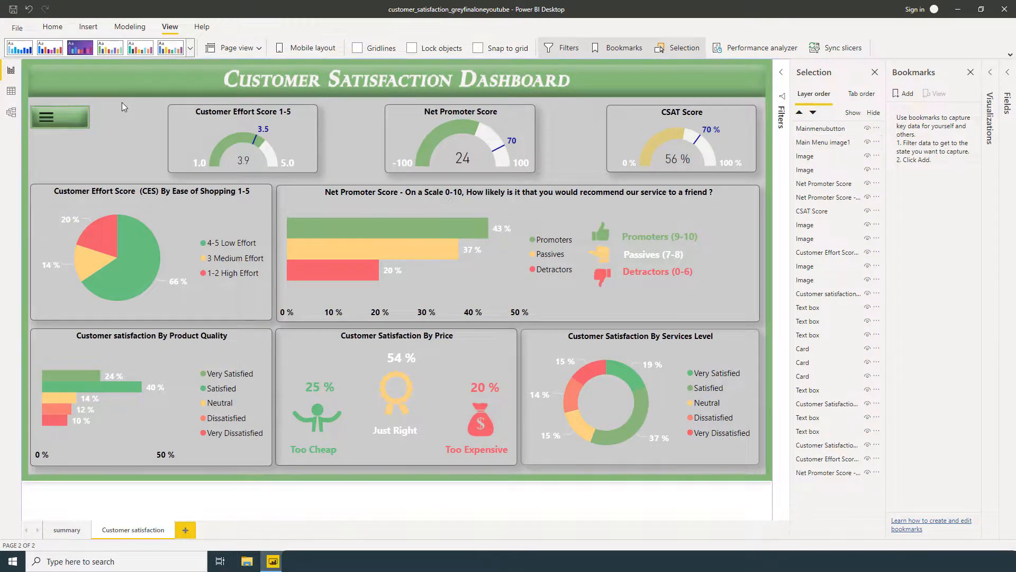
Step: Group Mainmenubutton with Main Menu image1 and name the group Main Menu Button
{"action": "left_click", "coordinate": [46, 116]}
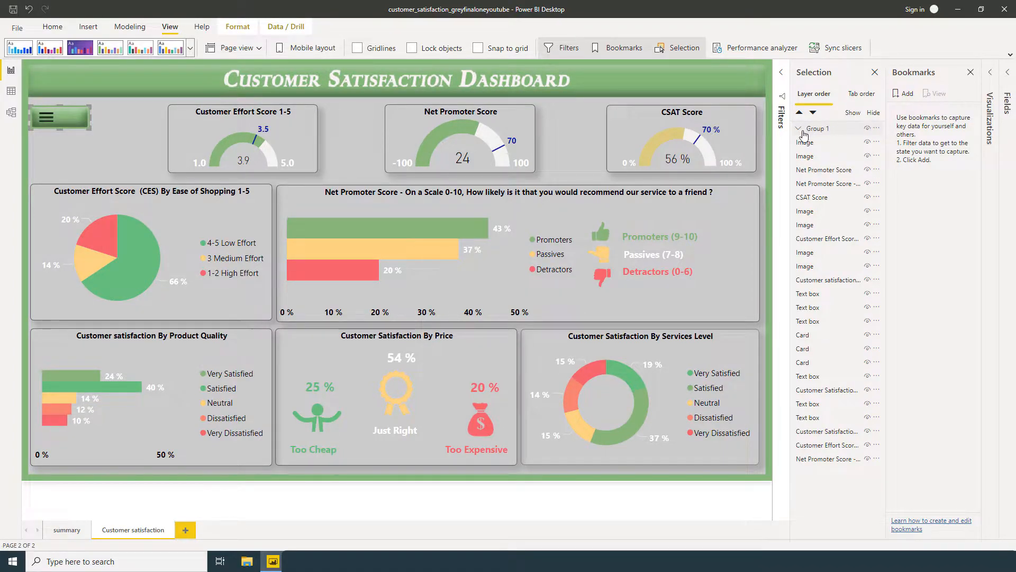
{"action": "left_click", "coordinate": [800, 128]}
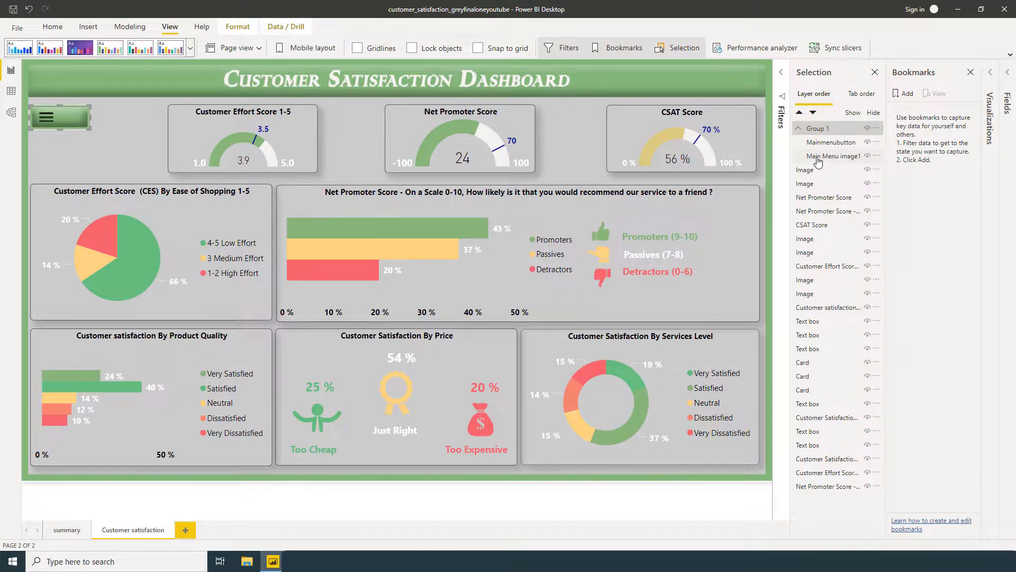
{"action": "double_click", "coordinate": [819, 128]}
{"action": "type", "text": "Main Menu Button"}
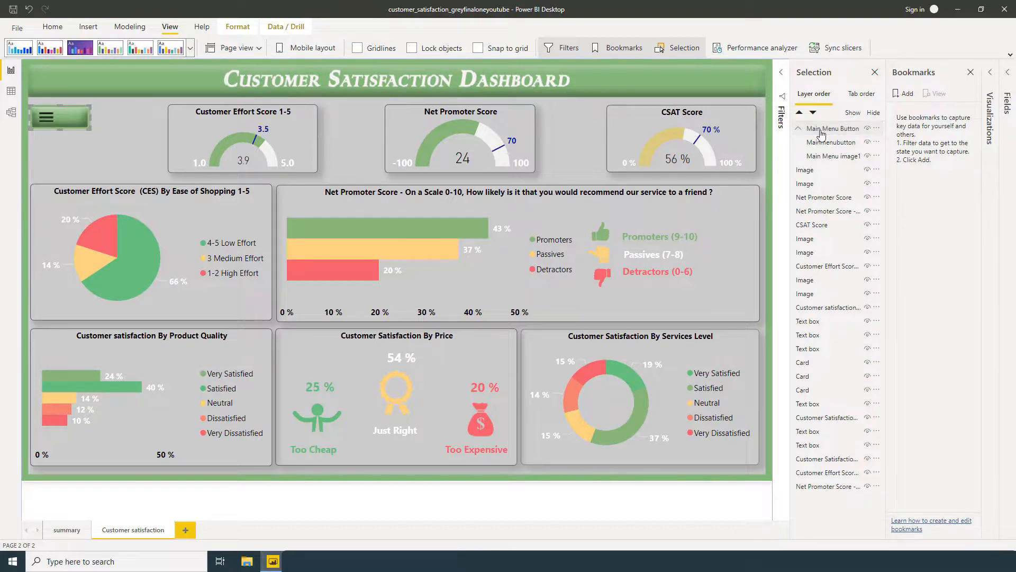
{"action": "mouse_move", "coordinate": [816, 137]}
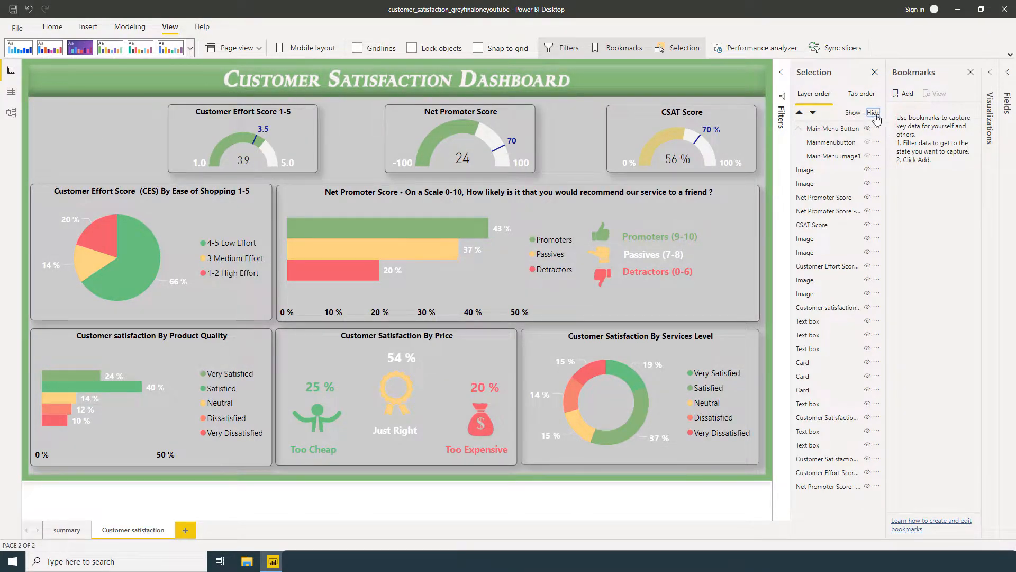
Step: Rename Bookmark 1 to Main Menu Button and untick Data in its options
{"action": "left_click", "coordinate": [853, 113]}
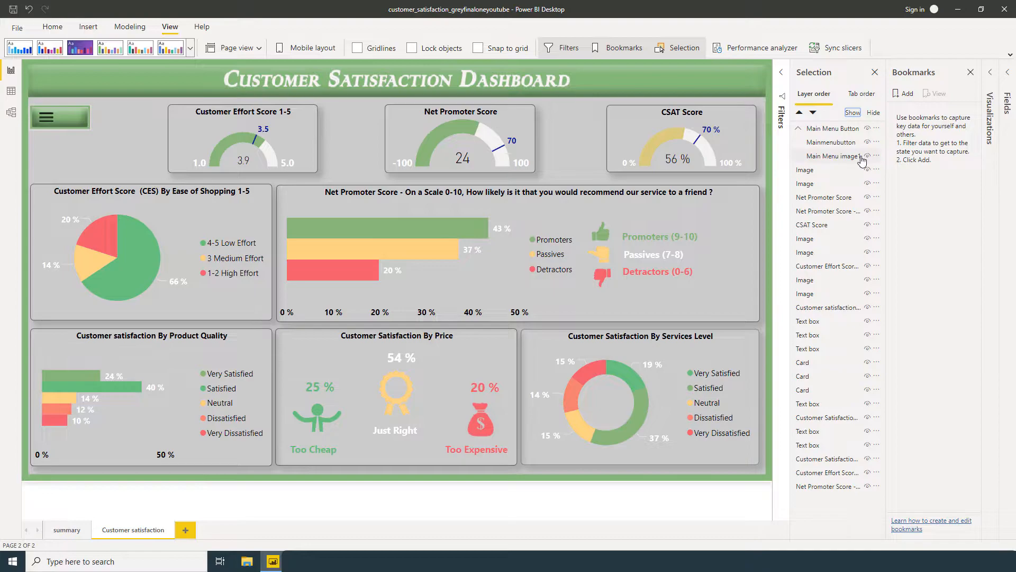
{"action": "mouse_move", "coordinate": [907, 88]}
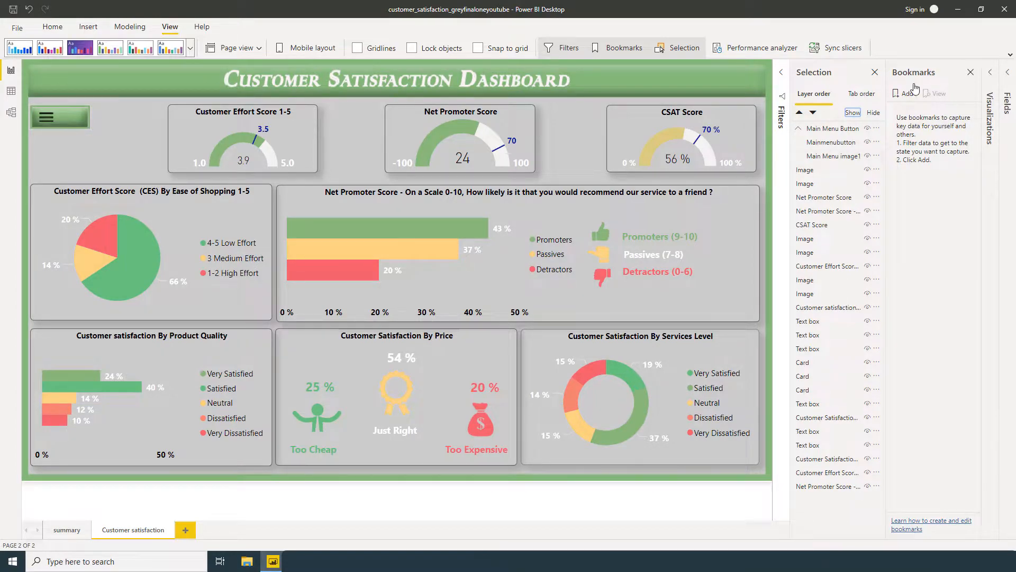
{"action": "mouse_move", "coordinate": [913, 83]}
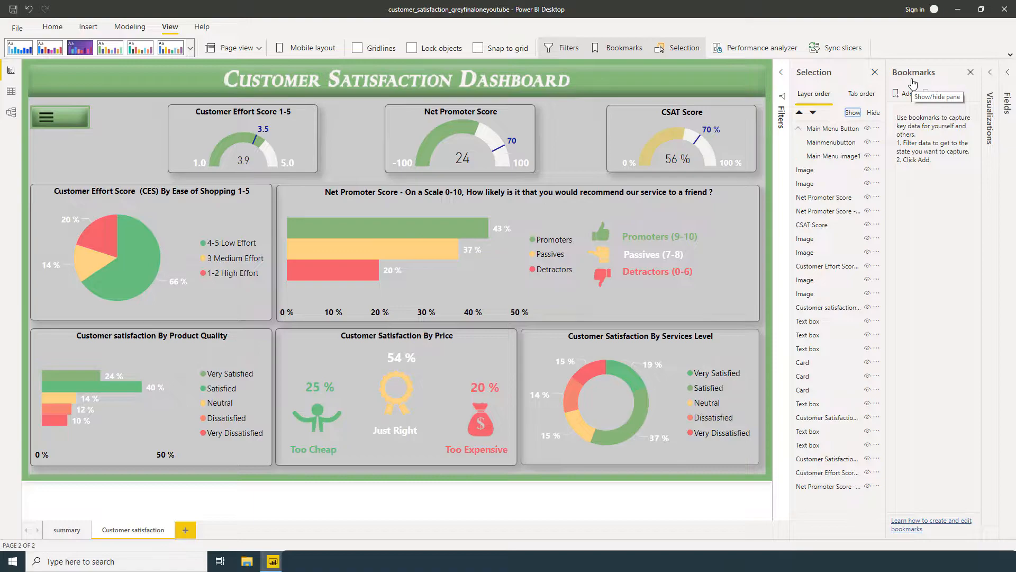
{"action": "mouse_move", "coordinate": [906, 93]}
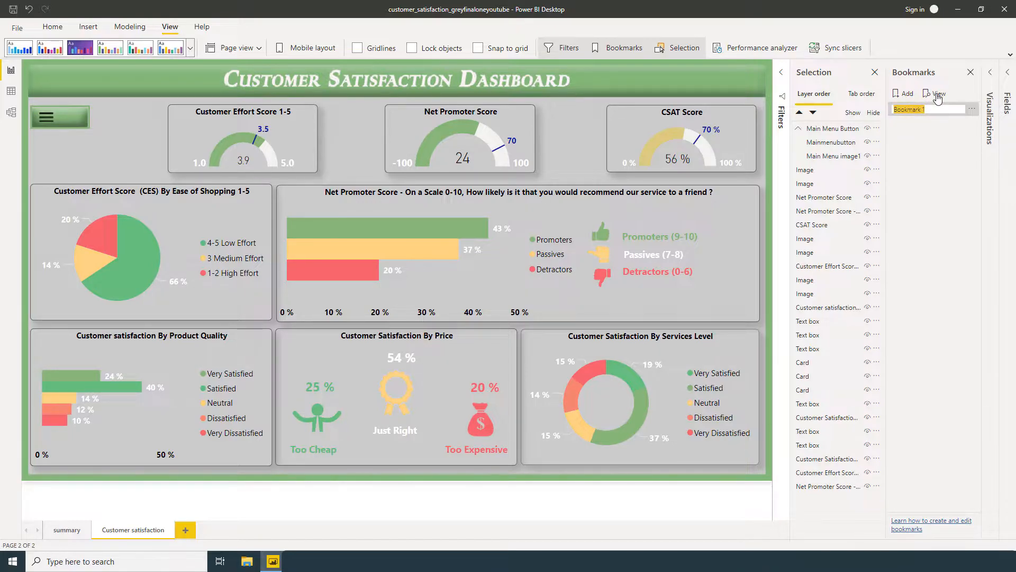
{"action": "type", "text": "Main Menu Button"}
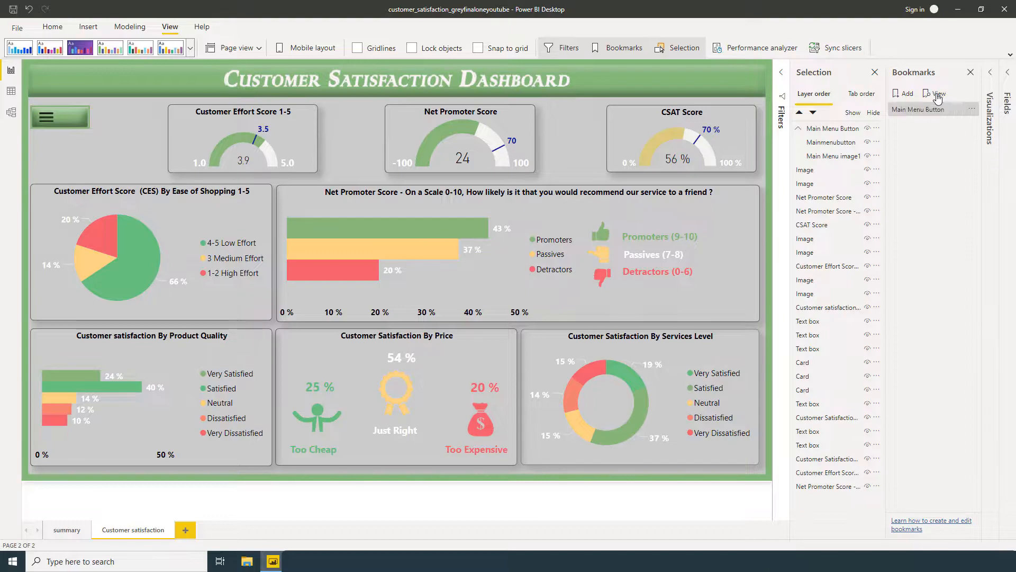
{"action": "mouse_move", "coordinate": [934, 95]}
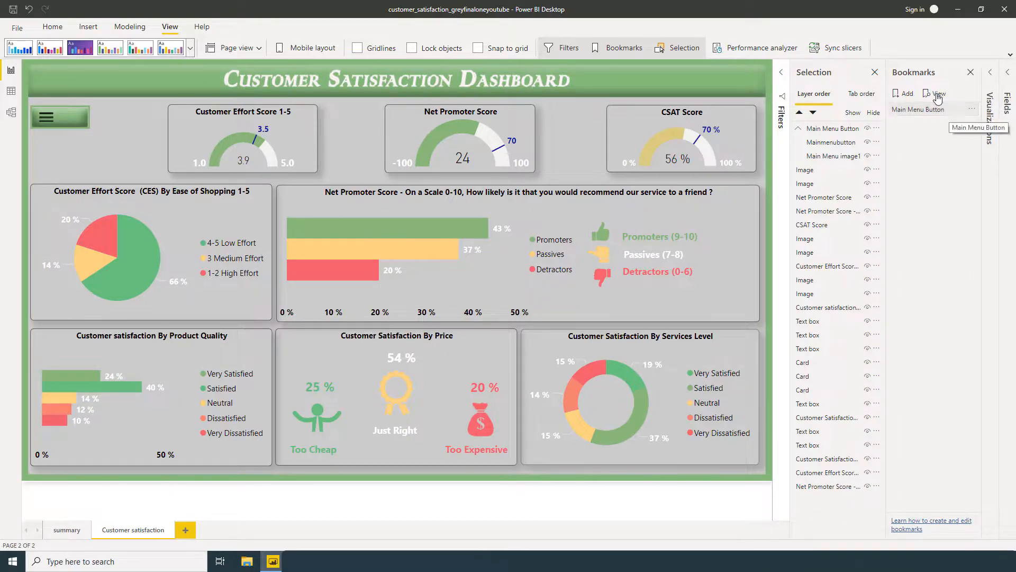
{"action": "mouse_move", "coordinate": [943, 117]}
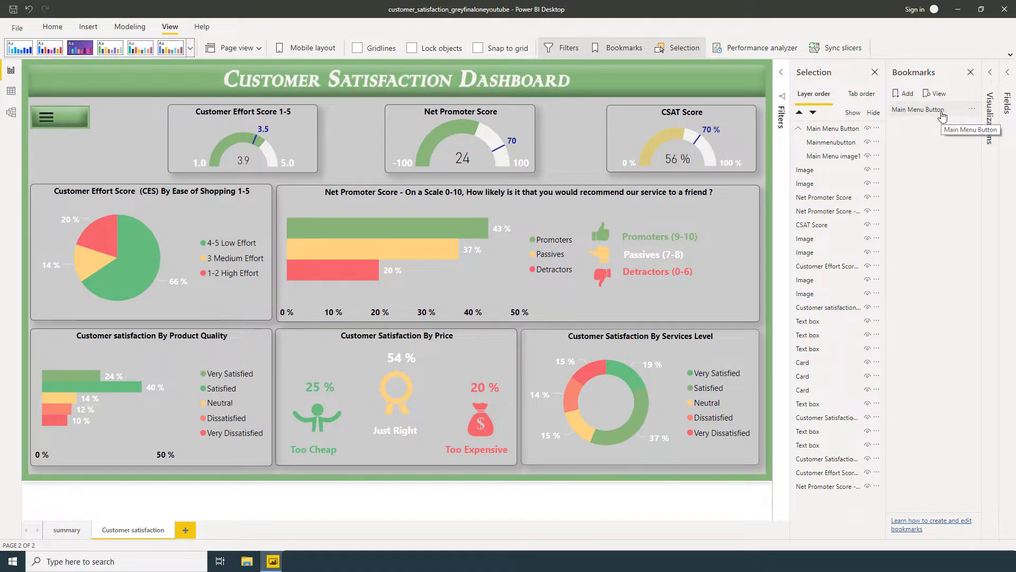
{"action": "left_click", "coordinate": [971, 109]}
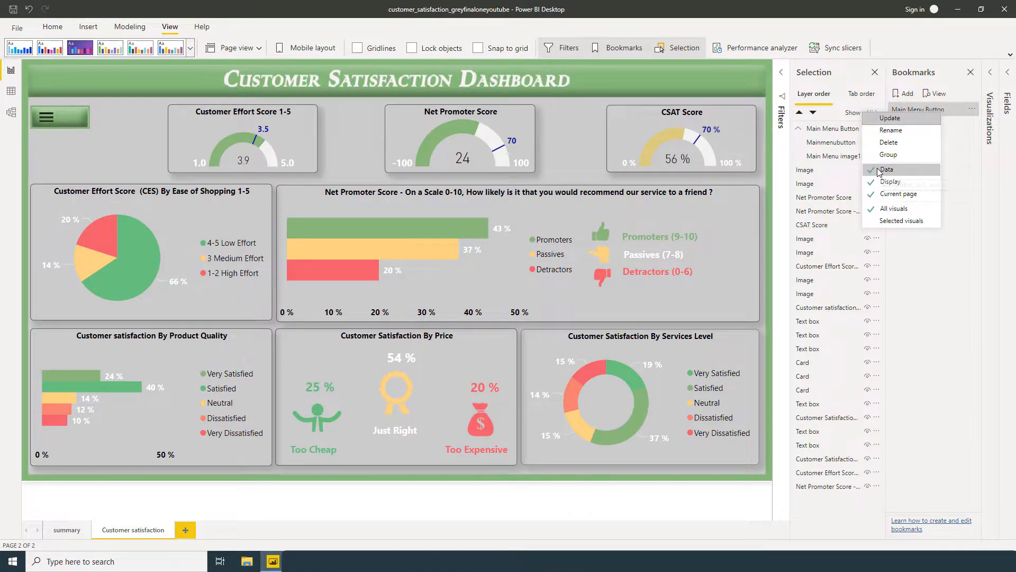
{"action": "left_click", "coordinate": [943, 154]}
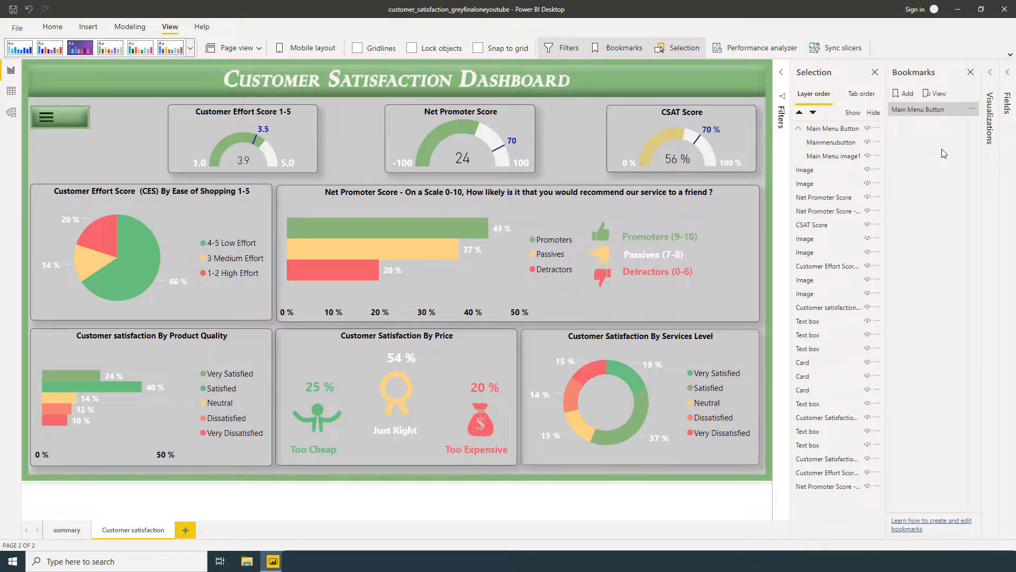
{"action": "mouse_move", "coordinate": [939, 154]}
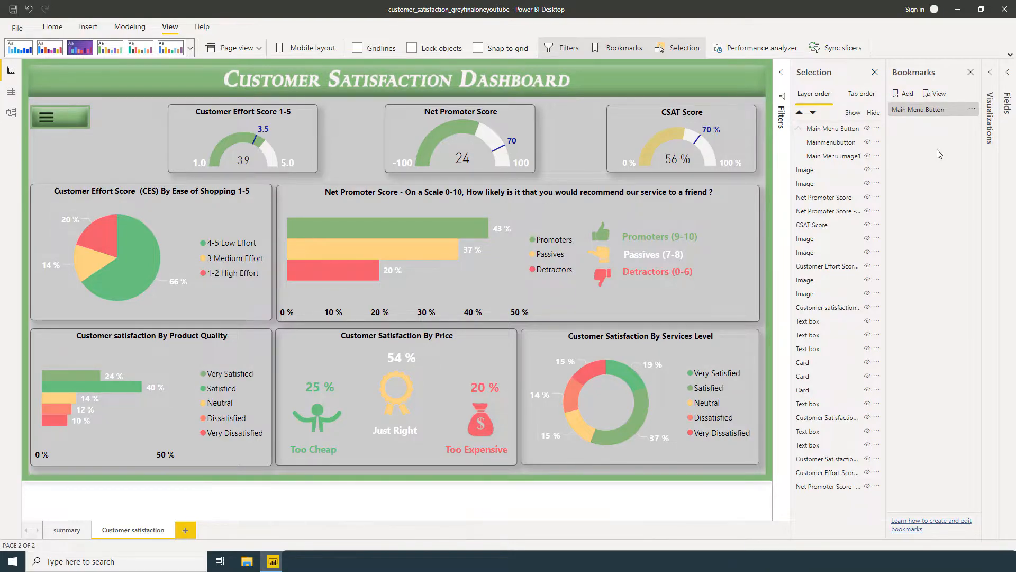
Step: Add a second bookmark and name it Open Main Menu
{"action": "left_click", "coordinate": [902, 93]}
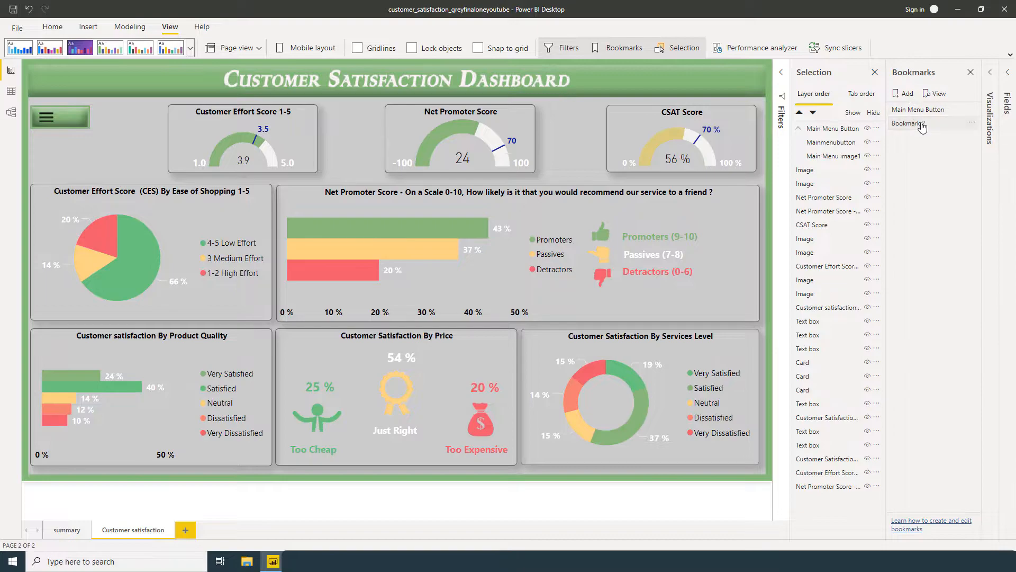
{"action": "double_click", "coordinate": [909, 122]}
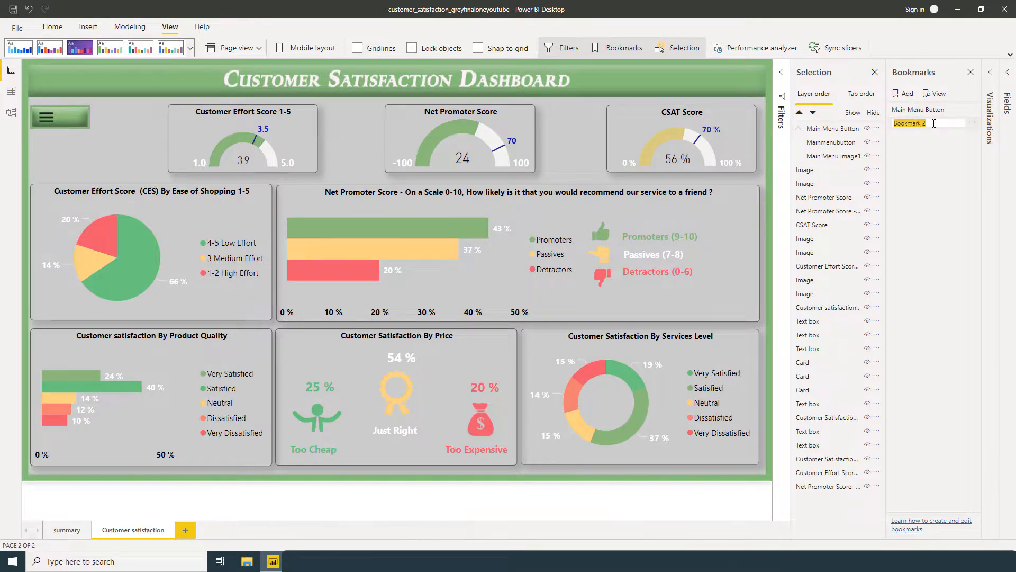
{"action": "type", "text": "Open Main Menu"}
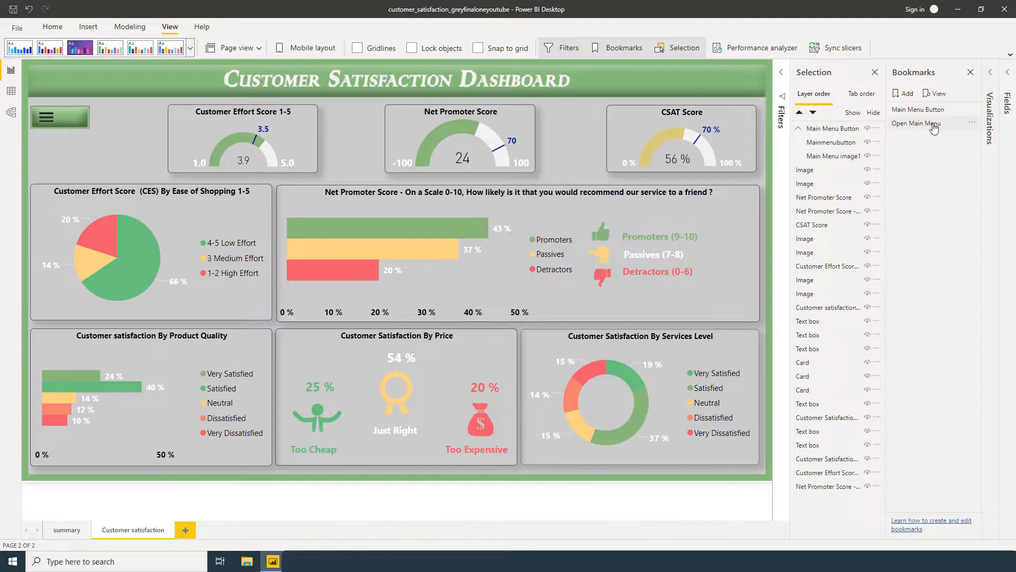
{"action": "left_click", "coordinate": [783, 128]}
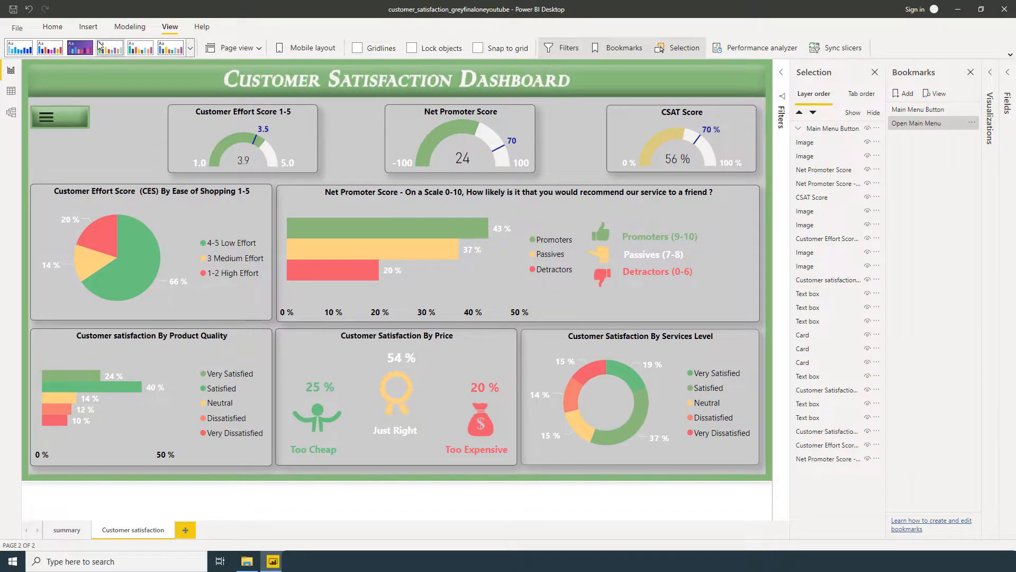
Step: Insert the main_menu_light image under the menu button, enlarged with its scaling set
{"action": "left_click", "coordinate": [88, 26]}
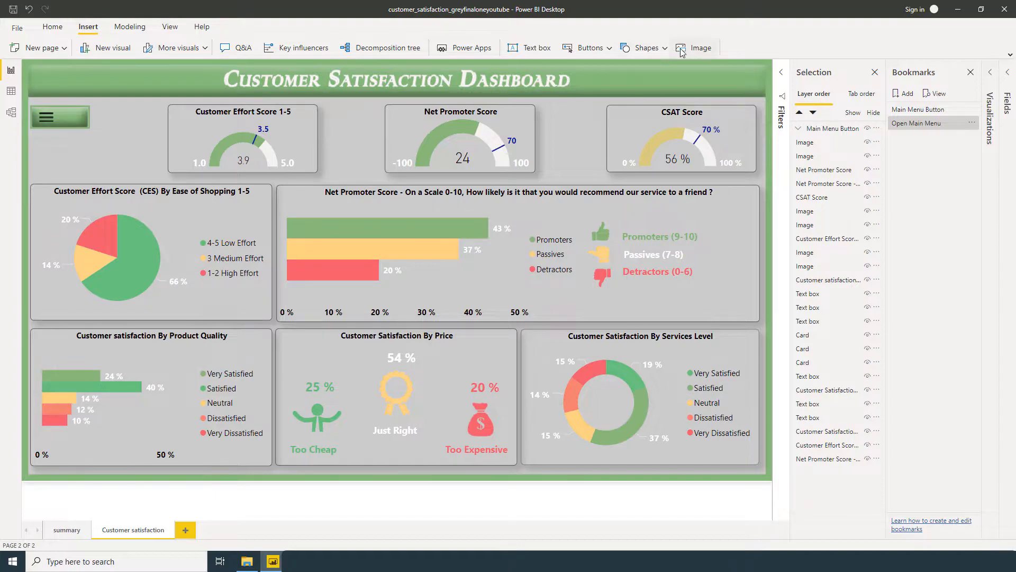
{"action": "left_click", "coordinate": [693, 48]}
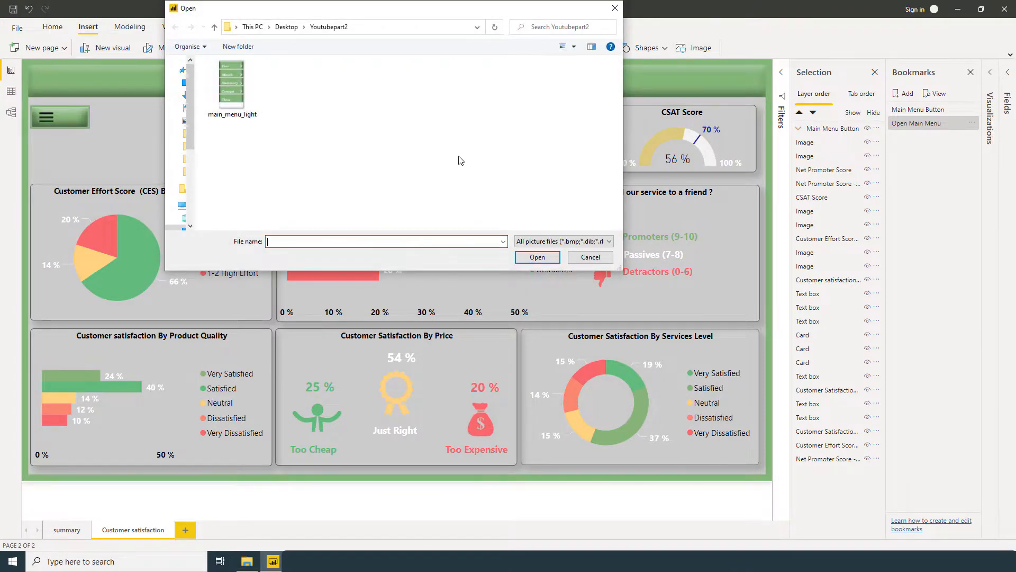
{"action": "mouse_move", "coordinate": [232, 88]}
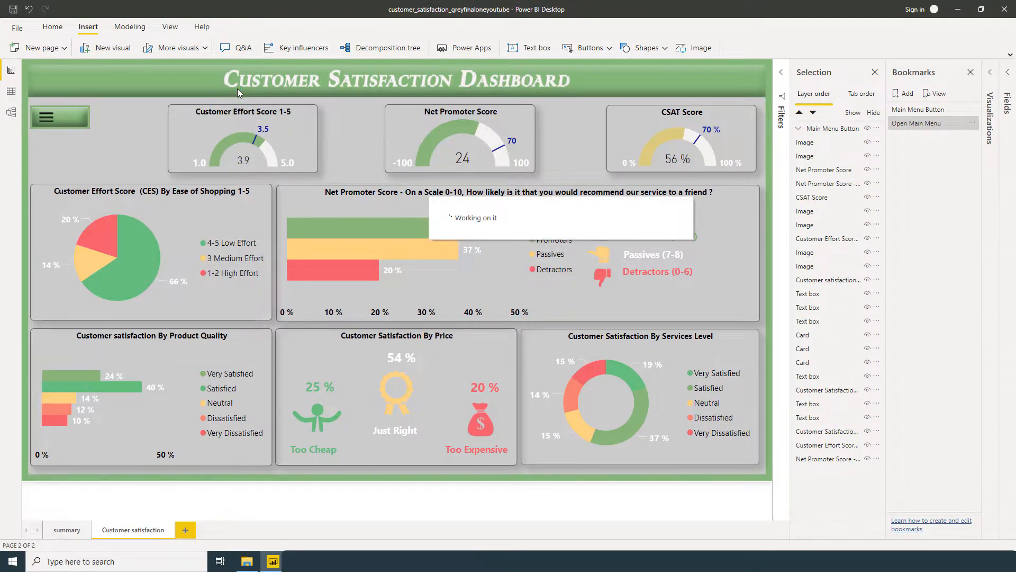
{"action": "left_click", "coordinate": [46, 117]}
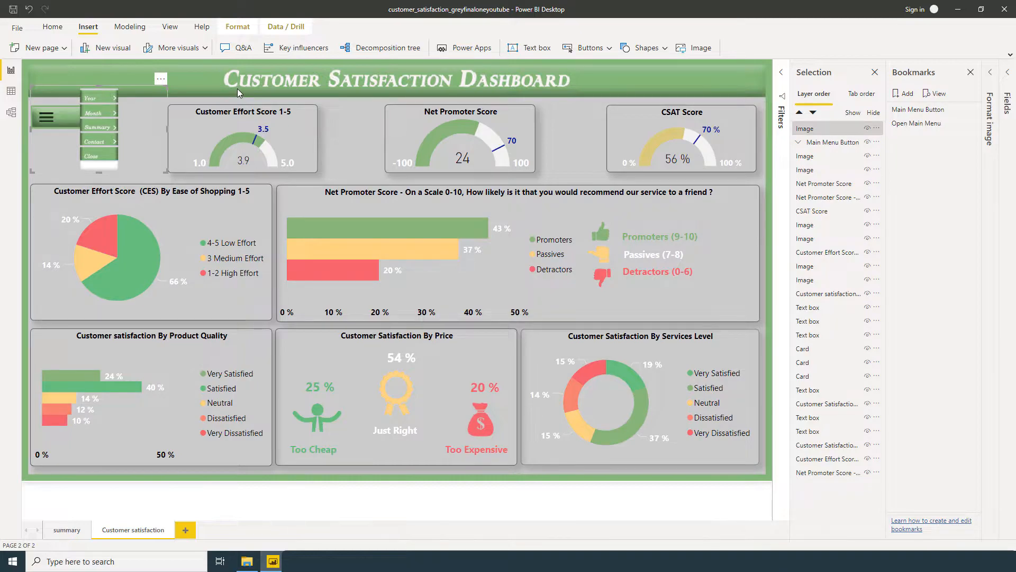
{"action": "mouse_move", "coordinate": [156, 113]}
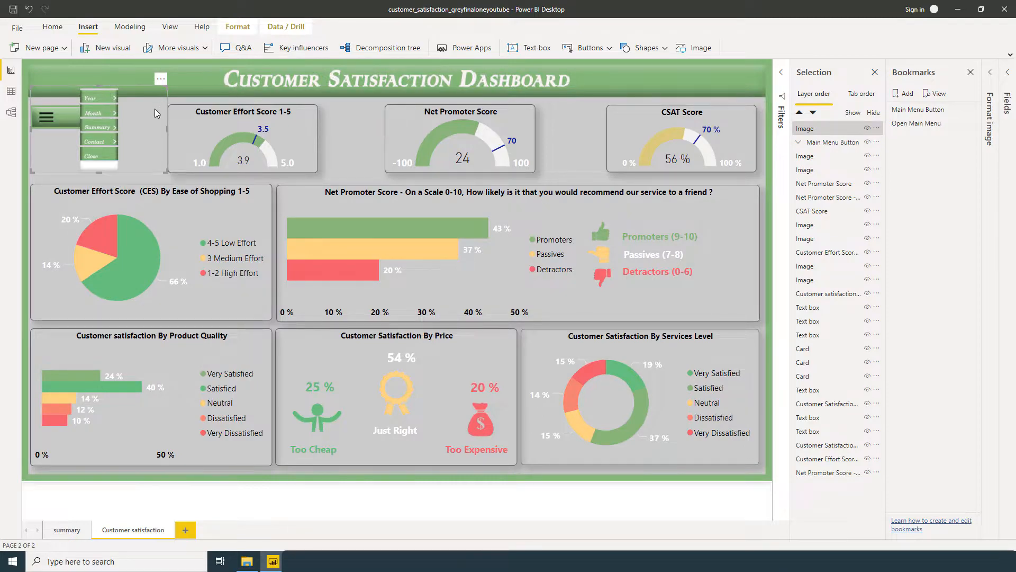
{"action": "mouse_move", "coordinate": [147, 118]}
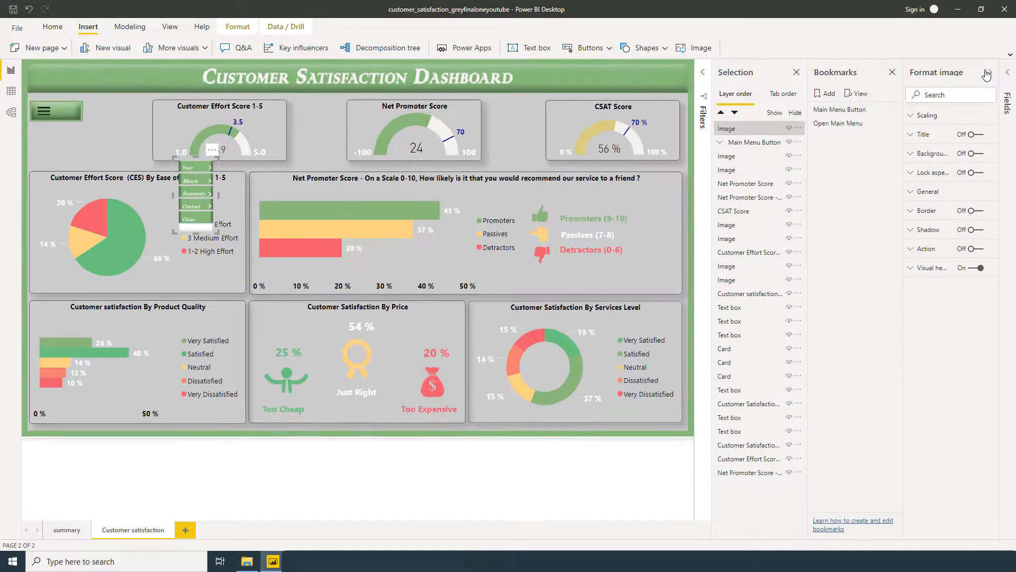
{"action": "left_click", "coordinate": [917, 116]}
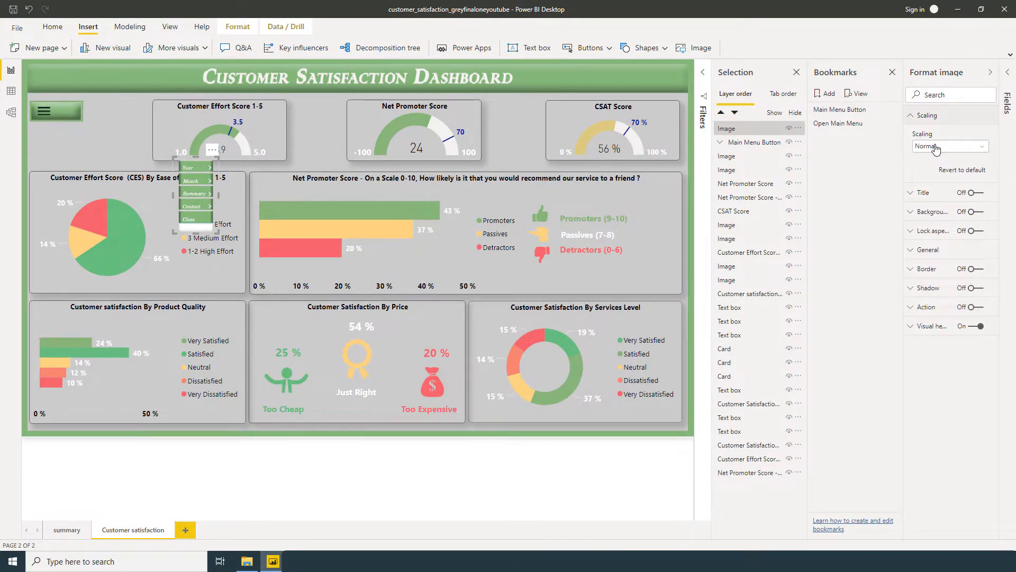
{"action": "left_click", "coordinate": [948, 146]}
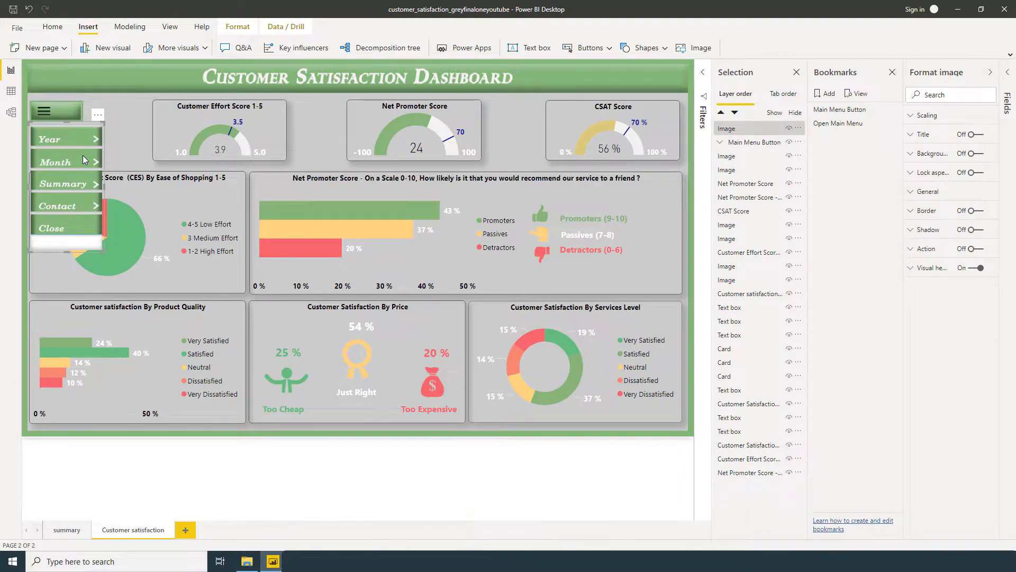
Step: Turn off the menu picture's visual header and rename its layer Navigation Menu Img
{"action": "left_click", "coordinate": [973, 268]}
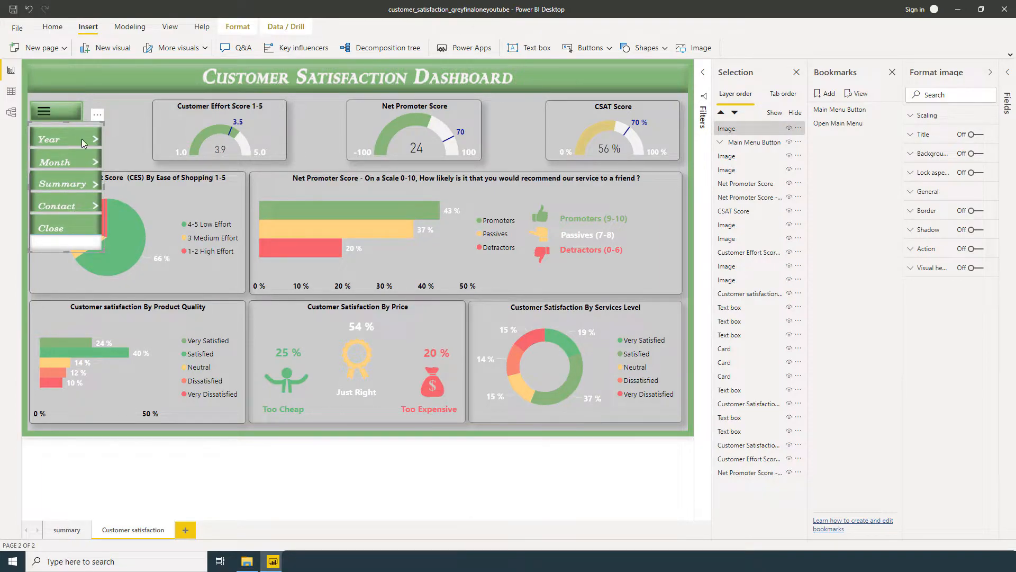
{"action": "mouse_move", "coordinate": [83, 126]}
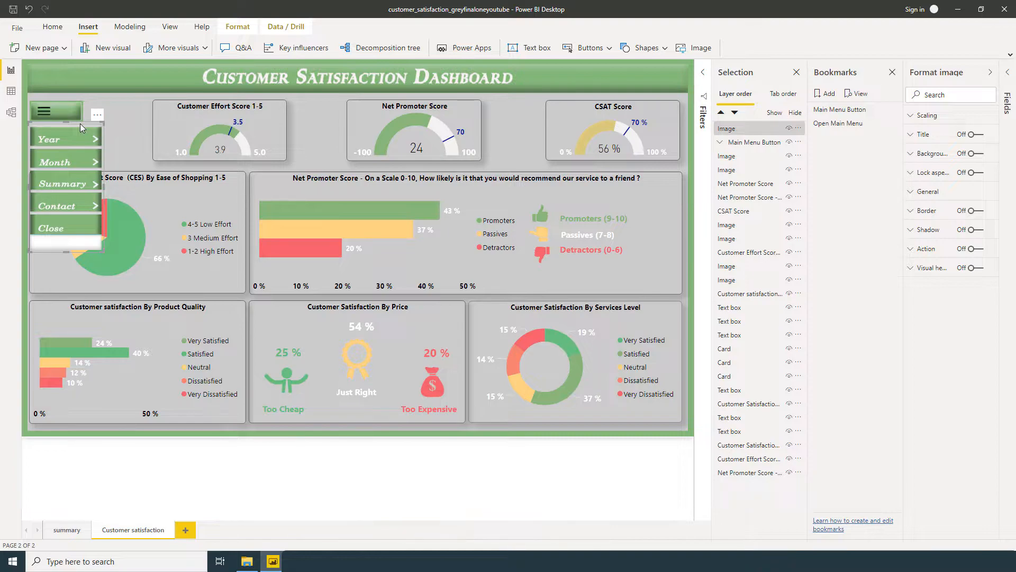
{"action": "mouse_move", "coordinate": [729, 128]}
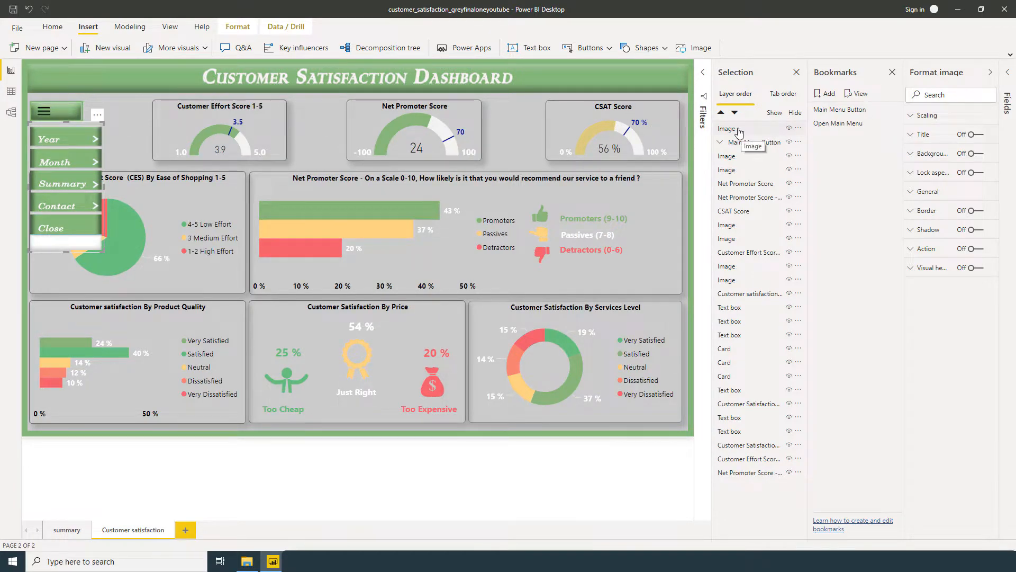
{"action": "mouse_move", "coordinate": [746, 133]}
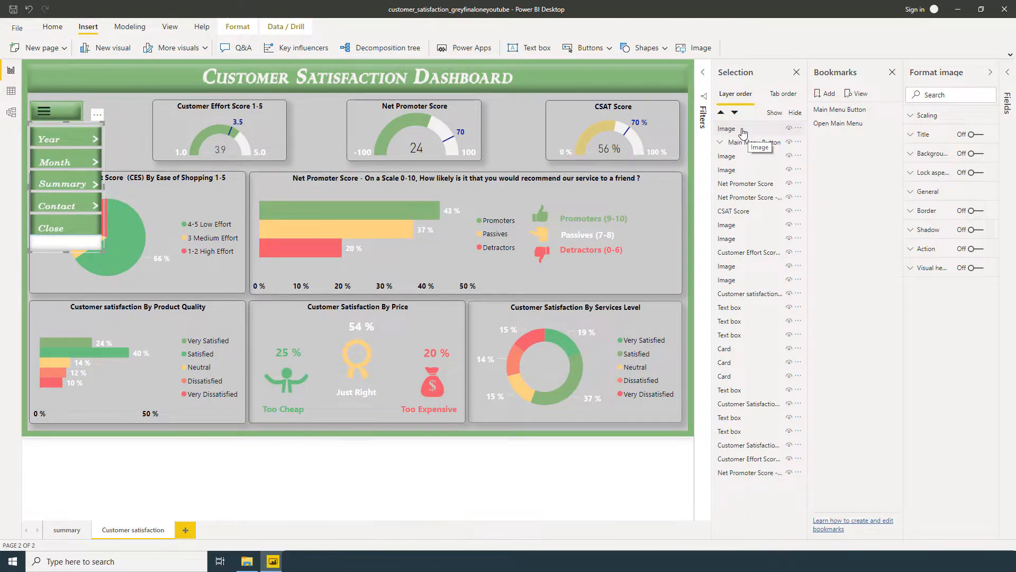
{"action": "double_click", "coordinate": [726, 128]}
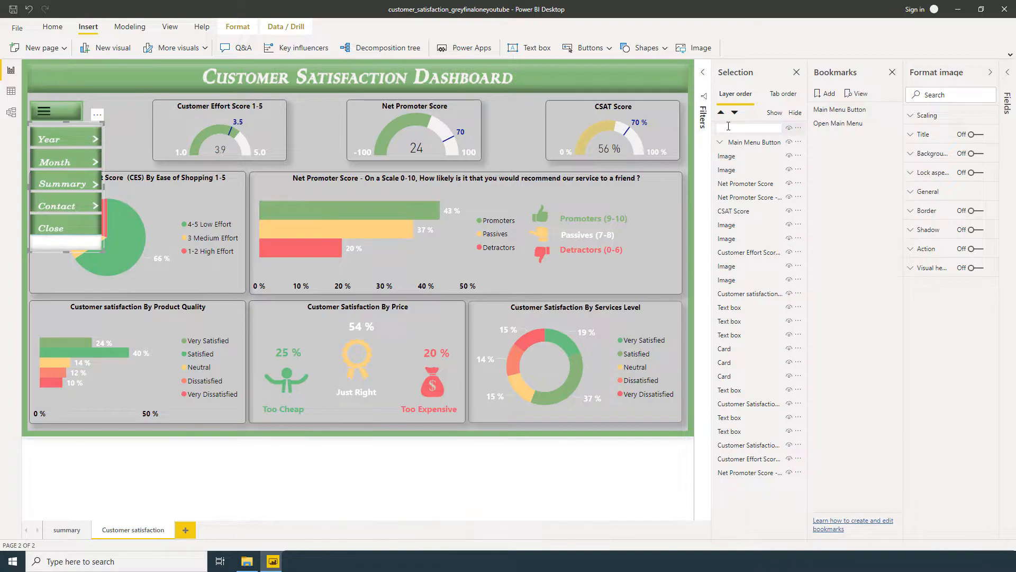
{"action": "type", "text": "Na"}
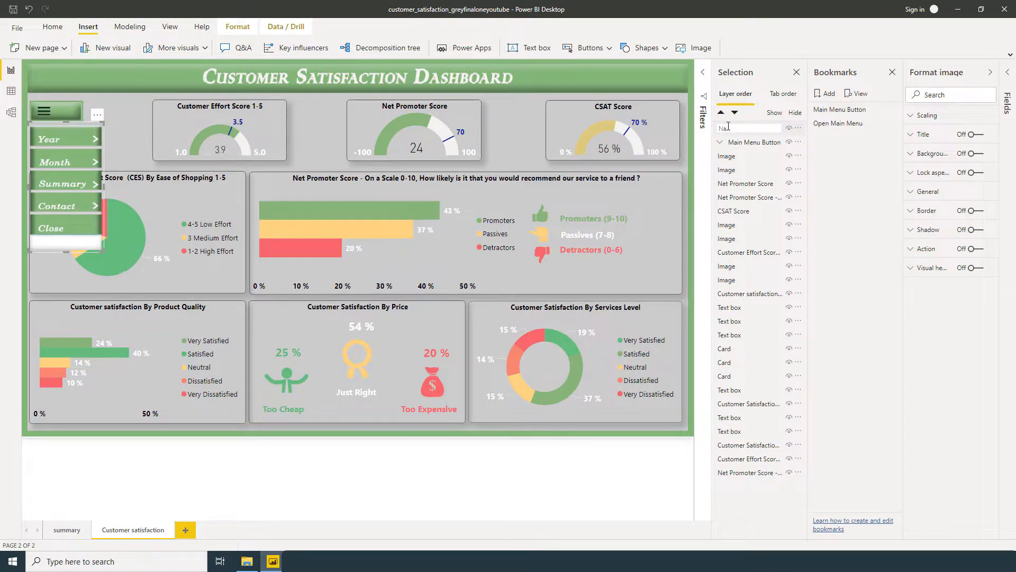
{"action": "type", "text": "Navigation Menu"}
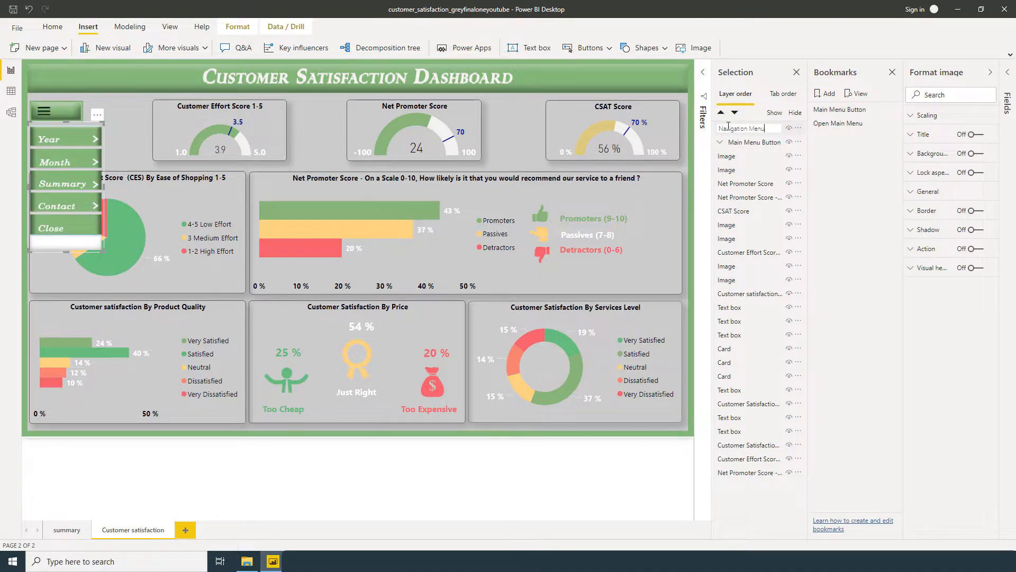
{"action": "type", "text": "Img"}
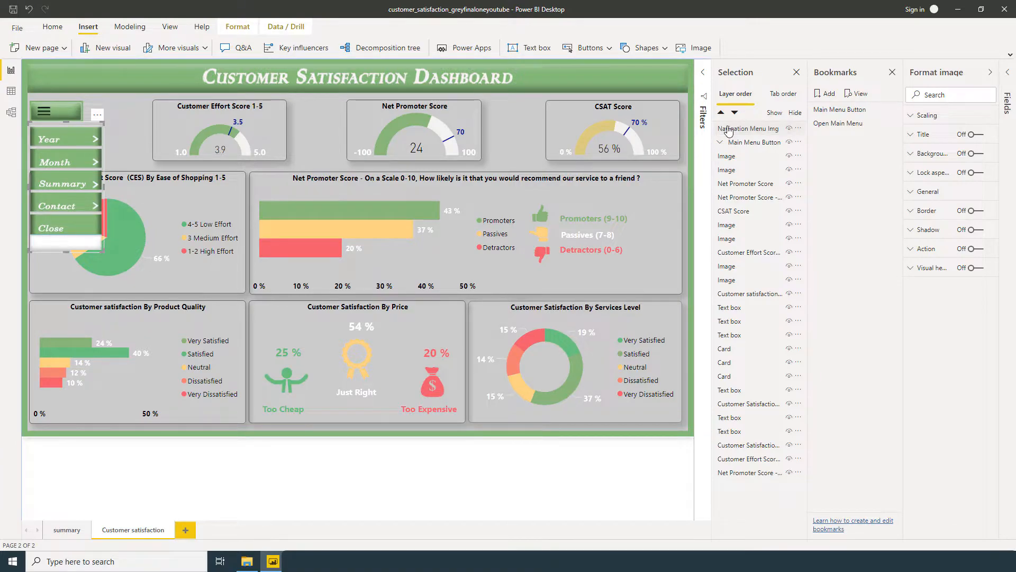
{"action": "mouse_move", "coordinate": [752, 128]}
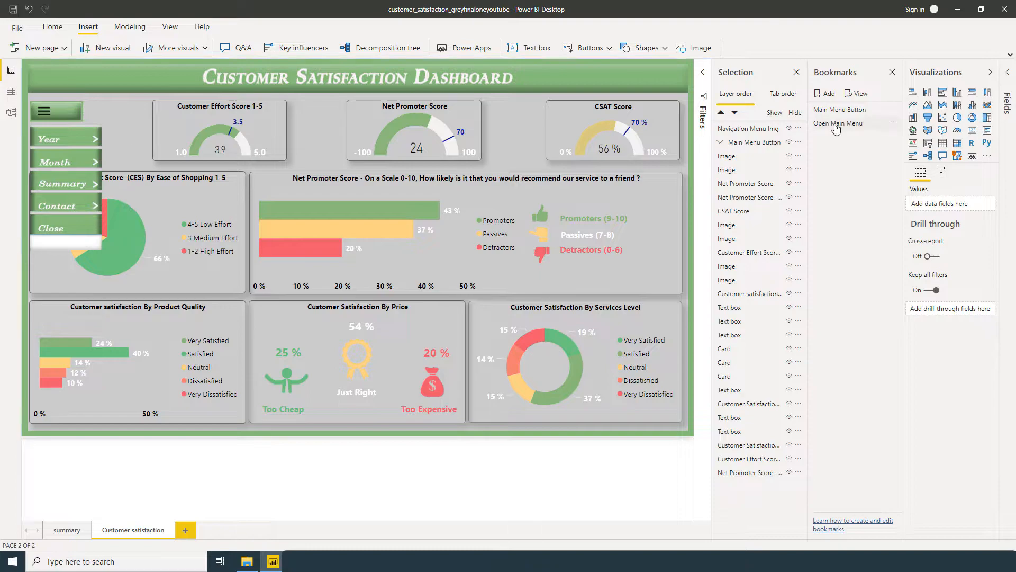
{"action": "mouse_move", "coordinate": [839, 109]}
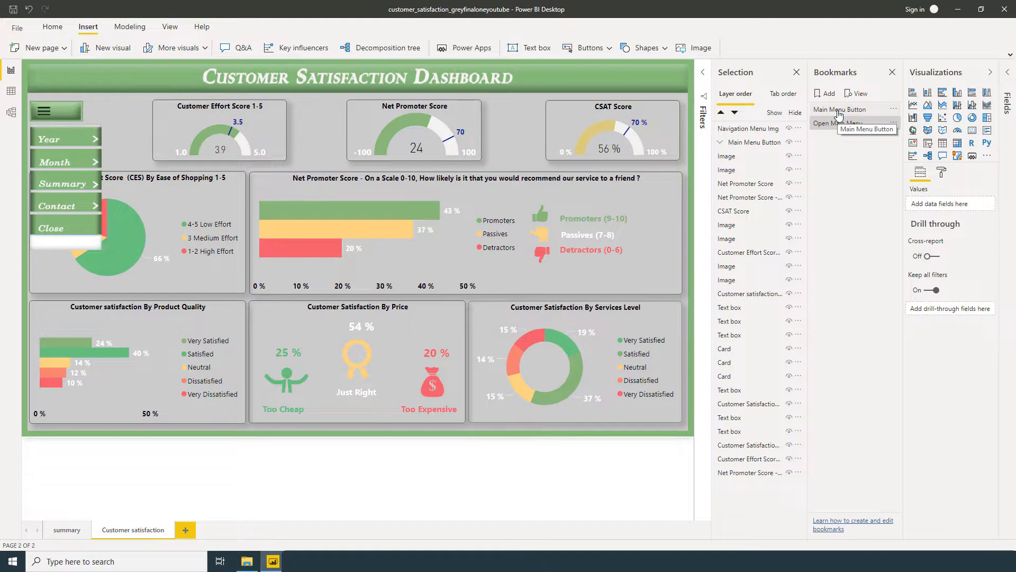
{"action": "mouse_move", "coordinate": [832, 145]}
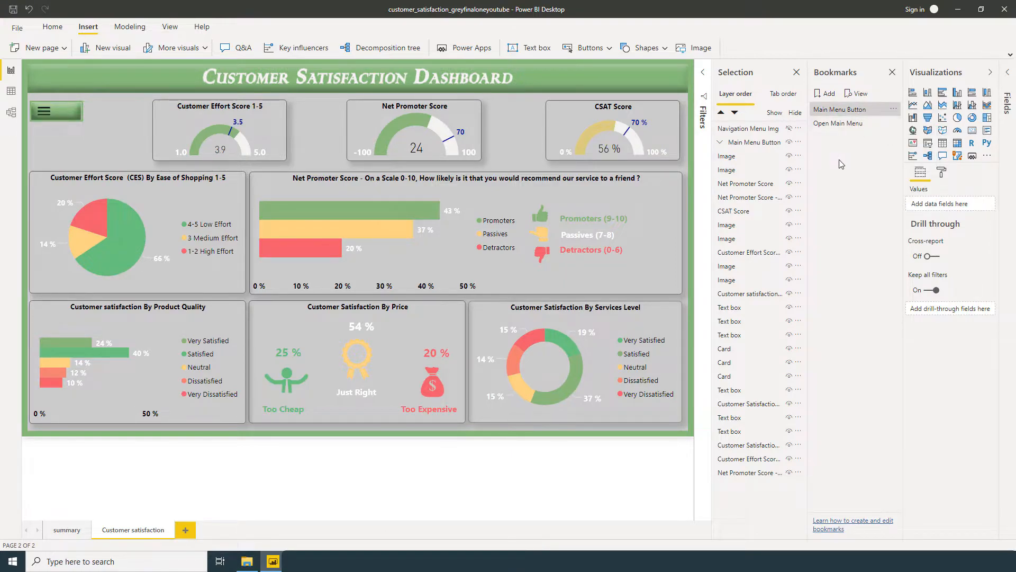
{"action": "mouse_move", "coordinate": [839, 110]}
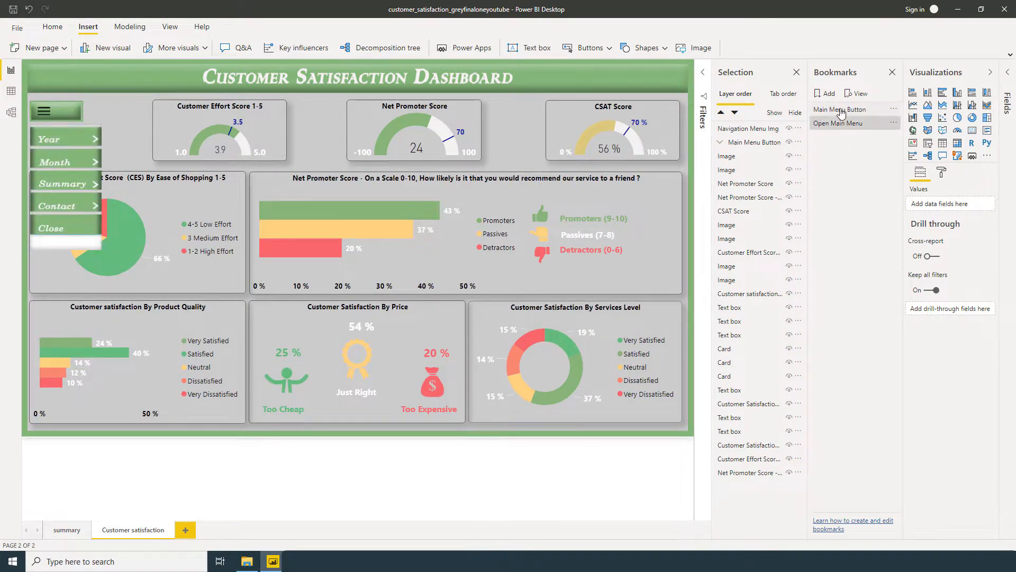
{"action": "mouse_move", "coordinate": [840, 123]}
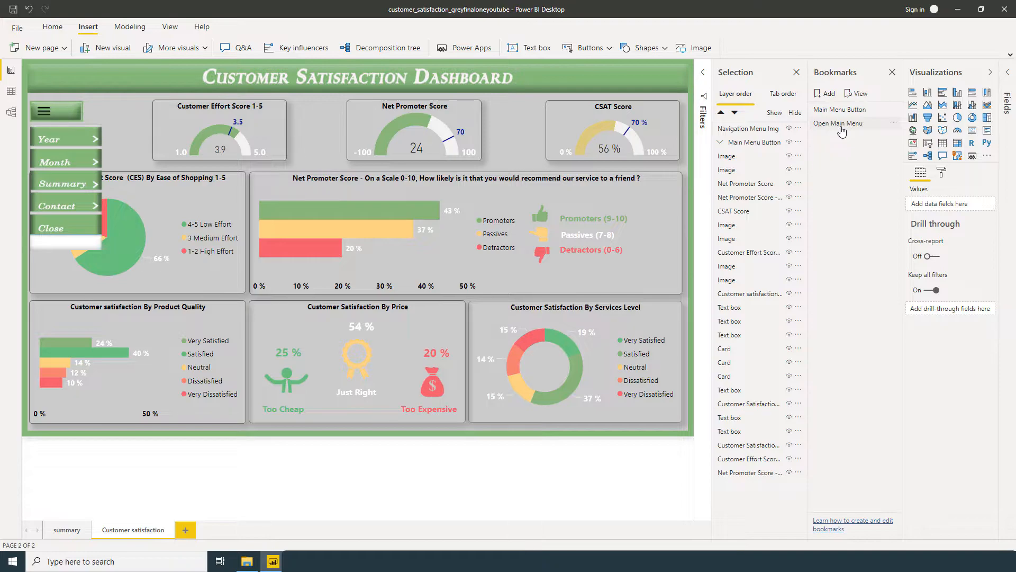
{"action": "left_click", "coordinate": [838, 123]}
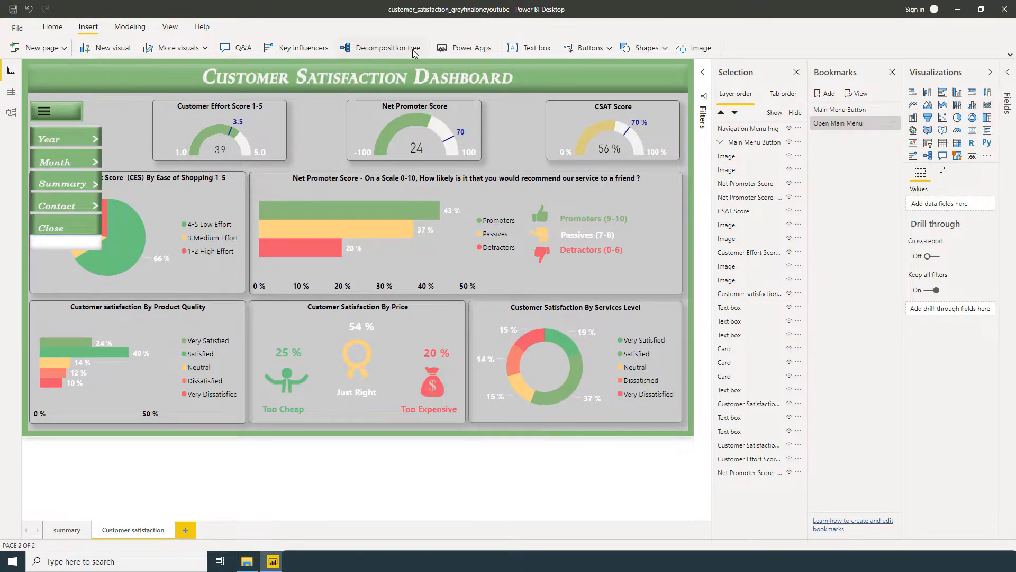
{"action": "mouse_move", "coordinate": [522, 52]}
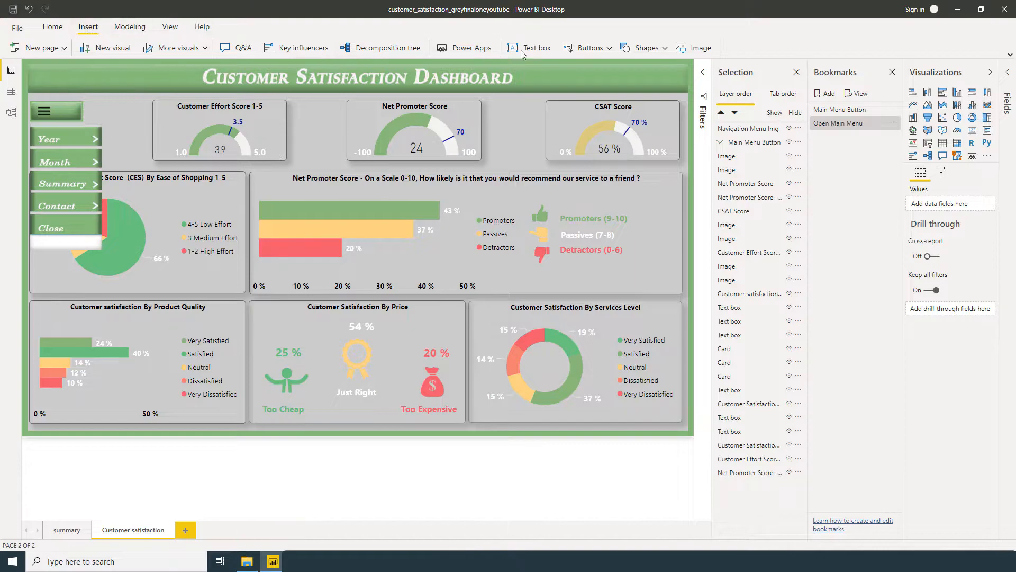
Step: Insert a blank button and place it over the Year menu item
{"action": "left_click", "coordinate": [589, 47]}
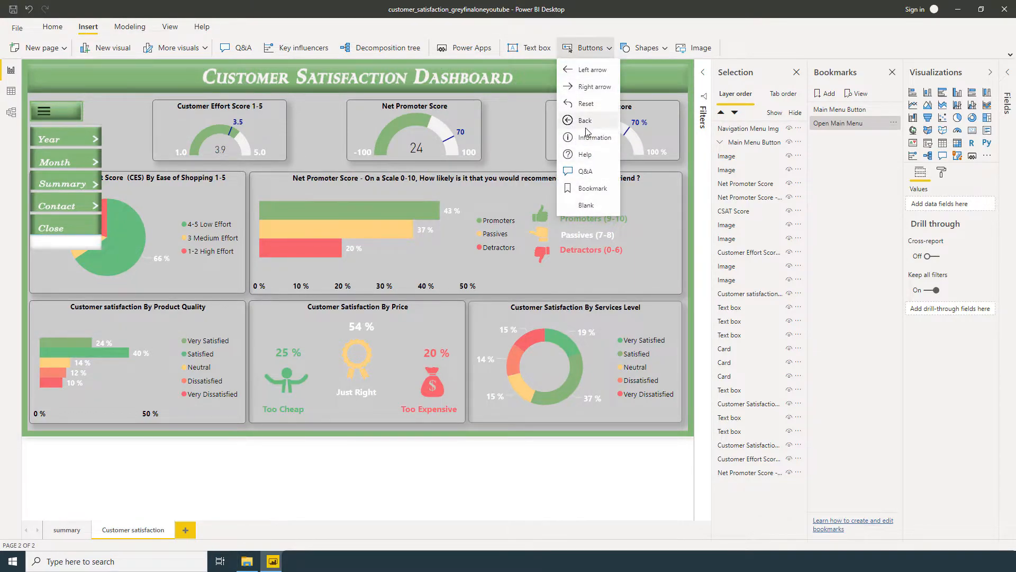
{"action": "mouse_move", "coordinate": [585, 205]}
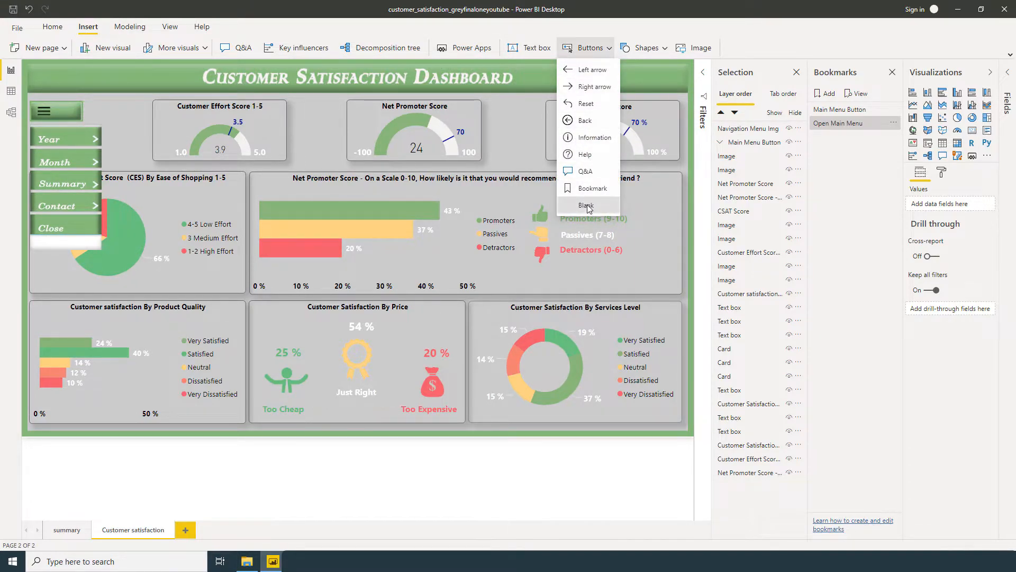
{"action": "left_click", "coordinate": [585, 205]}
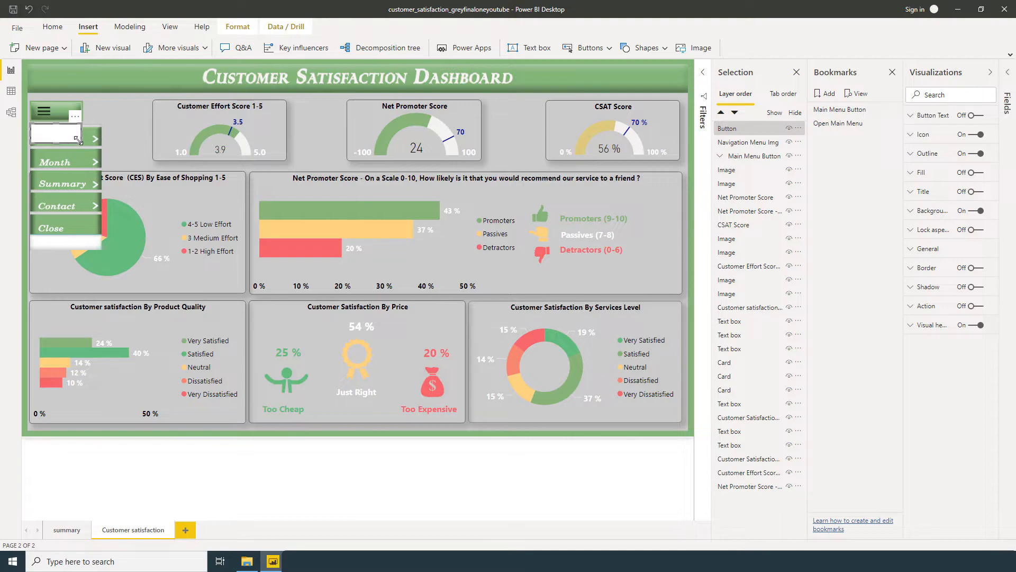
{"action": "mouse_move", "coordinate": [97, 146]}
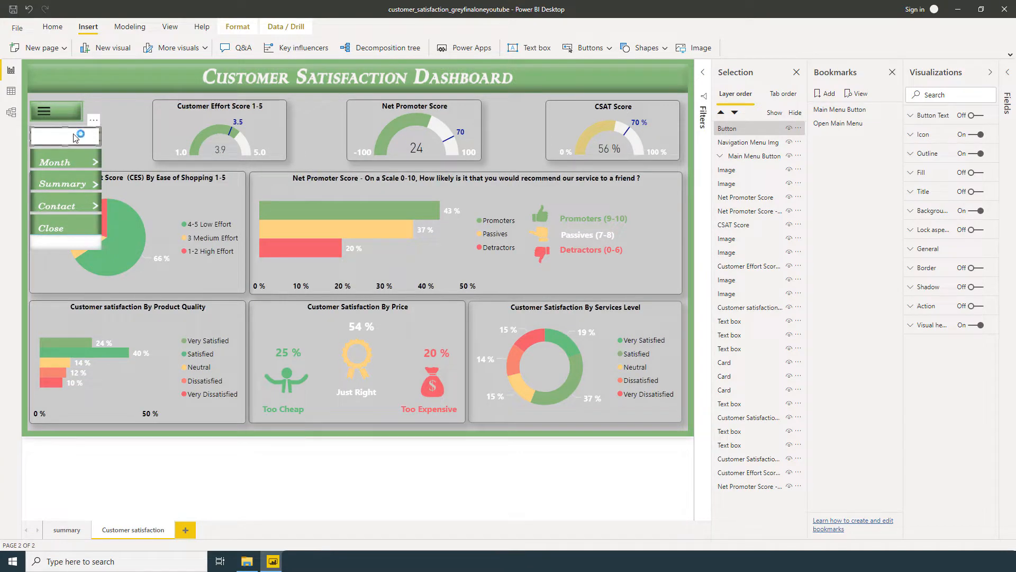
{"action": "mouse_move", "coordinate": [106, 137]}
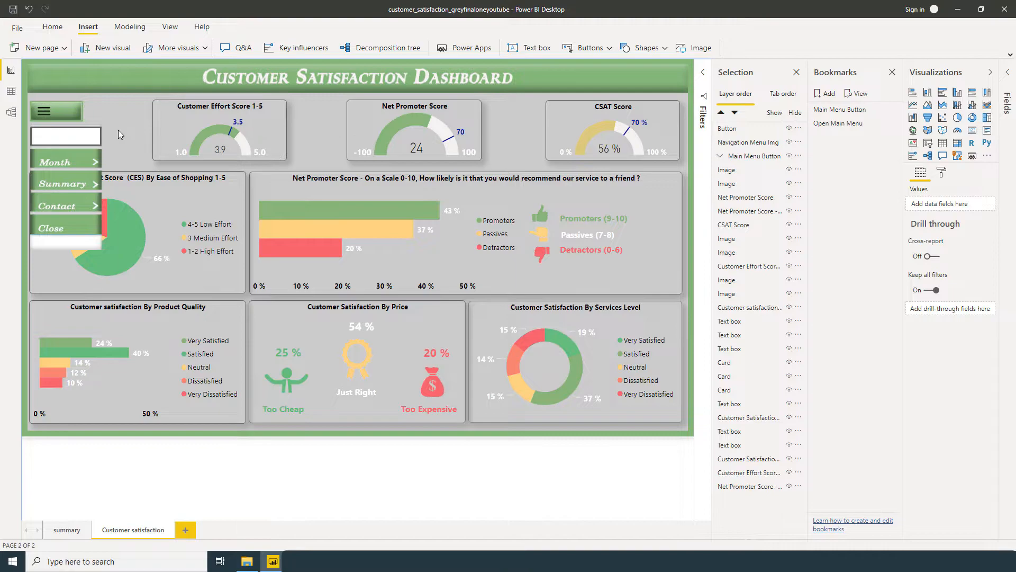
Step: Turn off the Year button's background, outline, icon and visual header
{"action": "left_click", "coordinate": [65, 134]}
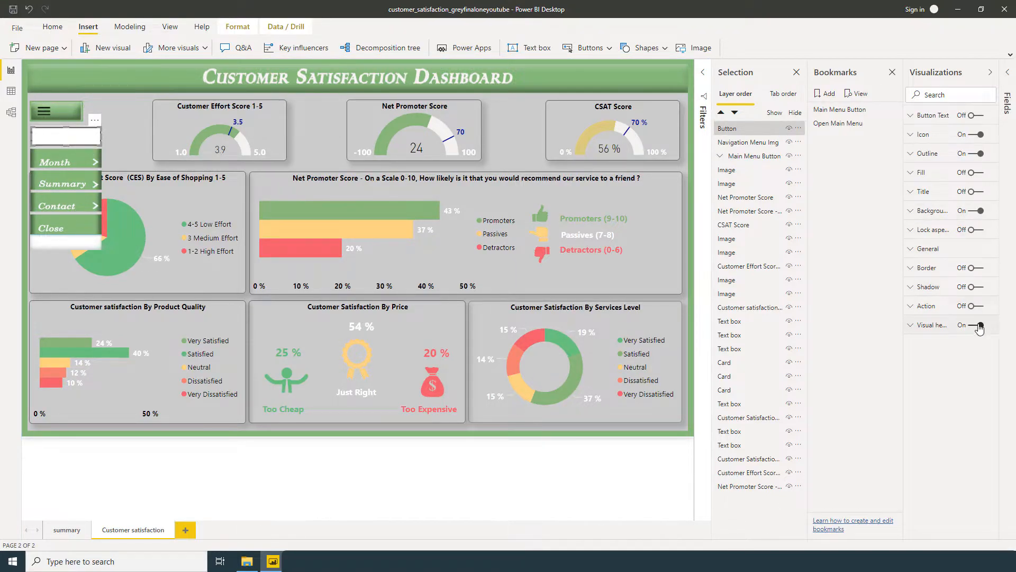
{"action": "left_click", "coordinate": [978, 210]}
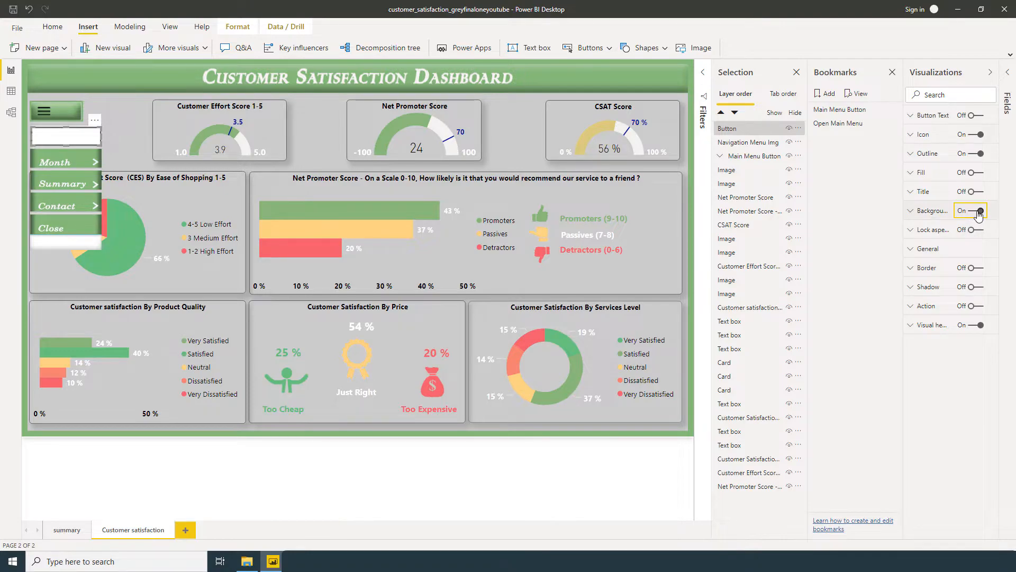
{"action": "left_click", "coordinate": [971, 153]}
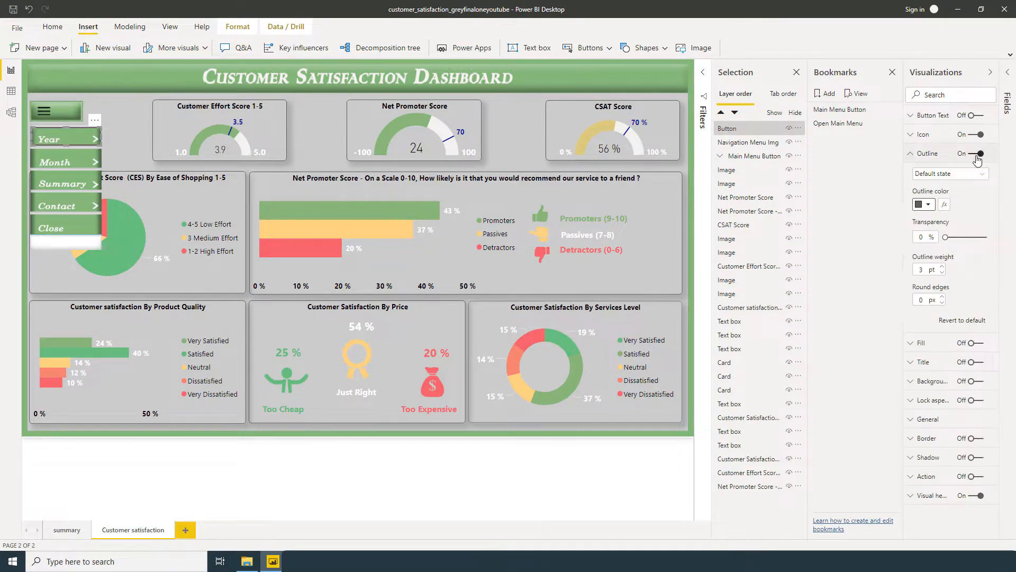
{"action": "left_click", "coordinate": [975, 154]}
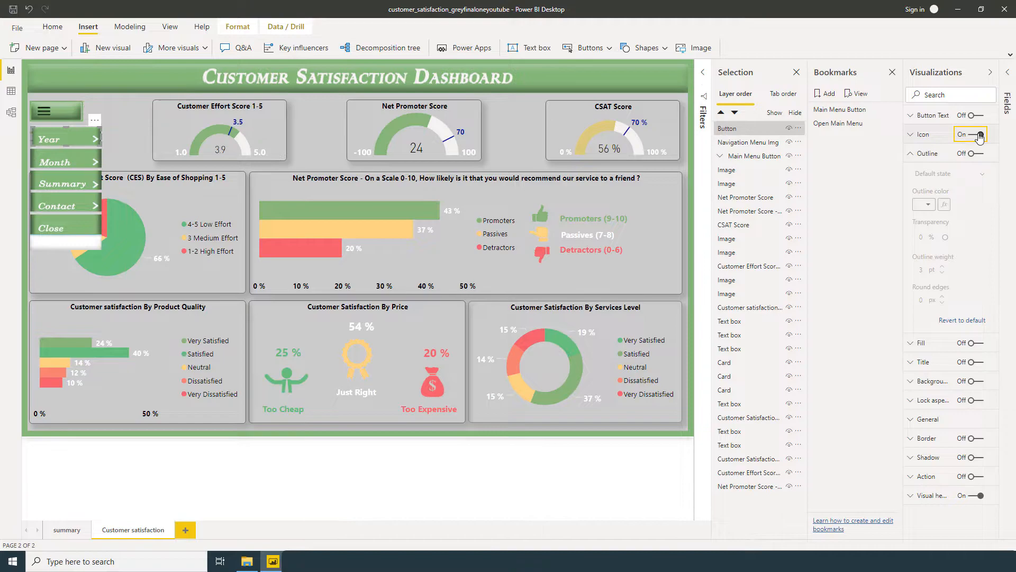
{"action": "left_click", "coordinate": [970, 135]}
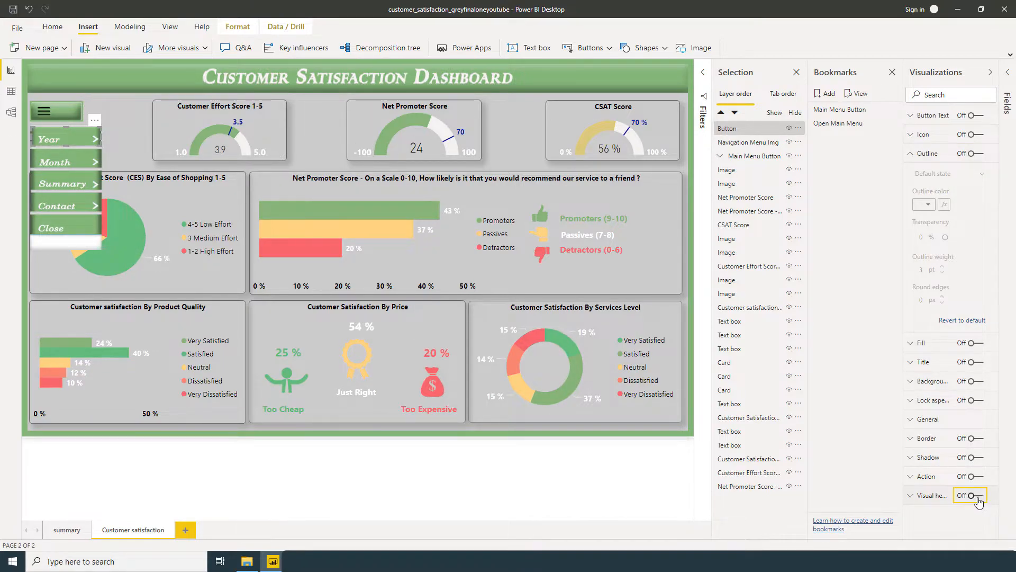
{"action": "mouse_move", "coordinate": [919, 351]}
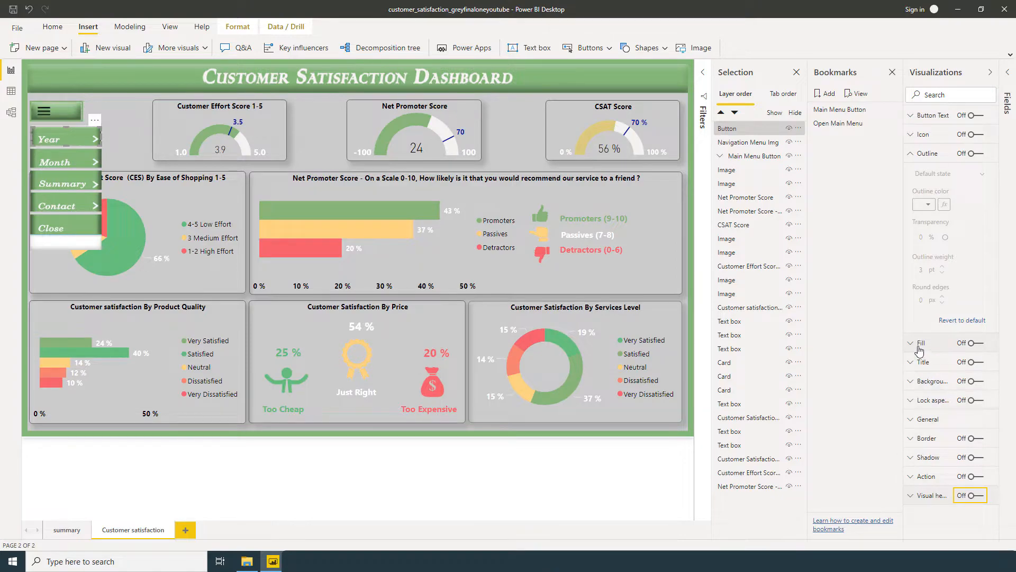
{"action": "mouse_move", "coordinate": [919, 343]}
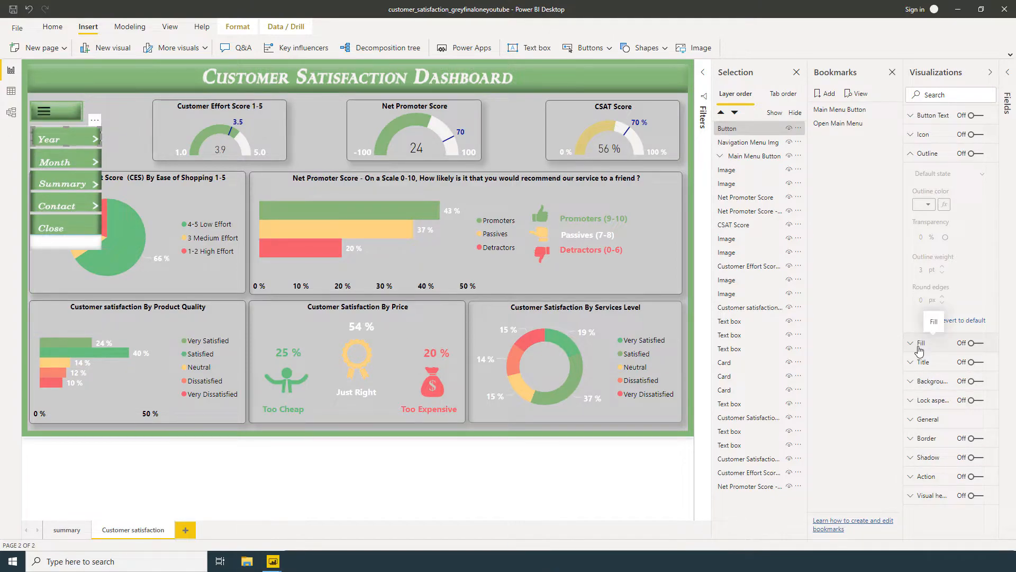
Step: Turn the button's fill on at 100% transparency
{"action": "left_click", "coordinate": [913, 343]}
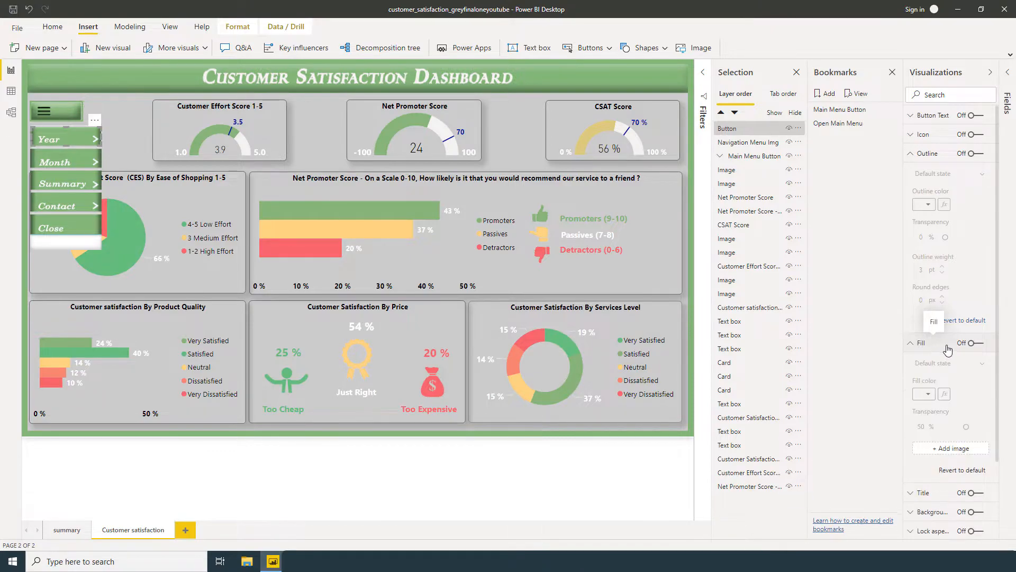
{"action": "left_click", "coordinate": [966, 342]}
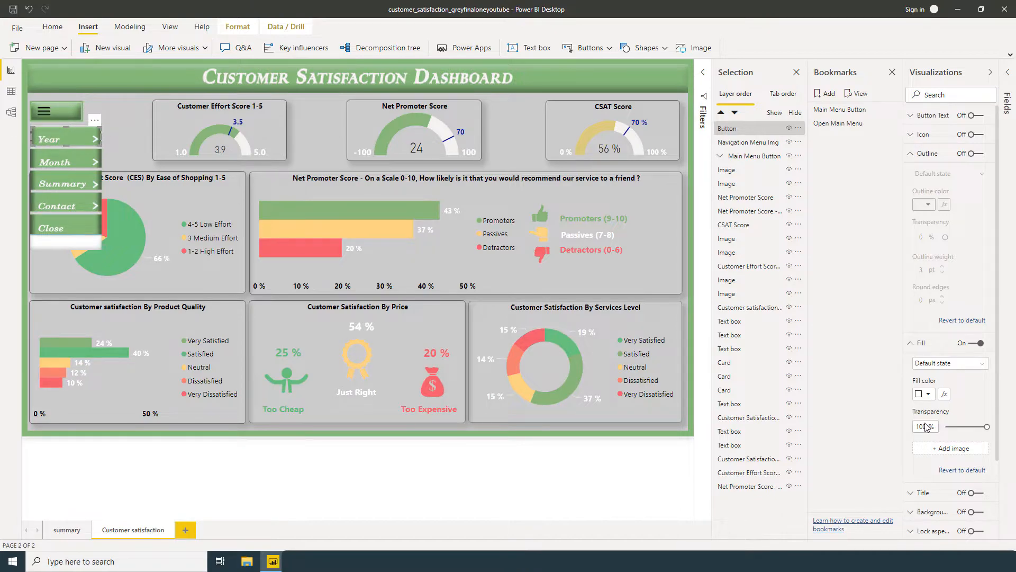
{"action": "left_click", "coordinate": [950, 363]}
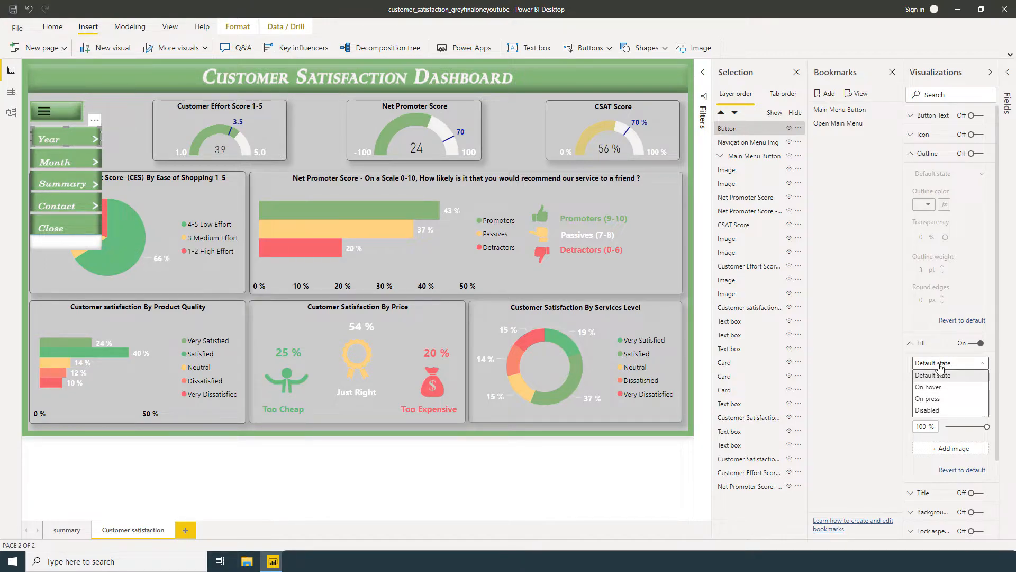
Step: Set the hover fill to the light Year image at 0% transparency with Image Fit set to Fit
{"action": "left_click", "coordinate": [927, 386]}
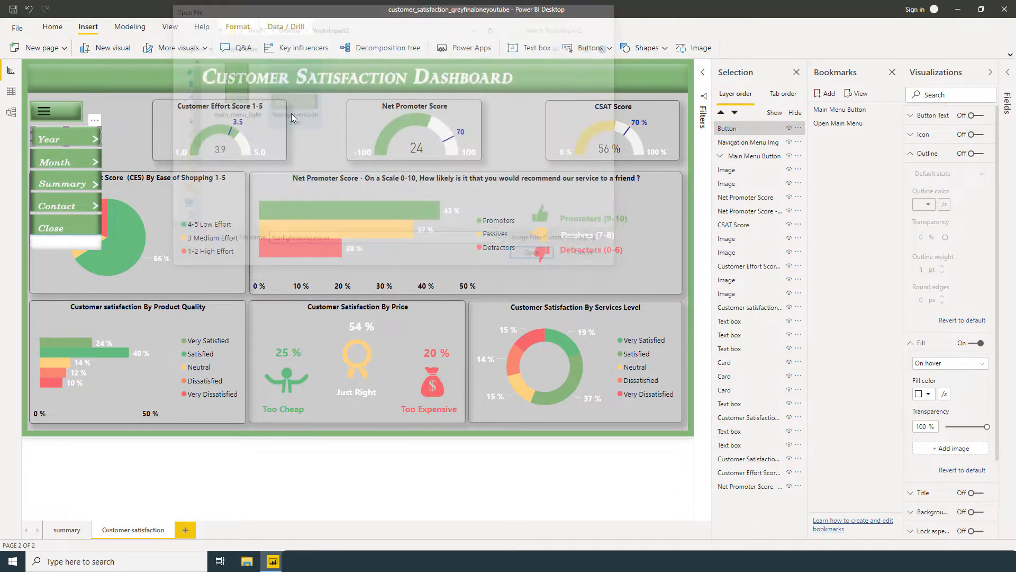
{"action": "left_click", "coordinate": [967, 341]}
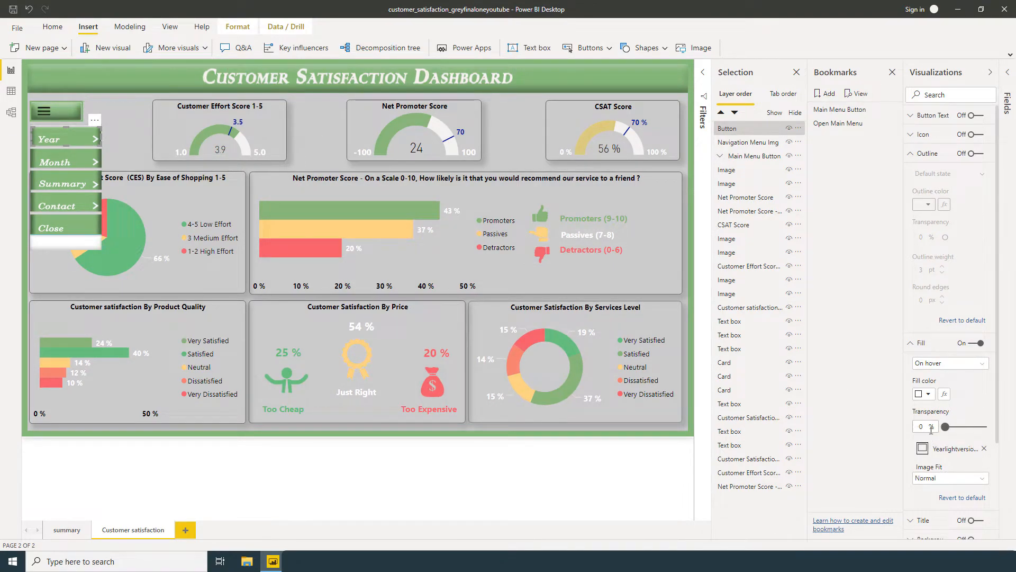
{"action": "left_click", "coordinate": [949, 477]}
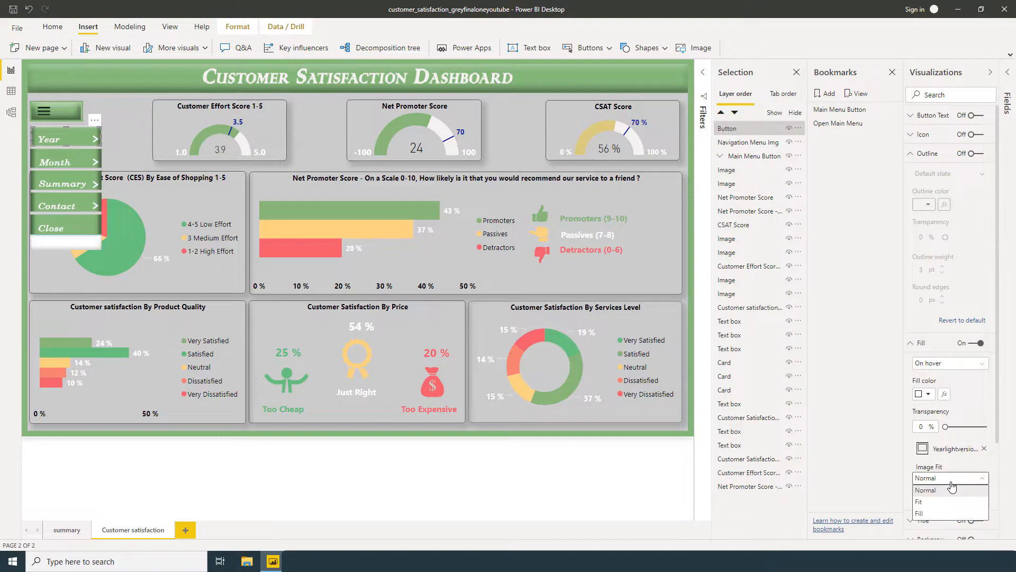
{"action": "left_click", "coordinate": [919, 502]}
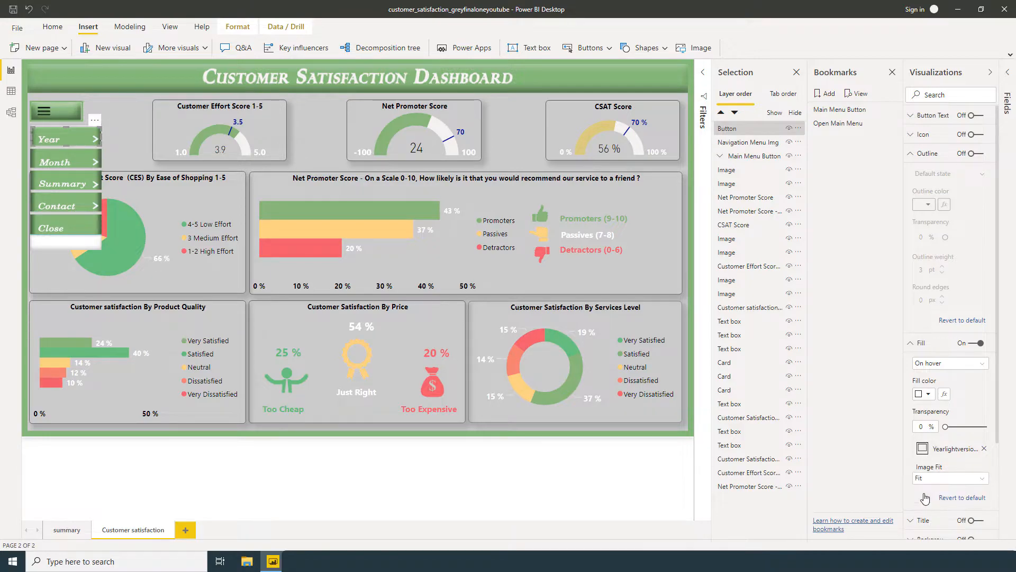
{"action": "mouse_move", "coordinate": [131, 148]}
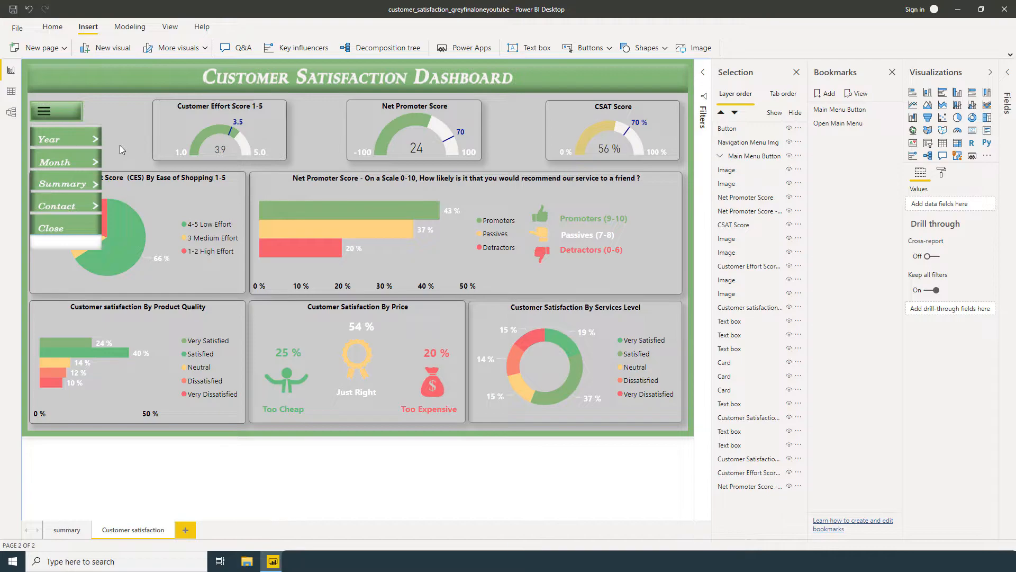
{"action": "mouse_move", "coordinate": [96, 138]}
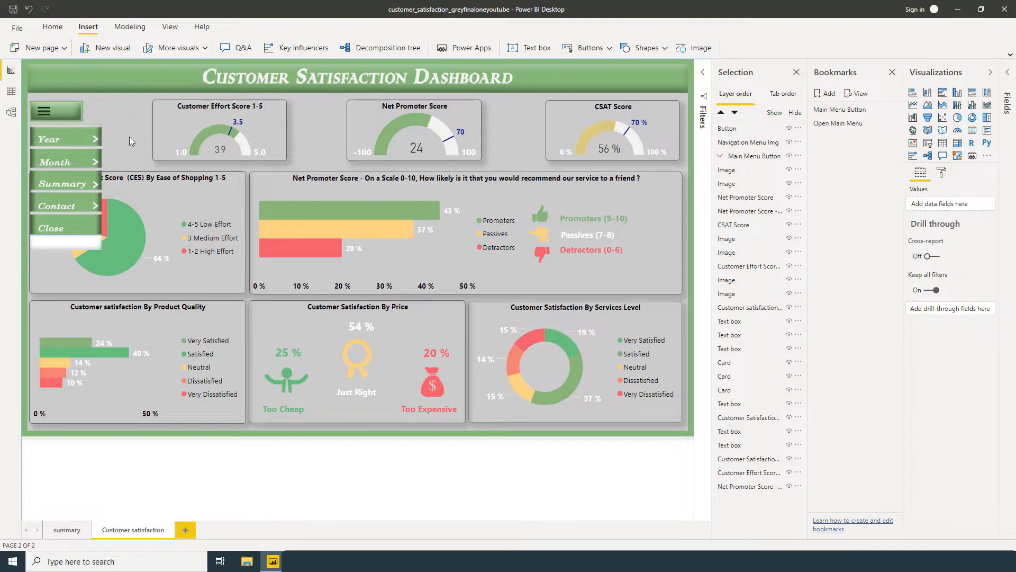
{"action": "mouse_move", "coordinate": [78, 148]}
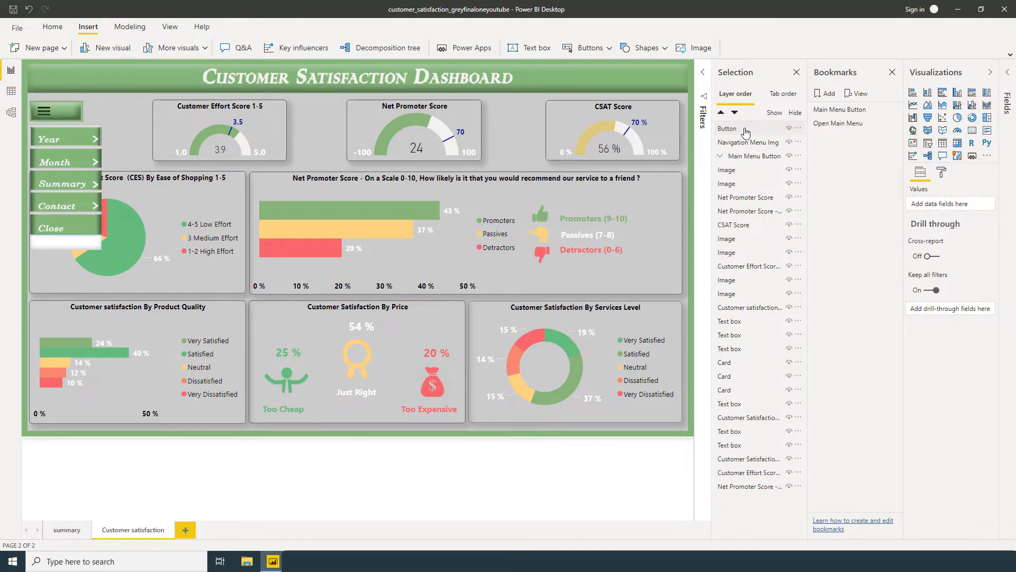
Step: Rename the new transparent button layer to 'Year' in the Selection pane
{"action": "double_click", "coordinate": [728, 128]}
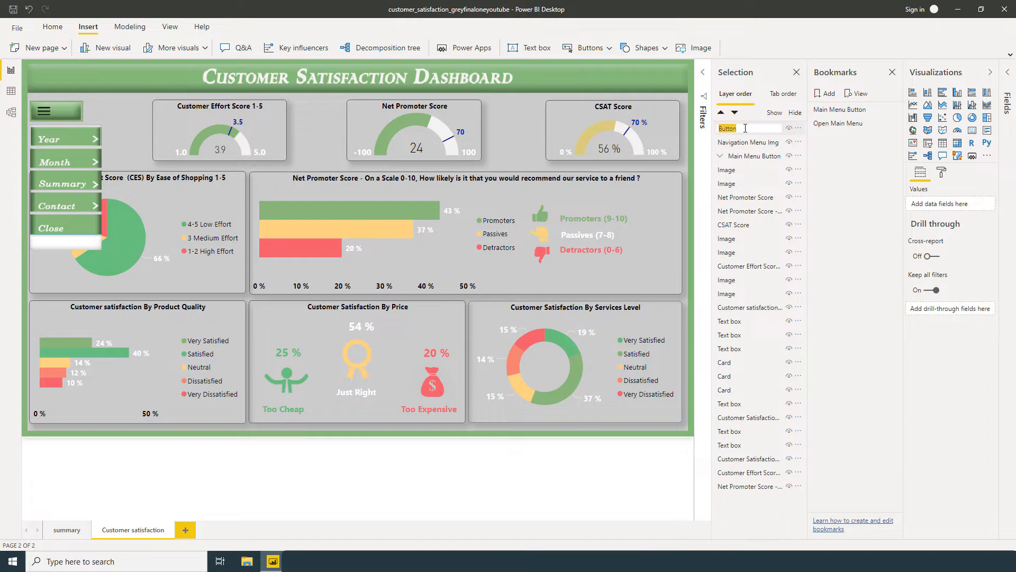
{"action": "type", "text": "Year"}
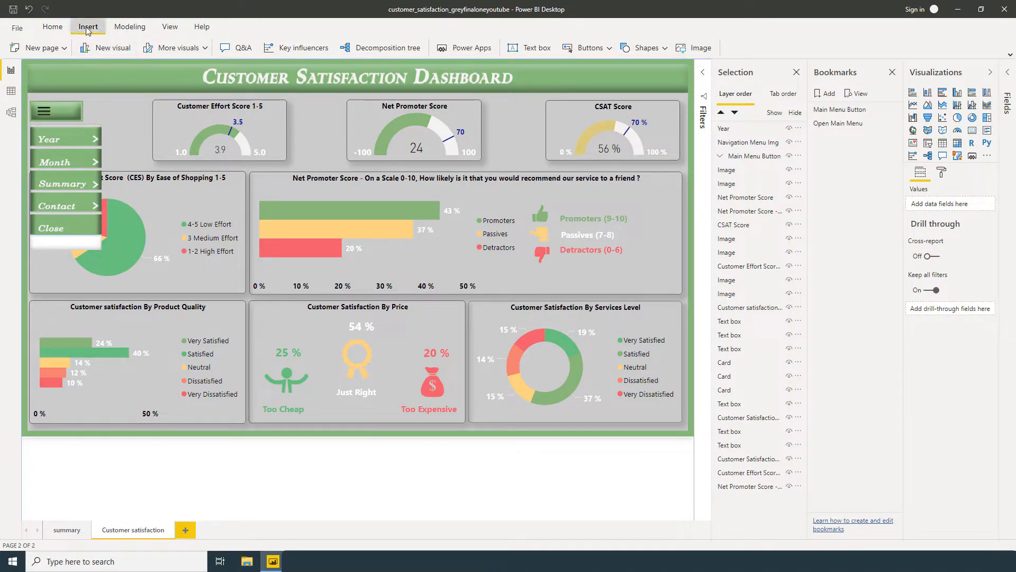
Step: Insert another blank button to place over the Month menu entry
{"action": "left_click", "coordinate": [586, 47]}
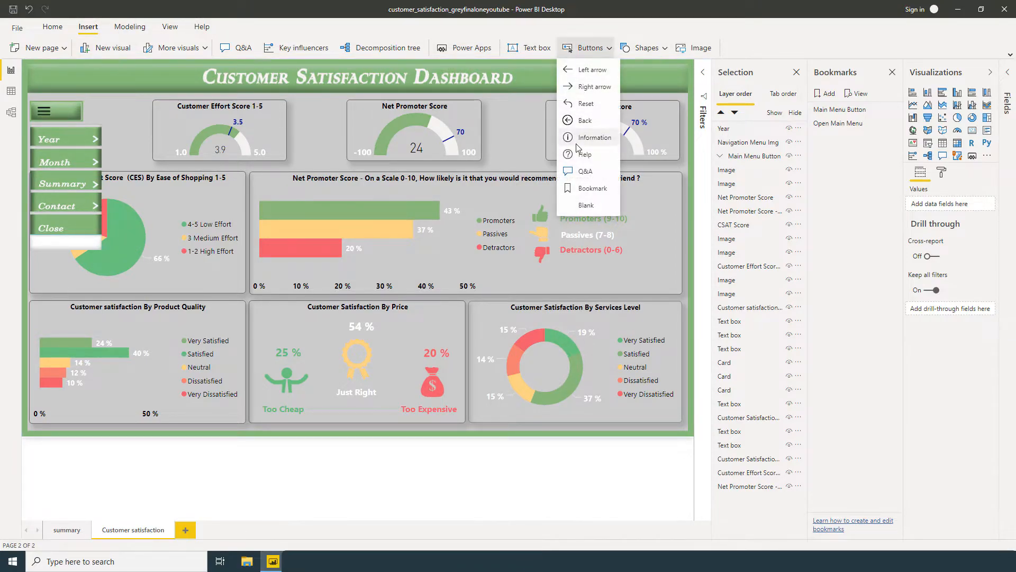
{"action": "left_click", "coordinate": [585, 204]}
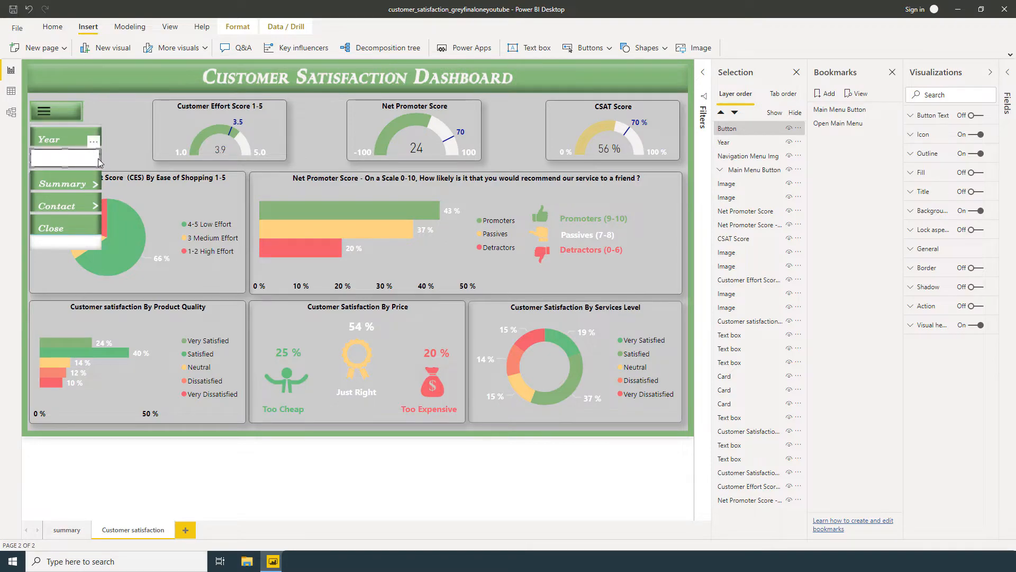
{"action": "mouse_move", "coordinate": [89, 160]}
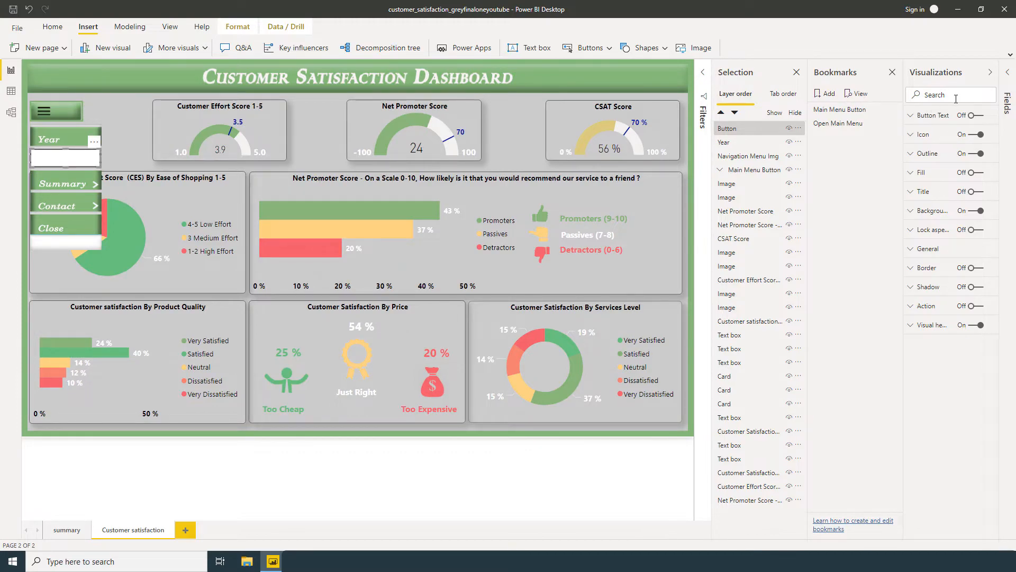
Step: Strip the Month button of its icon, outline, background and visual header
{"action": "left_click", "coordinate": [969, 135]}
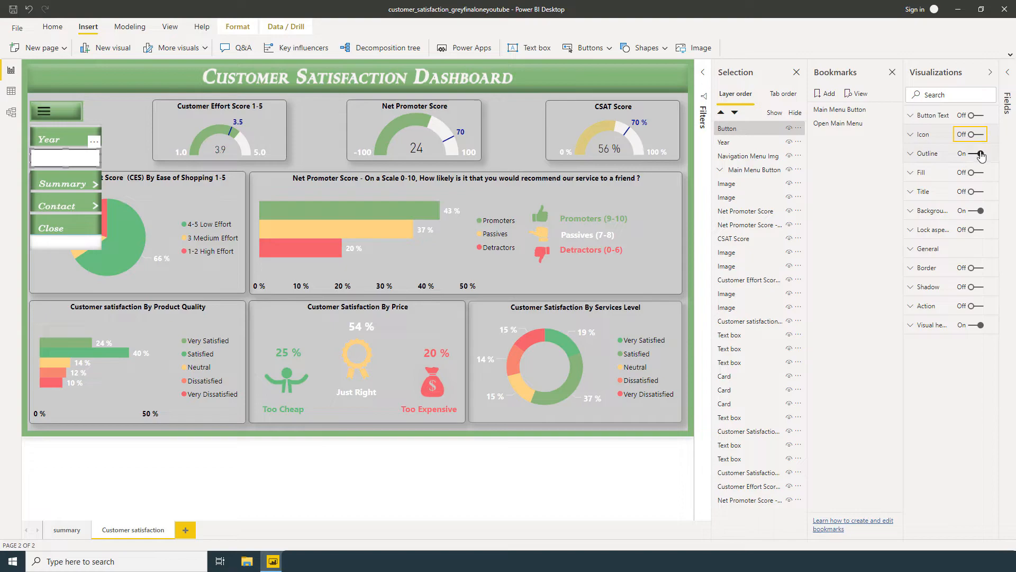
{"action": "left_click", "coordinate": [977, 154]}
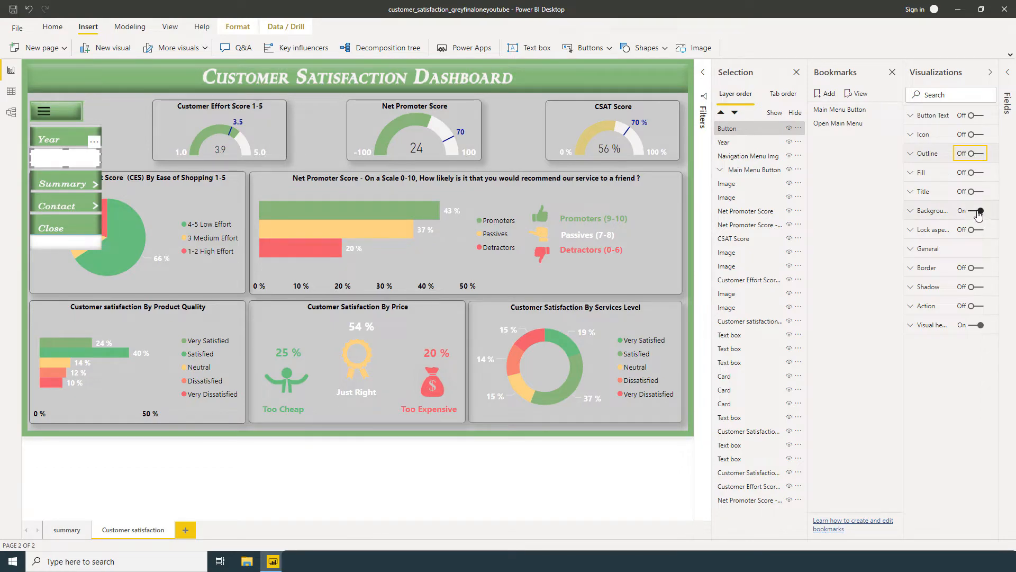
{"action": "left_click", "coordinate": [975, 210]}
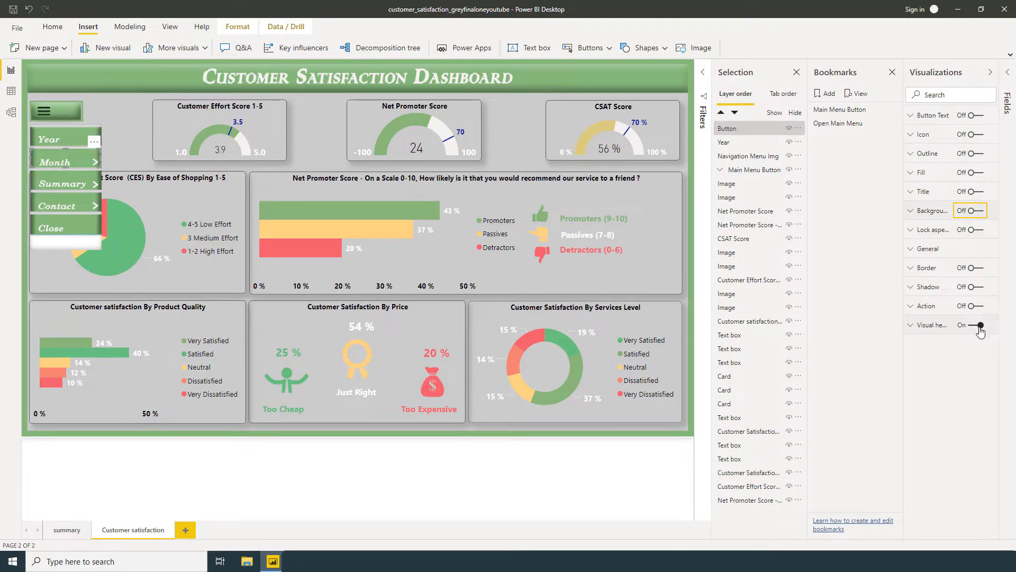
{"action": "left_click", "coordinate": [977, 325]}
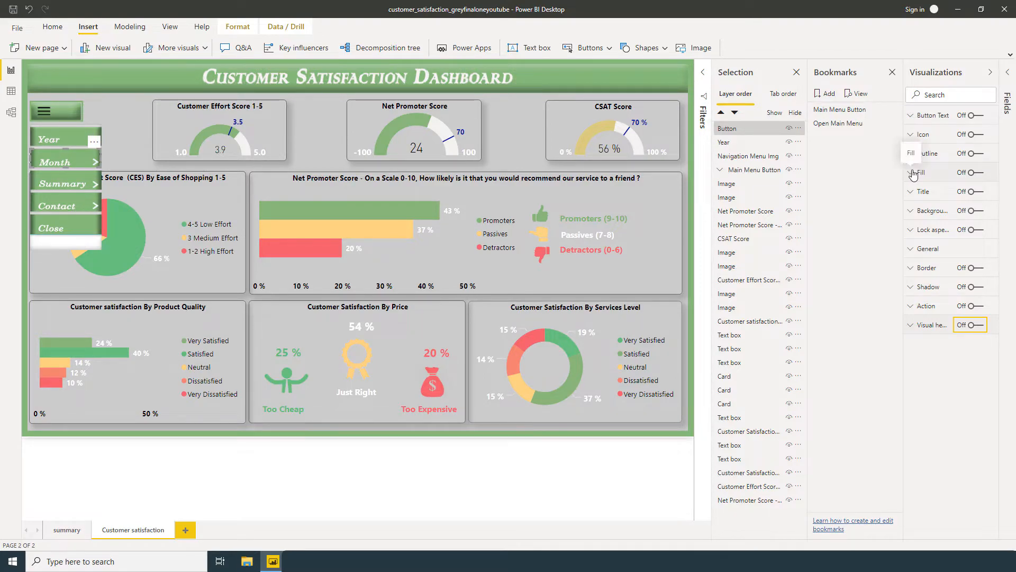
Step: Give the Month button an On hover fill using the monthlightbig image
{"action": "left_click", "coordinate": [969, 172]}
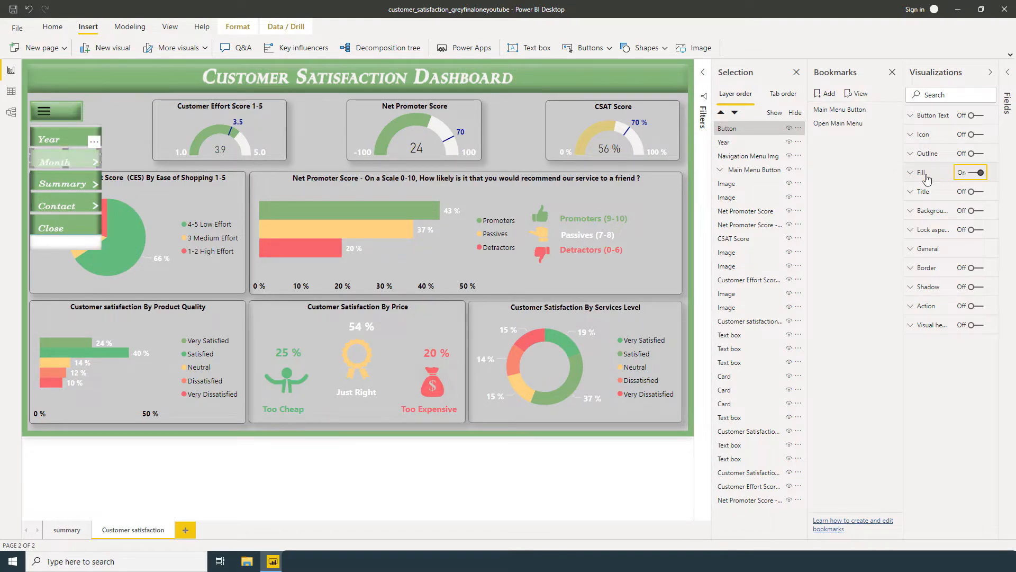
{"action": "left_click", "coordinate": [911, 172]}
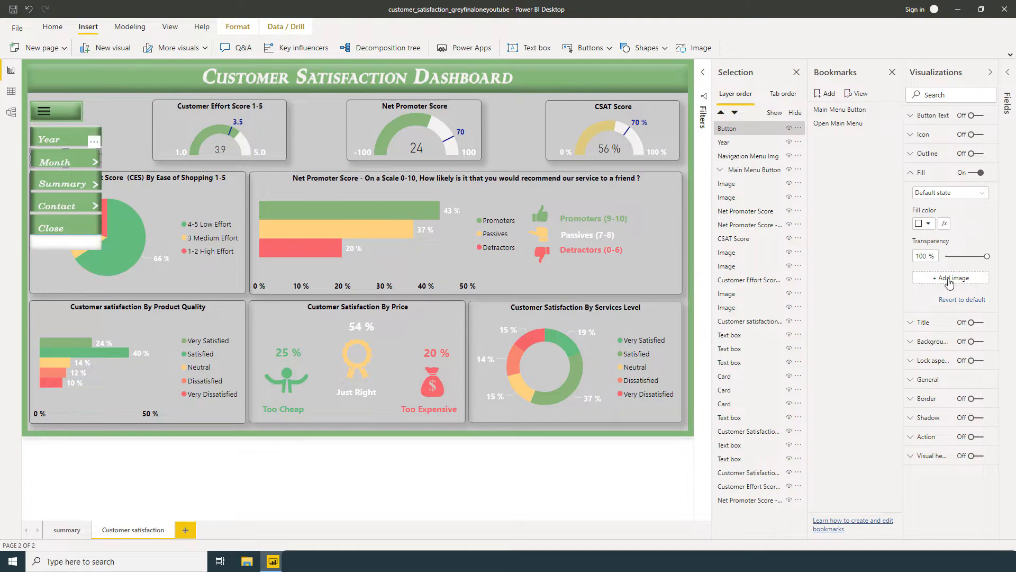
{"action": "left_click", "coordinate": [948, 192]}
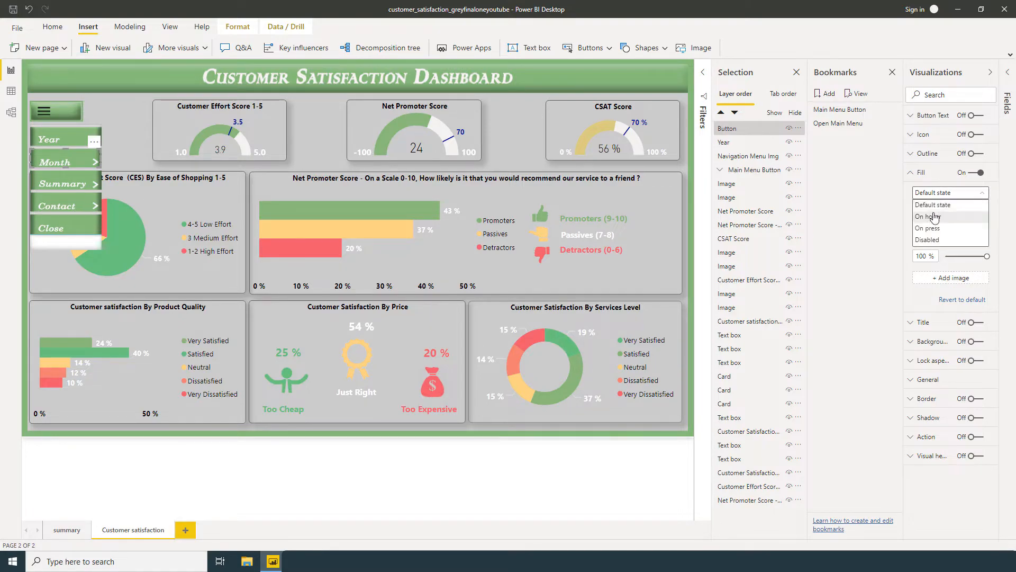
{"action": "left_click", "coordinate": [928, 216]}
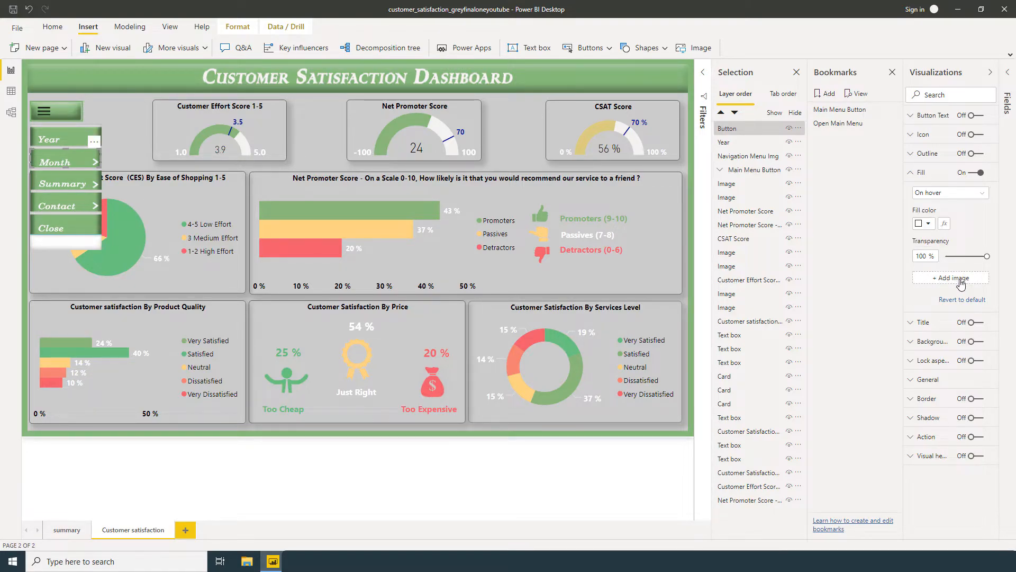
{"action": "left_click", "coordinate": [950, 277]}
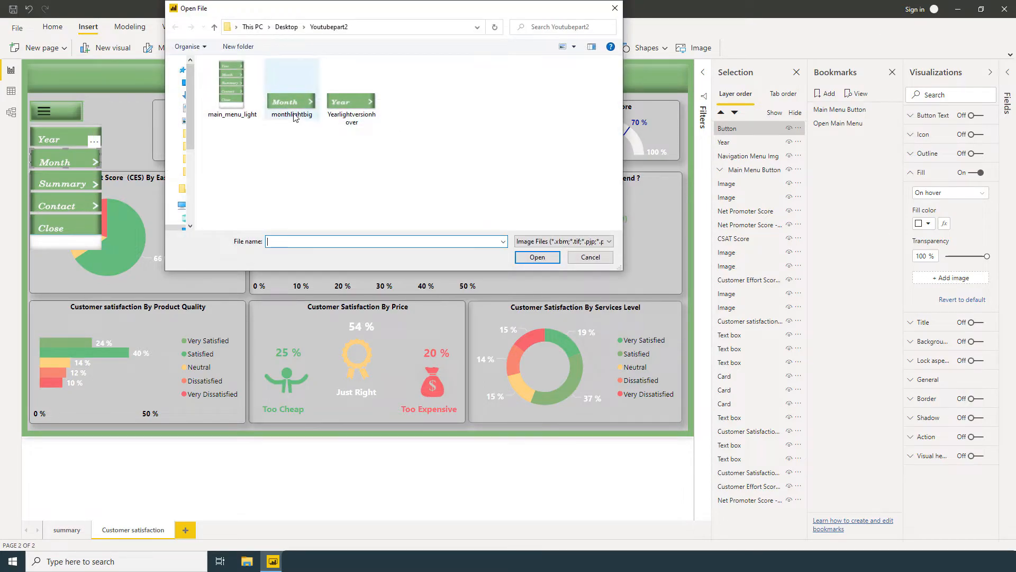
{"action": "left_click", "coordinate": [535, 256]}
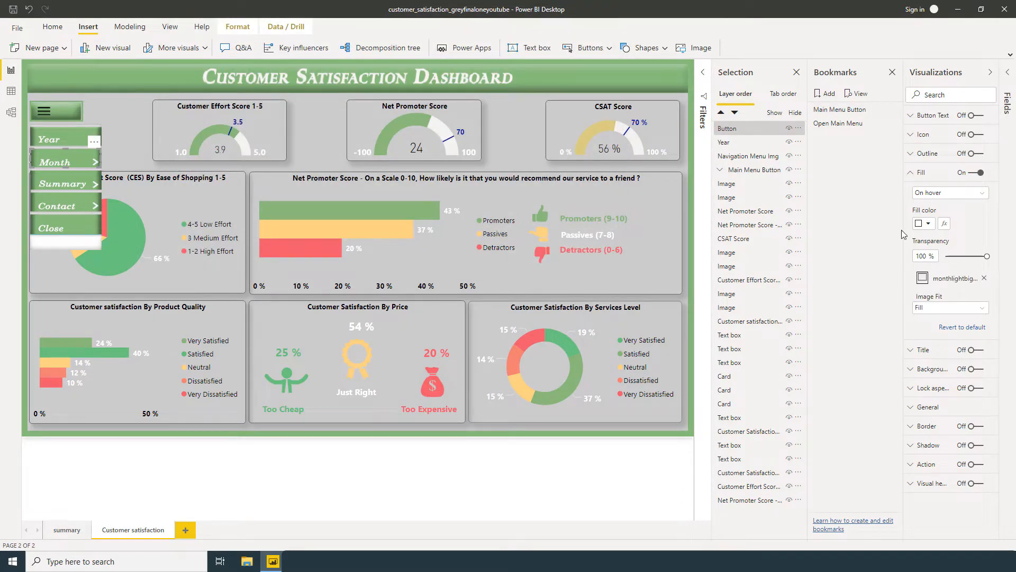
Step: Set the hover image fit to Fill so it stretches across the button, fully opaque
{"action": "left_click", "coordinate": [950, 307]}
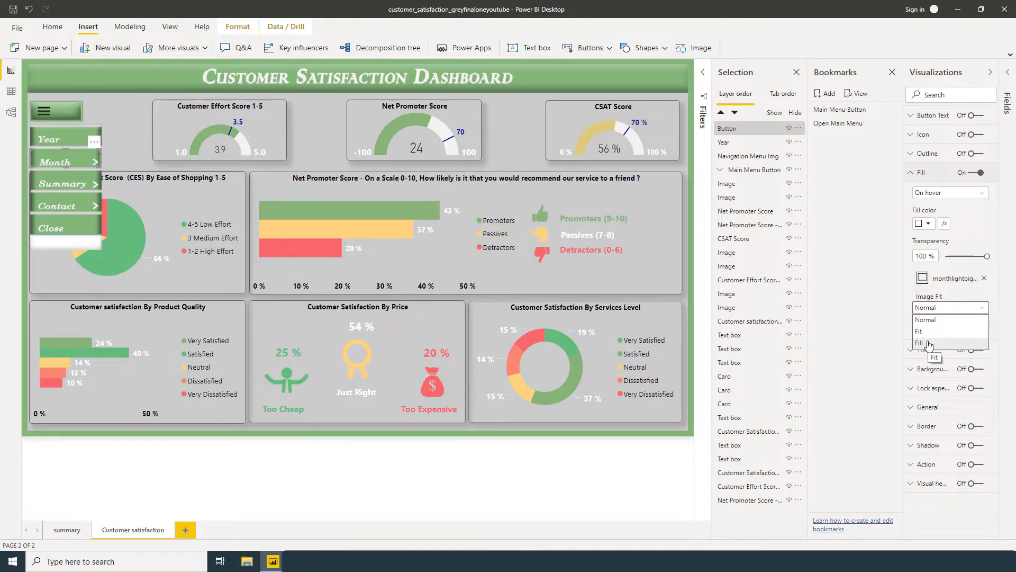
{"action": "left_click", "coordinate": [925, 343]}
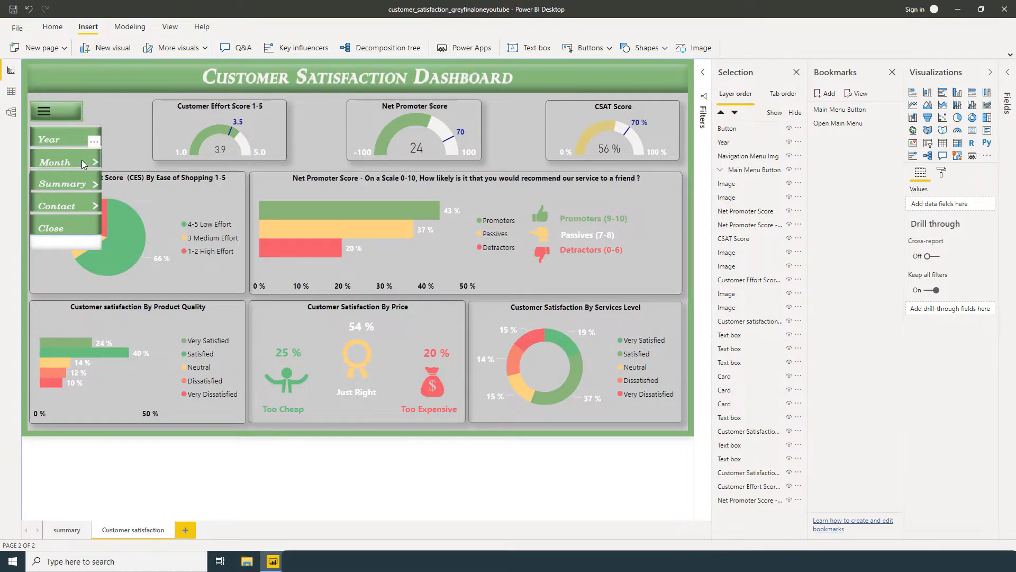
{"action": "left_click", "coordinate": [727, 128]}
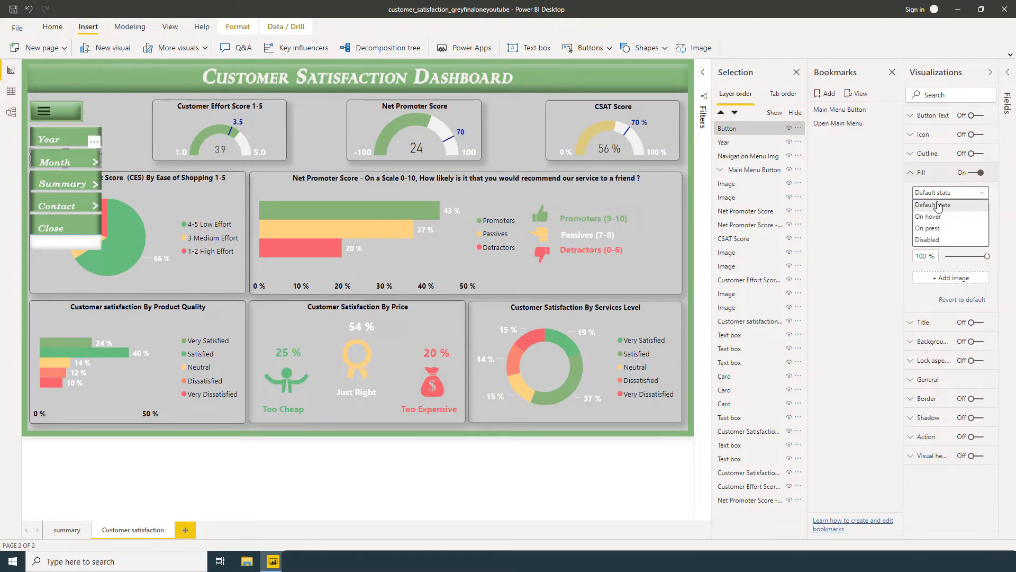
{"action": "left_click", "coordinate": [931, 216]}
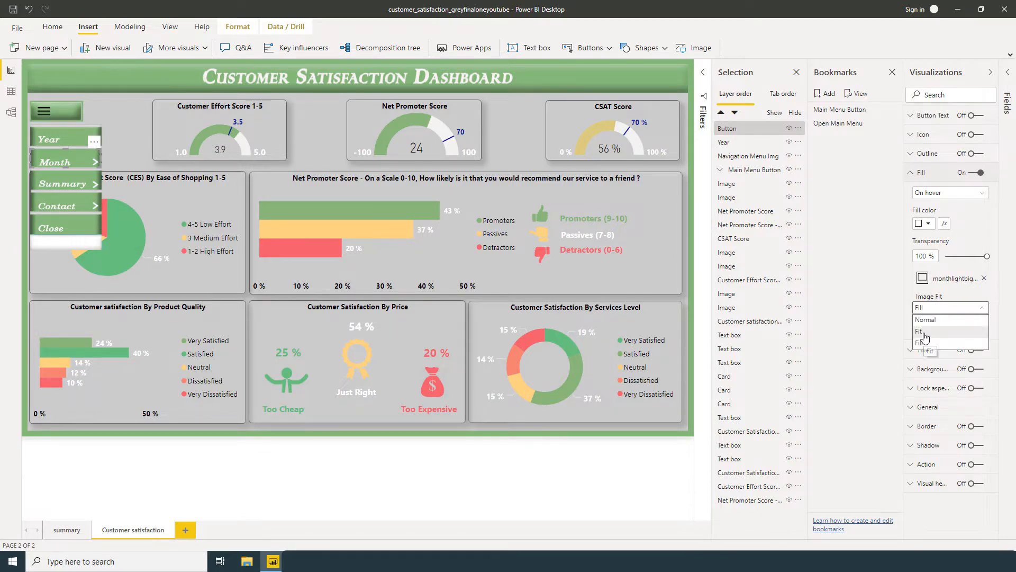
{"action": "left_click", "coordinate": [920, 331]}
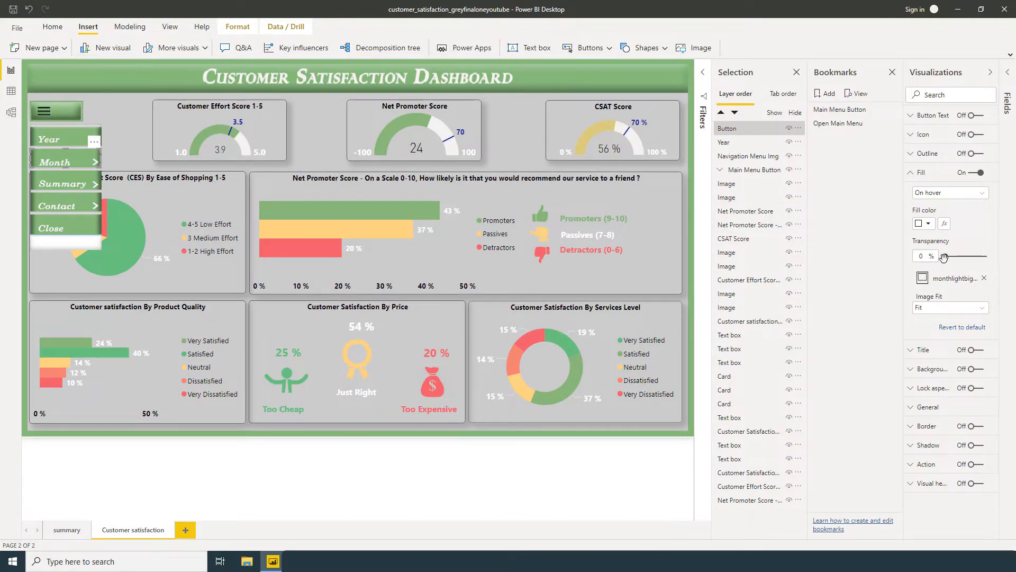
{"action": "mouse_move", "coordinate": [117, 164]}
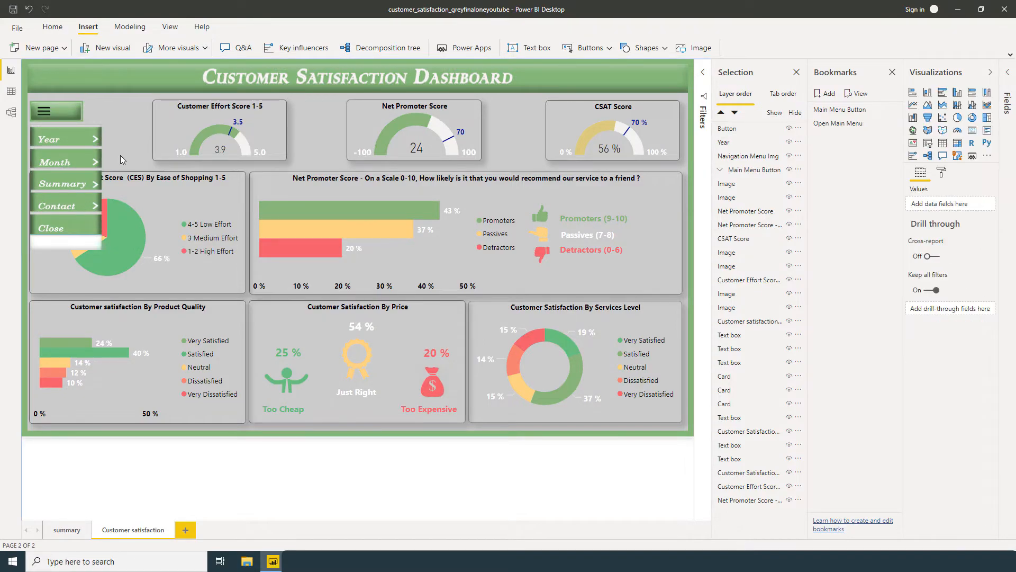
{"action": "mouse_move", "coordinate": [76, 170]}
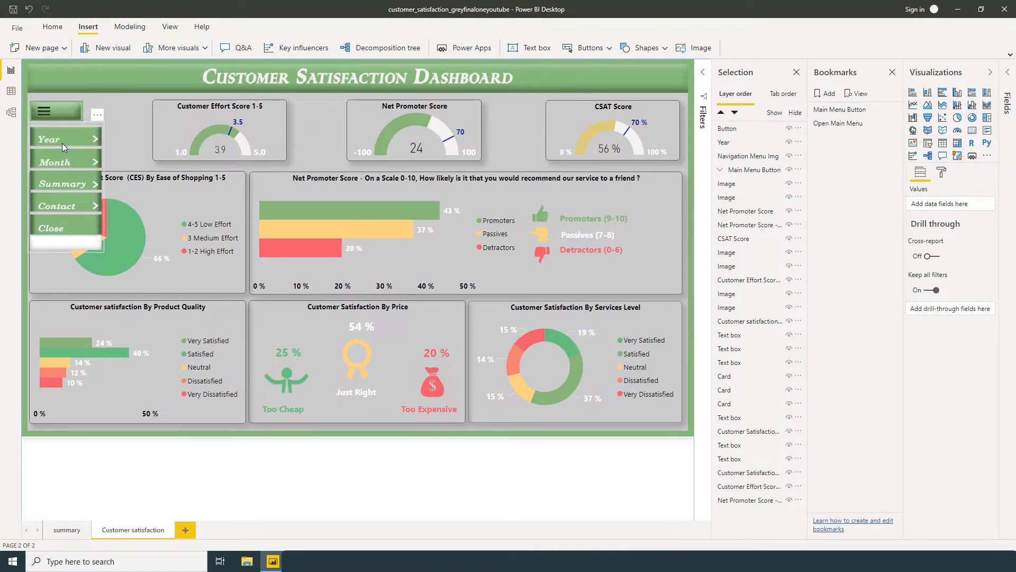
Step: Rename the two menu button layers to 'Monthbutton' and 'Yearbutton'
{"action": "left_click", "coordinate": [726, 128]}
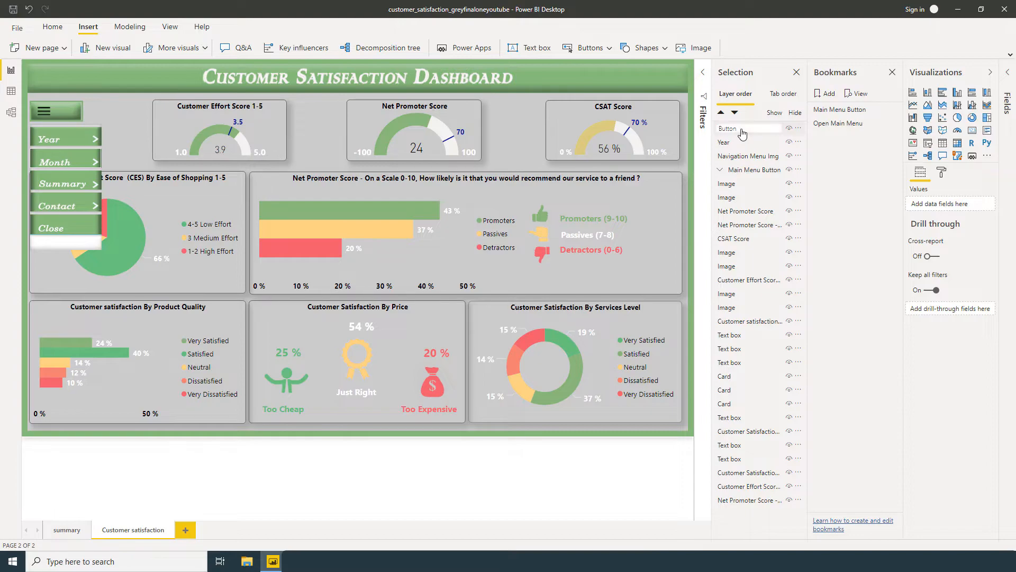
{"action": "double_click", "coordinate": [727, 128]}
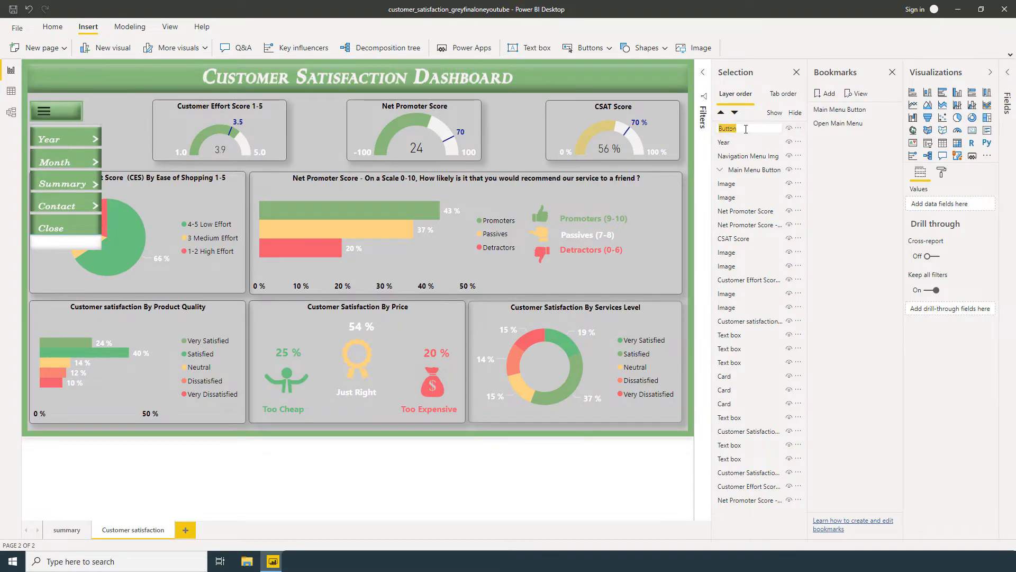
{"action": "type", "text": "Monthb"}
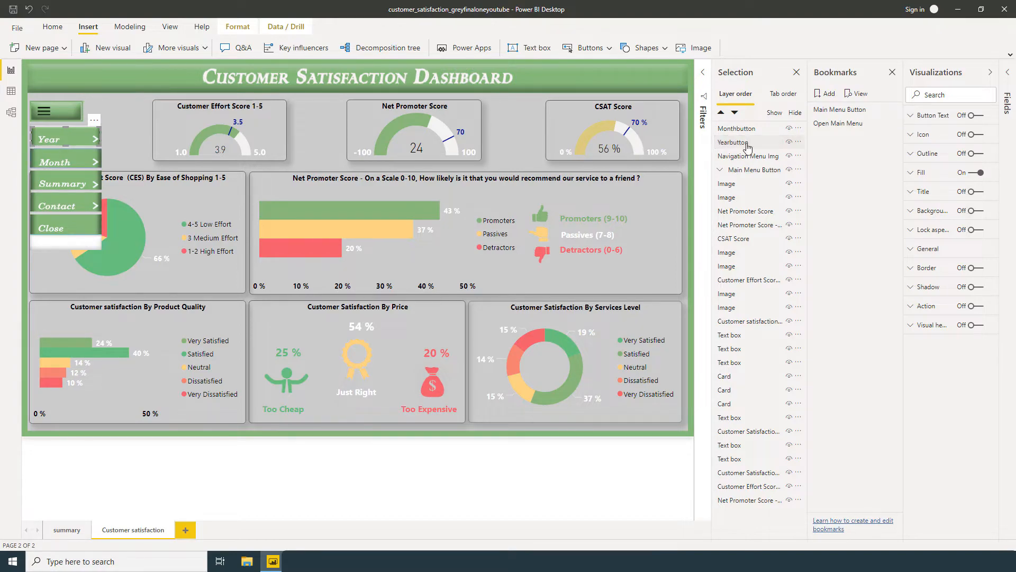
{"action": "left_click", "coordinate": [61, 137]}
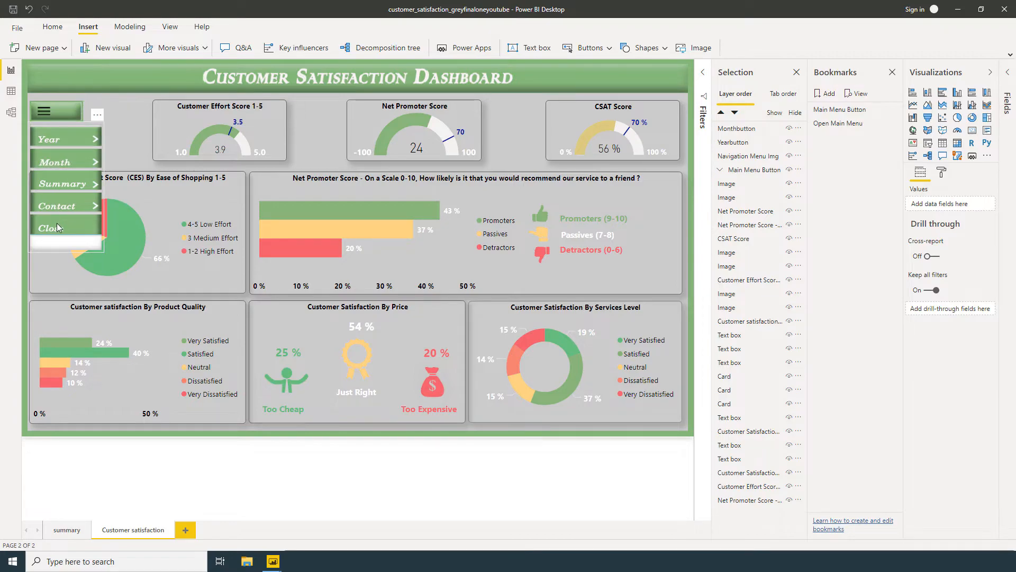
{"action": "mouse_move", "coordinate": [129, 180]}
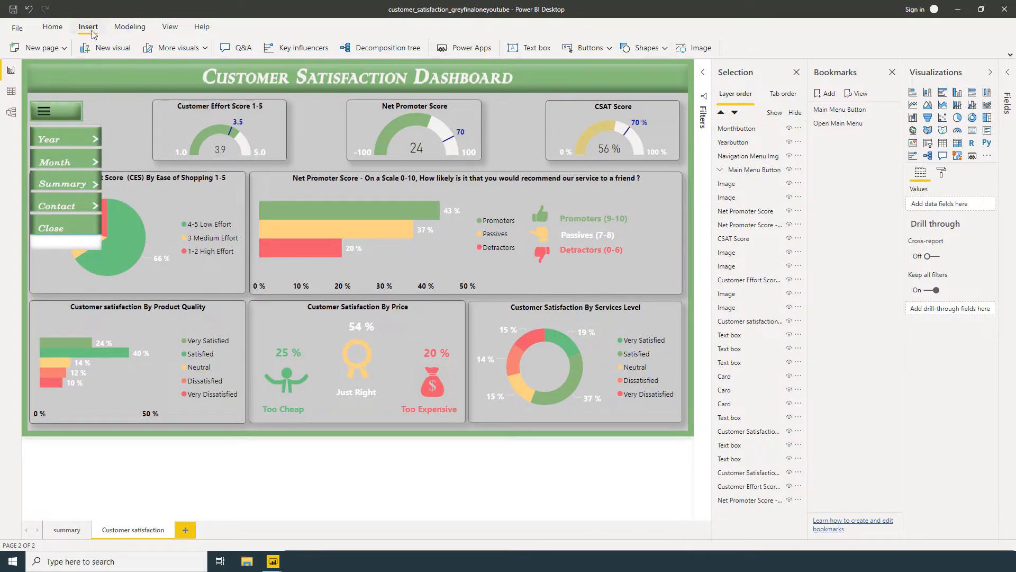
Step: Insert a blank button over the Close entry and turn its icon off
{"action": "left_click", "coordinate": [647, 48]}
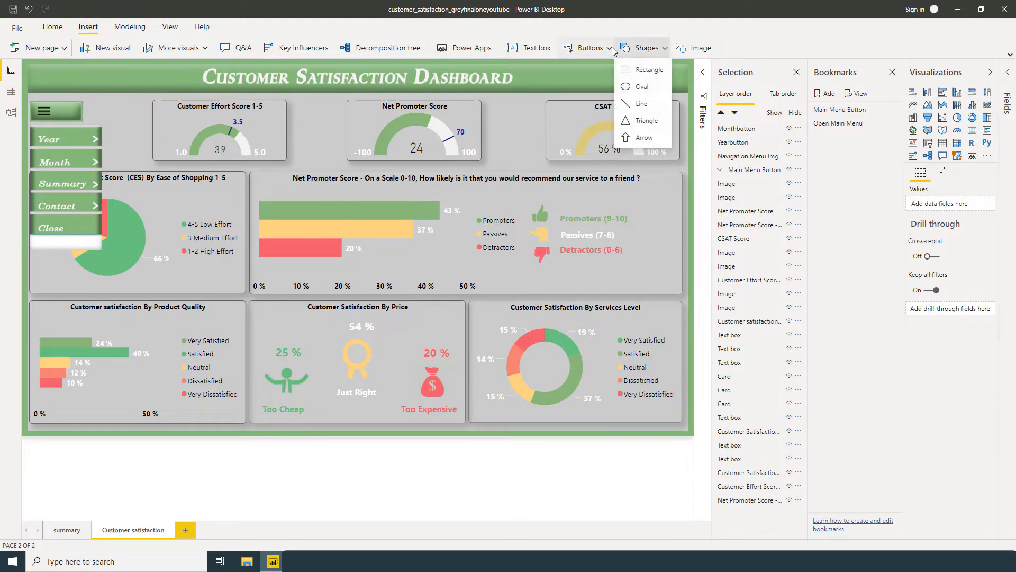
{"action": "left_click", "coordinate": [587, 48]}
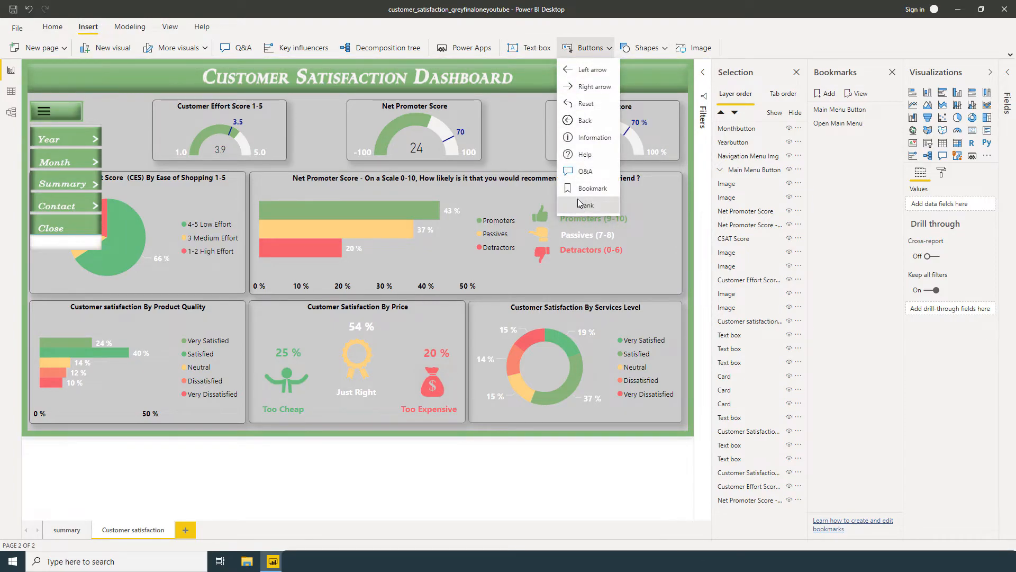
{"action": "left_click", "coordinate": [586, 204]}
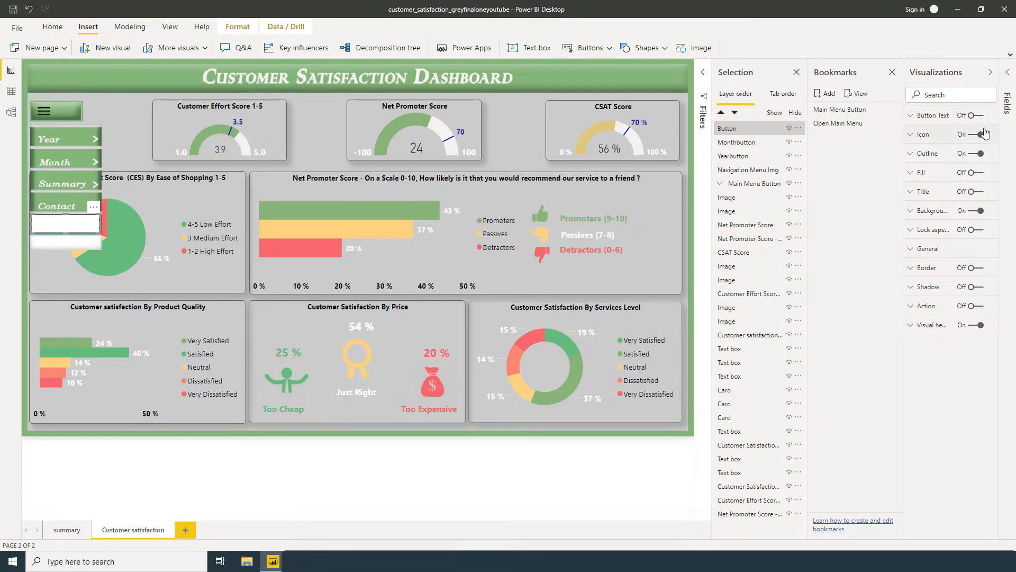
{"action": "left_click", "coordinate": [979, 134]}
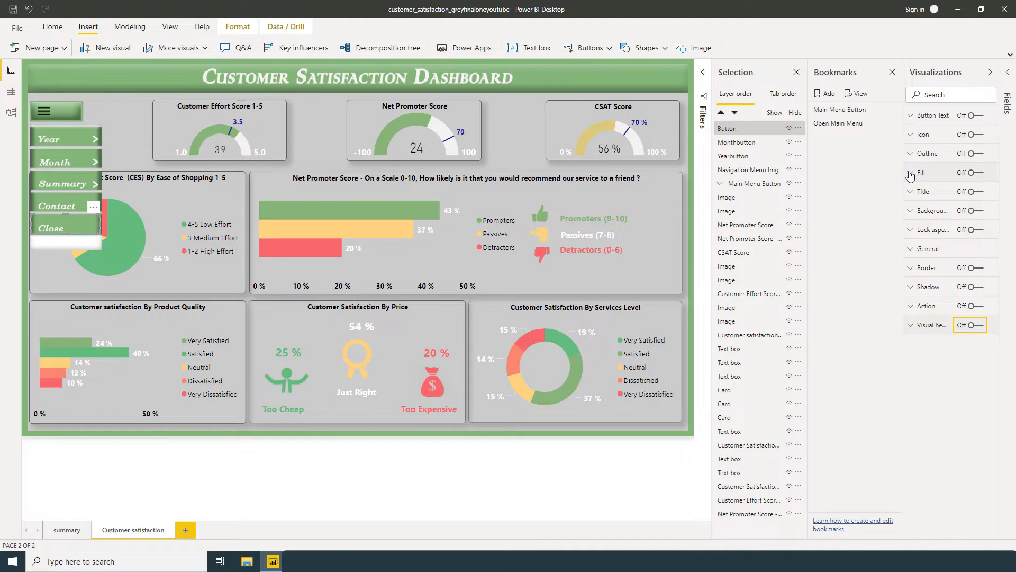
Step: Give the Close button an On hover fill using the monthlightclose image
{"action": "left_click", "coordinate": [966, 172]}
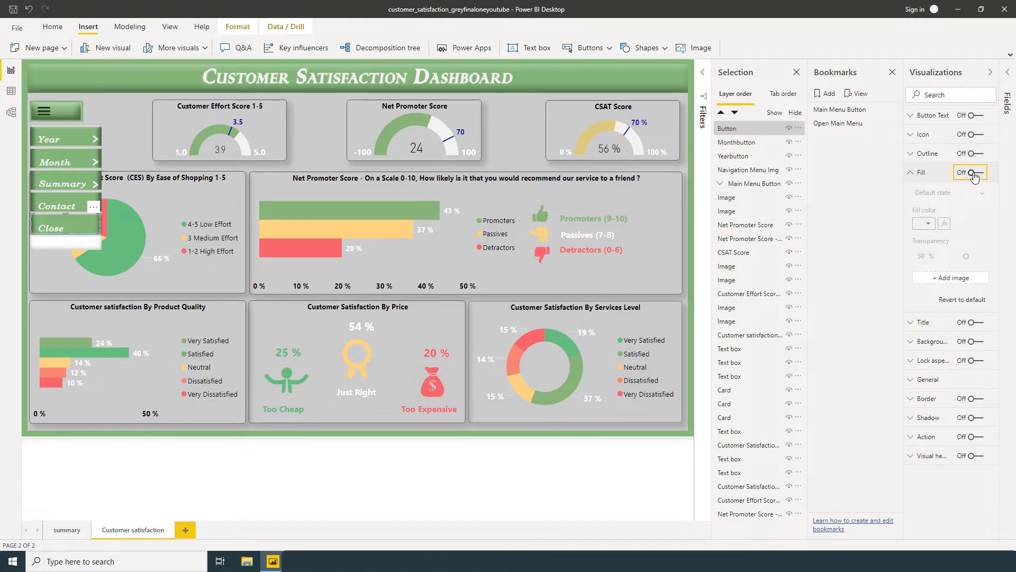
{"action": "left_click", "coordinate": [969, 172]}
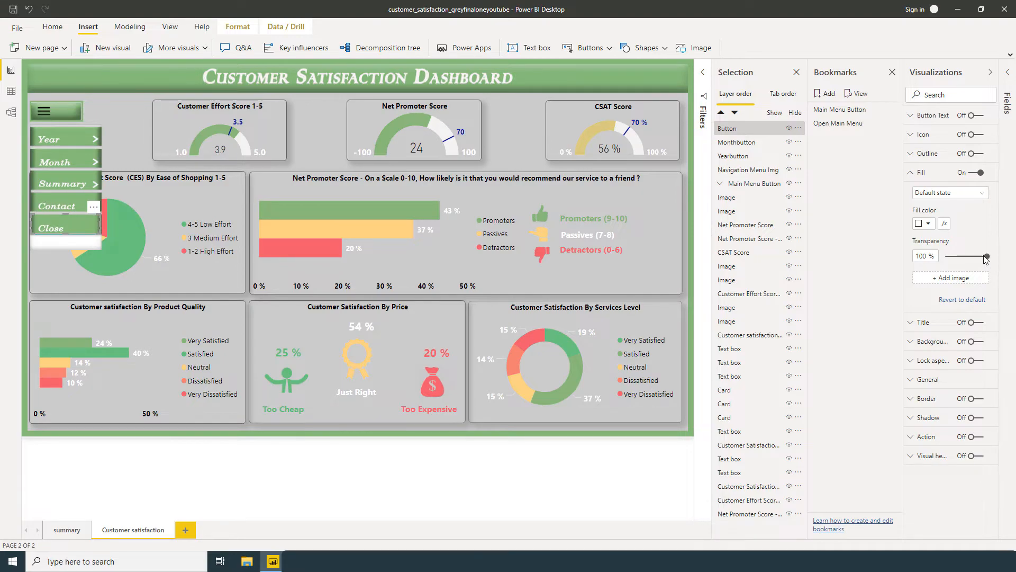
{"action": "mouse_move", "coordinate": [958, 193]}
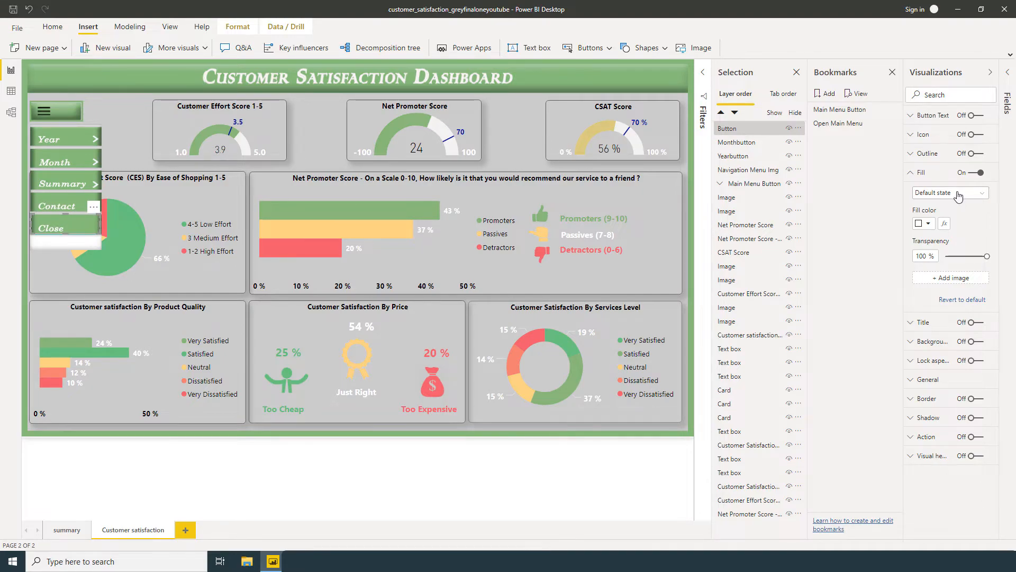
{"action": "left_click", "coordinate": [949, 192]}
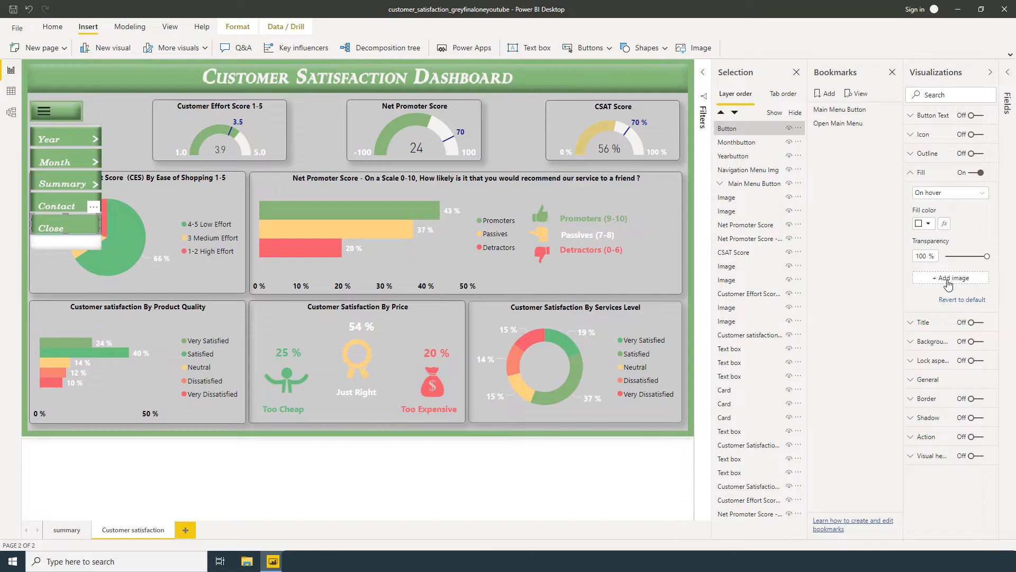
{"action": "left_click", "coordinate": [954, 277]}
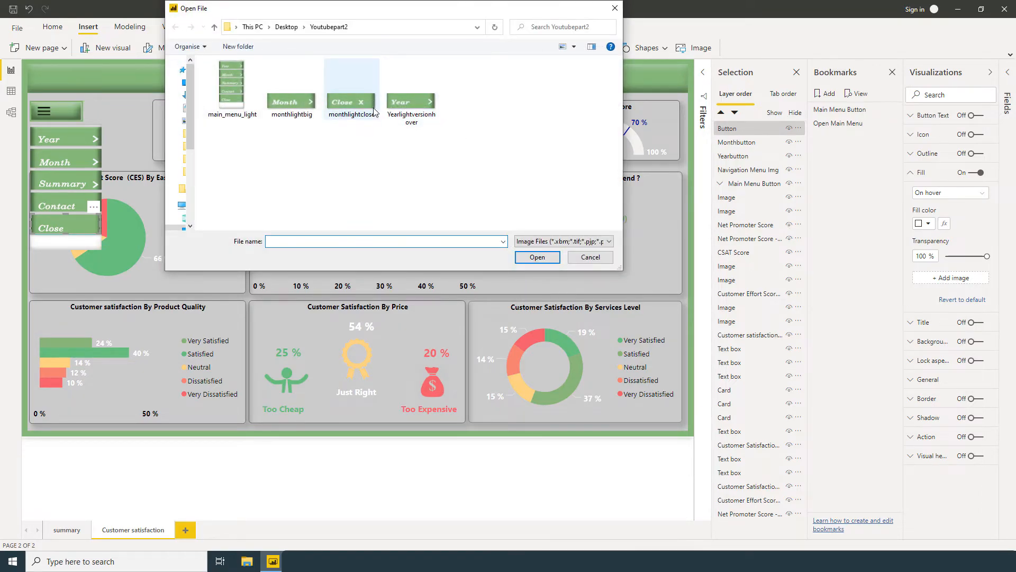
{"action": "left_click", "coordinate": [536, 256]}
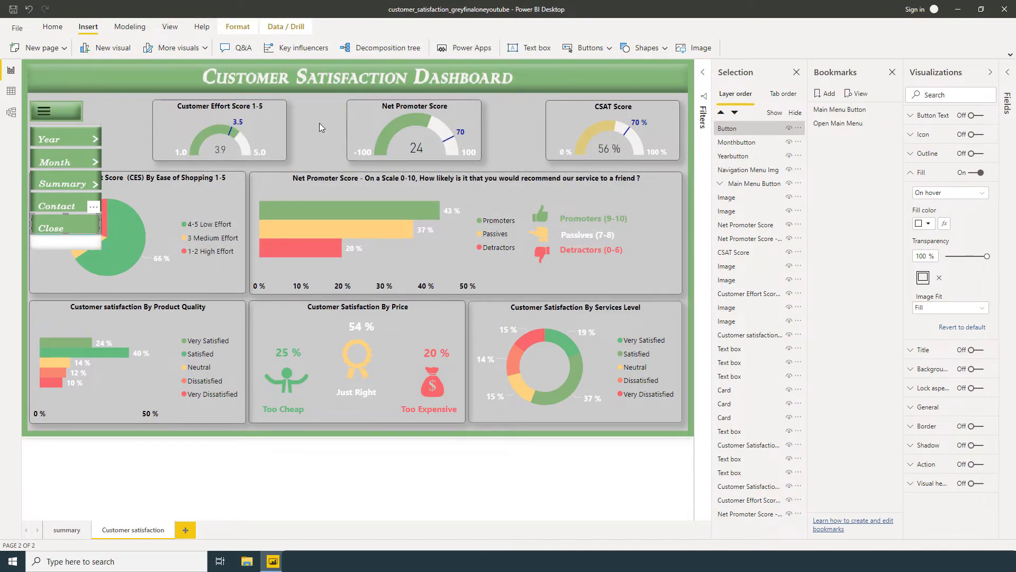
Step: Set the hover image fit to Fill and preview the hover effect on the page
{"action": "left_click", "coordinate": [949, 307]}
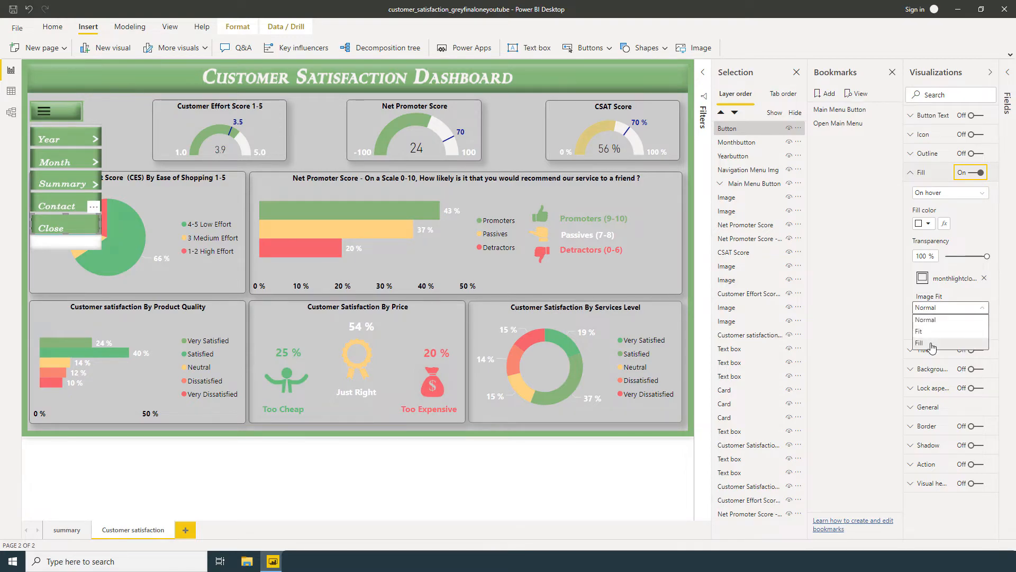
{"action": "left_click", "coordinate": [920, 343]}
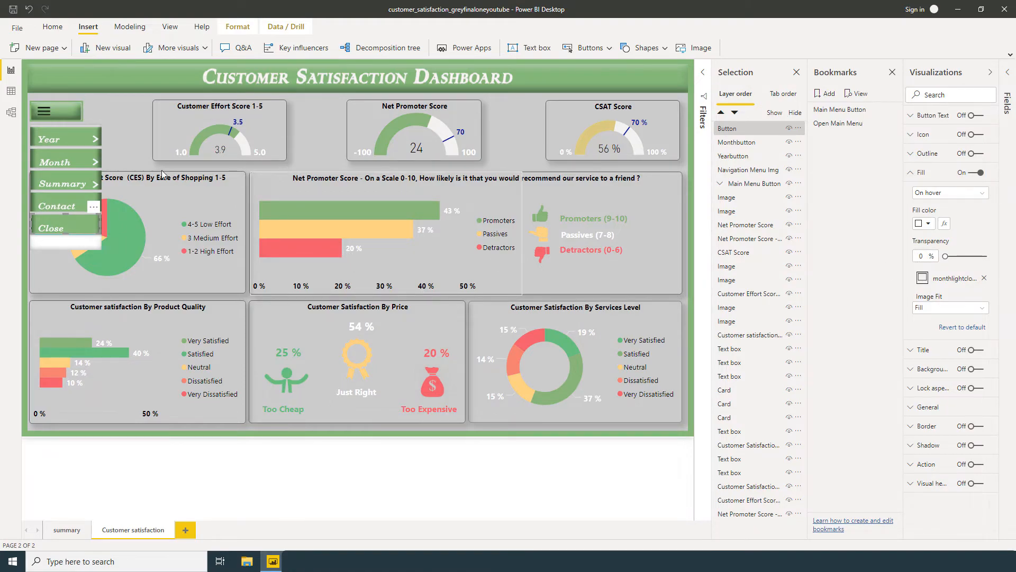
{"action": "left_click", "coordinate": [52, 225]}
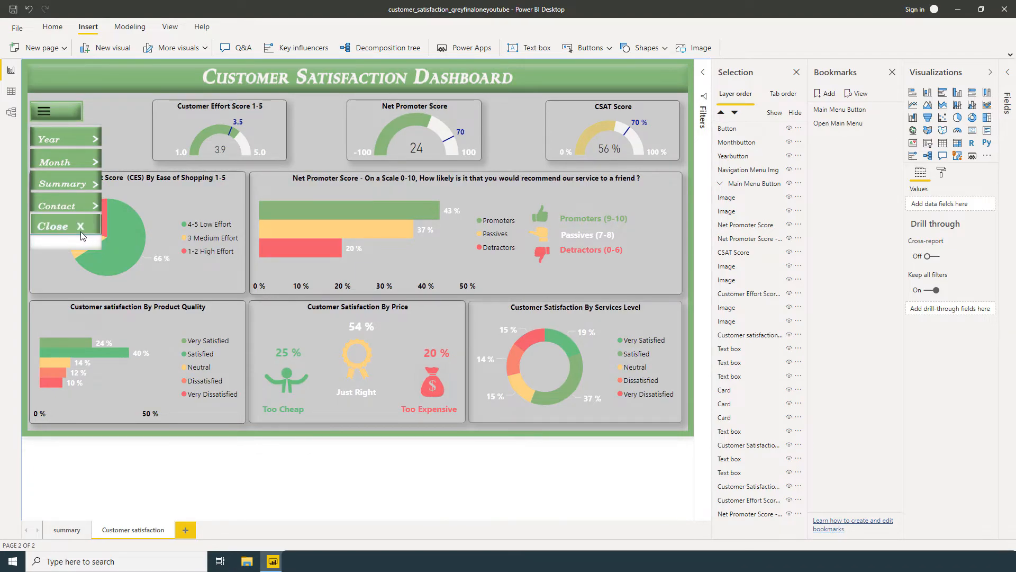
{"action": "mouse_move", "coordinate": [65, 136]}
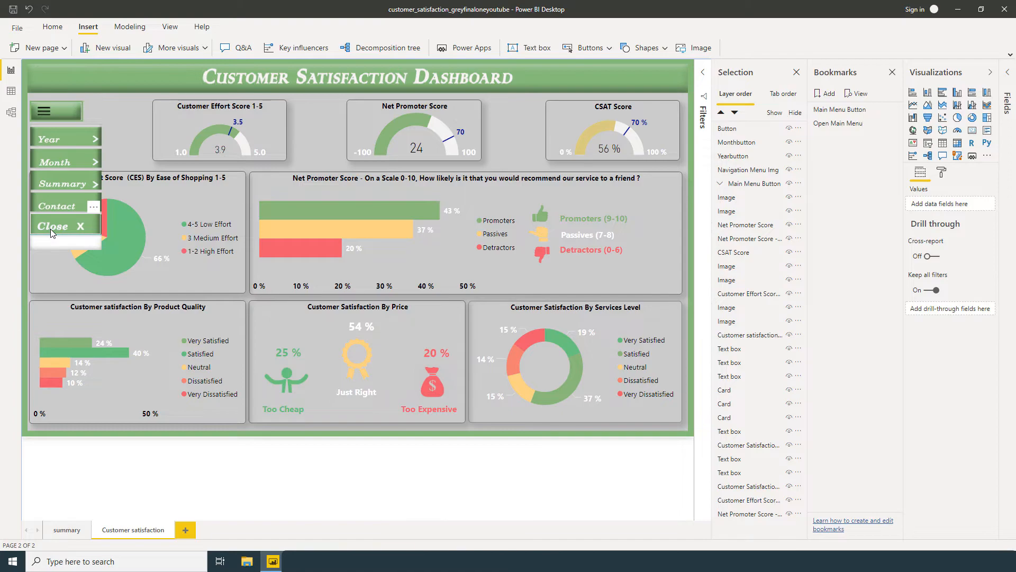
Step: Rename the generic Button layer with a Close name in the Selection pane
{"action": "left_click", "coordinate": [727, 128]}
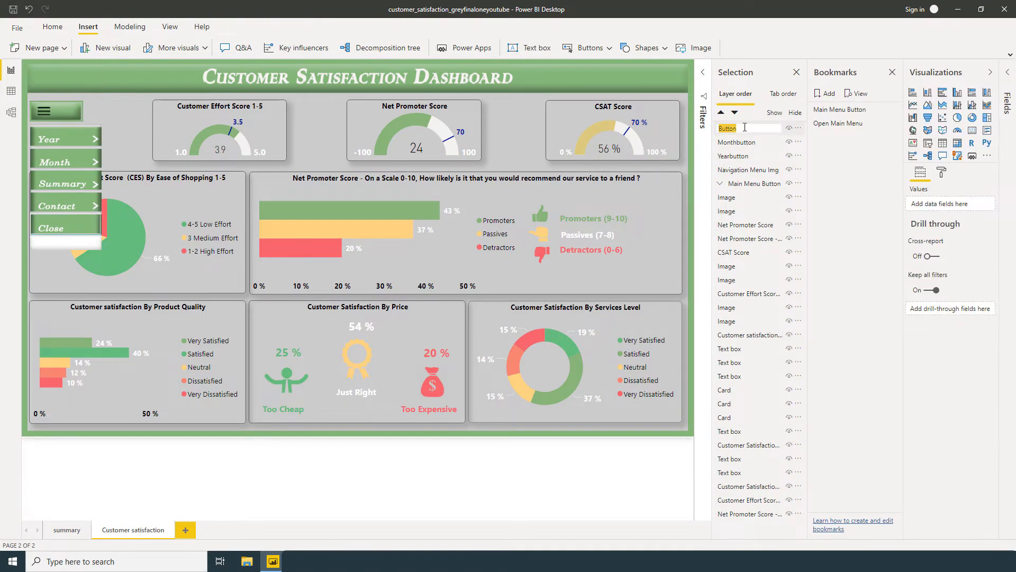
{"action": "type", "text": "Clo"}
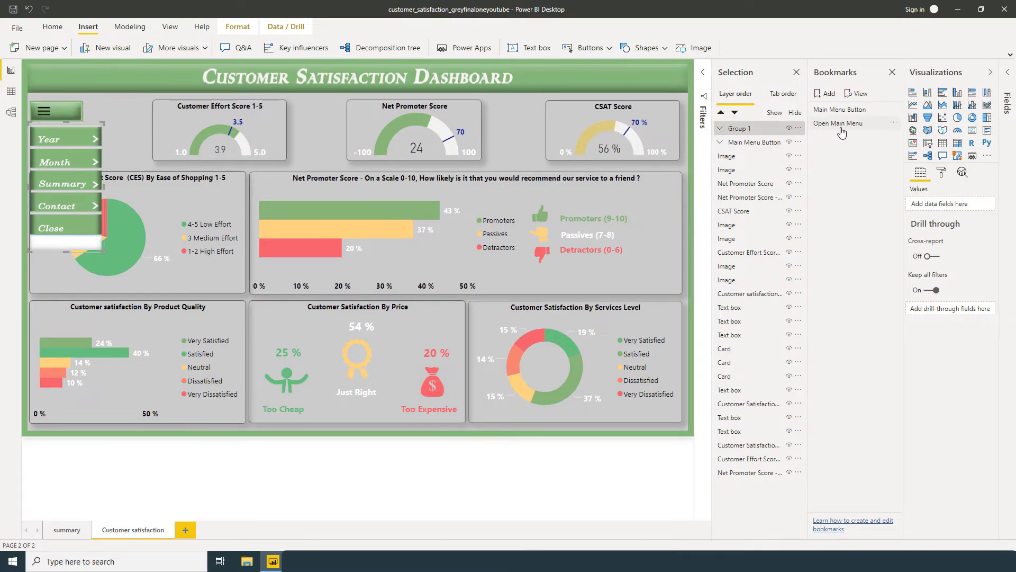
{"action": "mouse_move", "coordinate": [739, 128]}
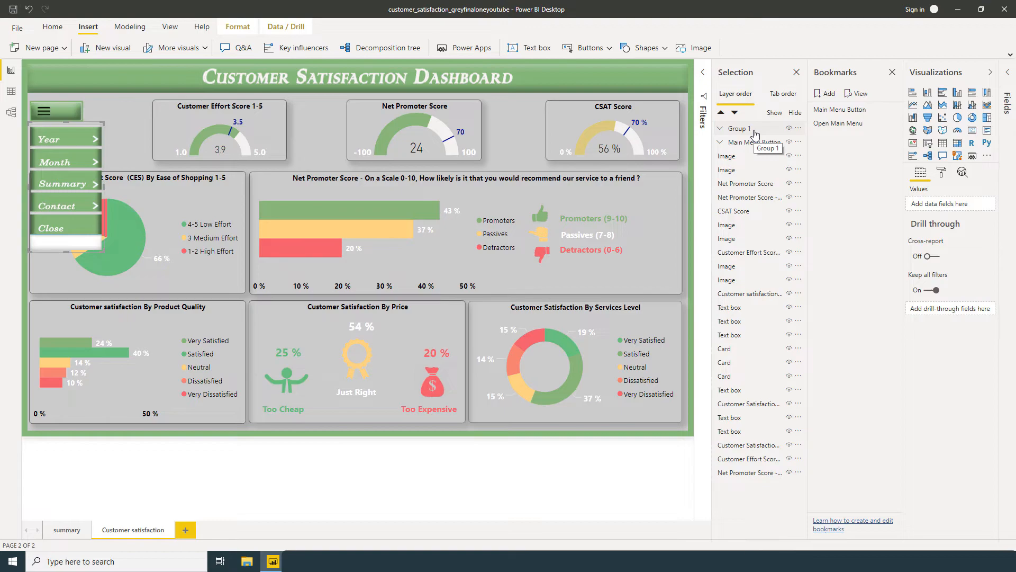
{"action": "mouse_move", "coordinate": [841, 111]}
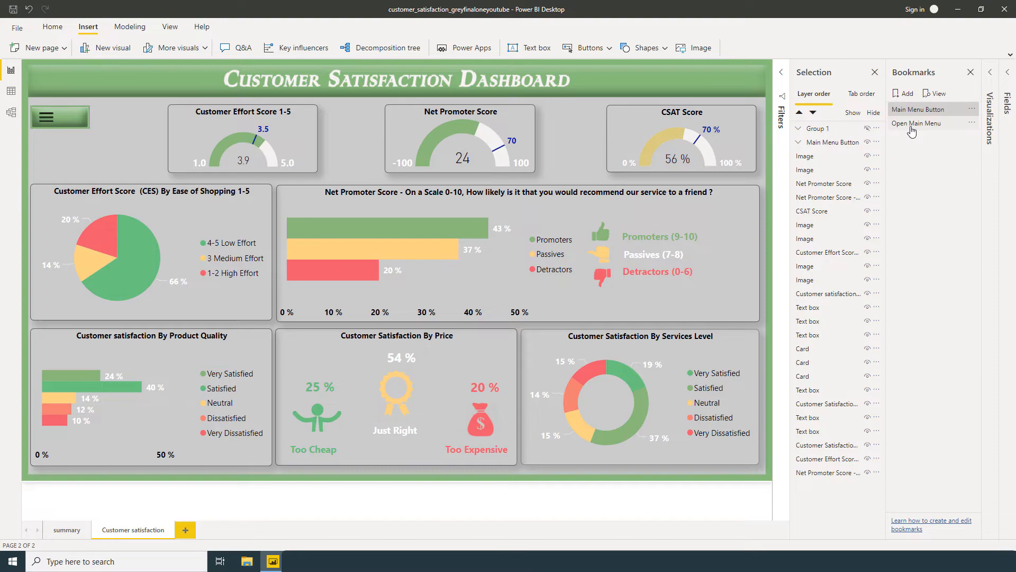
{"action": "mouse_move", "coordinate": [916, 122]}
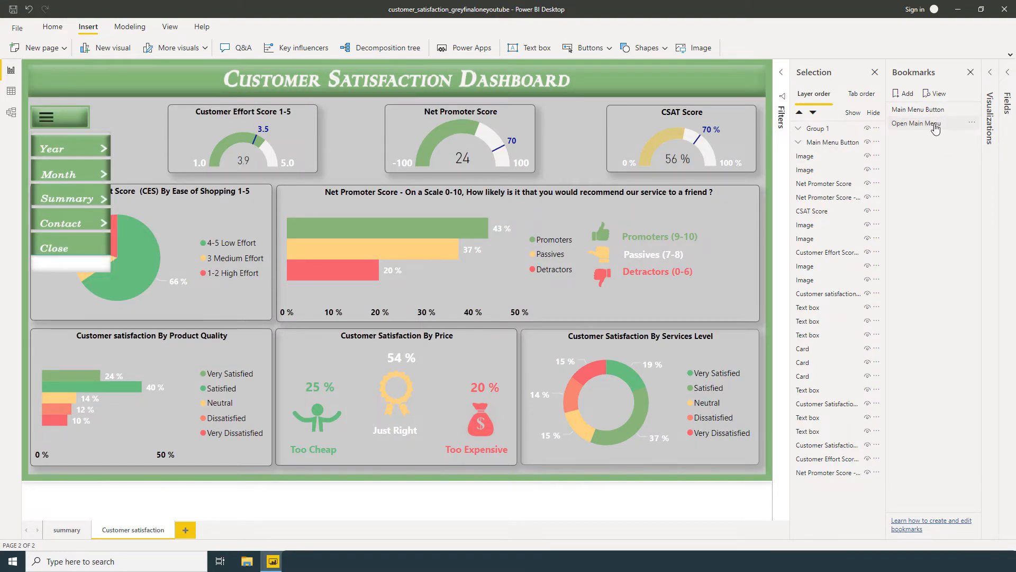
Step: Apply the Open Main Menu bookmark to preview the grouped menu showing
{"action": "left_click", "coordinate": [917, 109]}
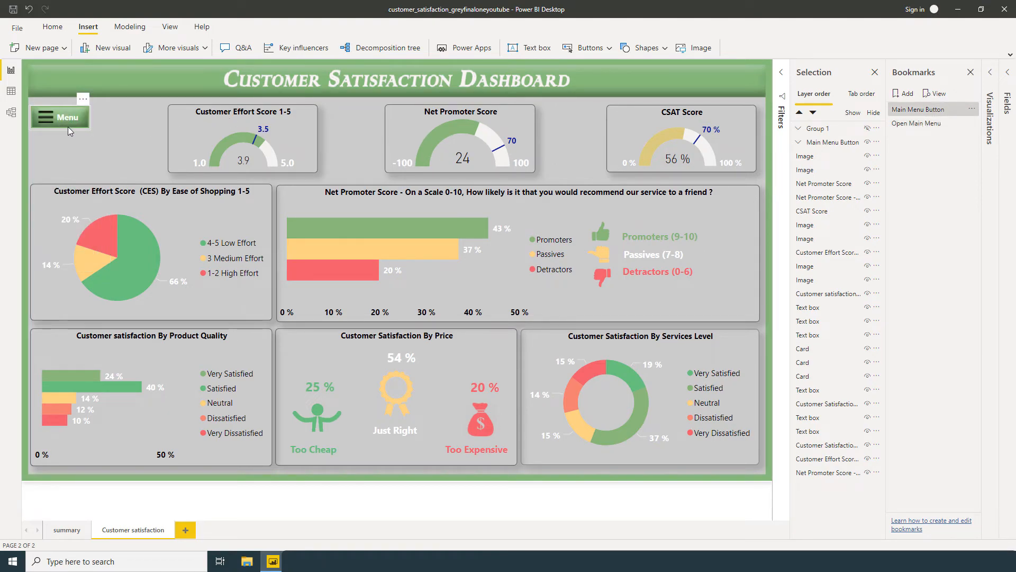
Step: Give the hamburger button a Bookmark action applying Open Main Menu, then close the panes
{"action": "left_click", "coordinate": [60, 117]}
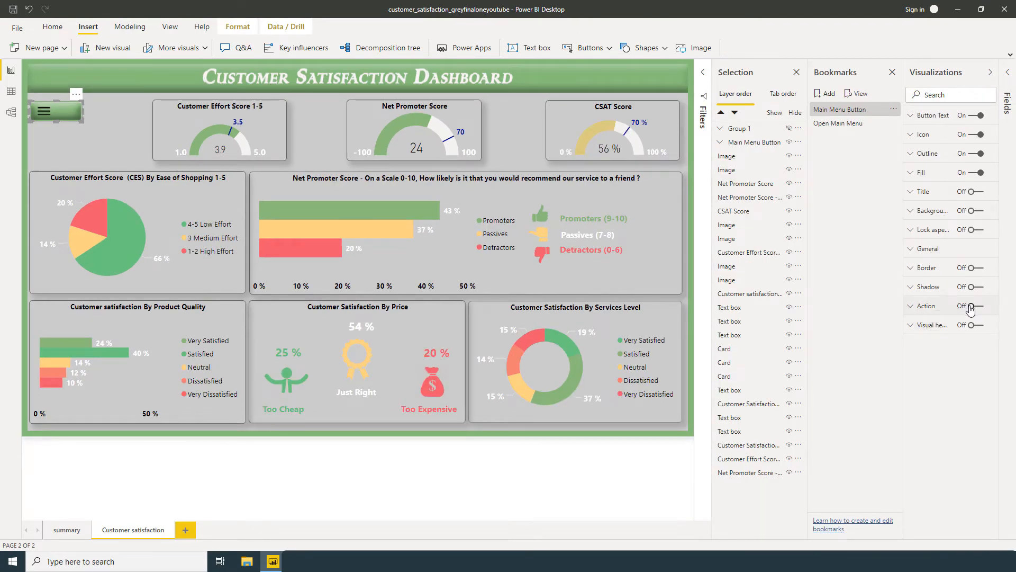
{"action": "left_click", "coordinate": [968, 305]}
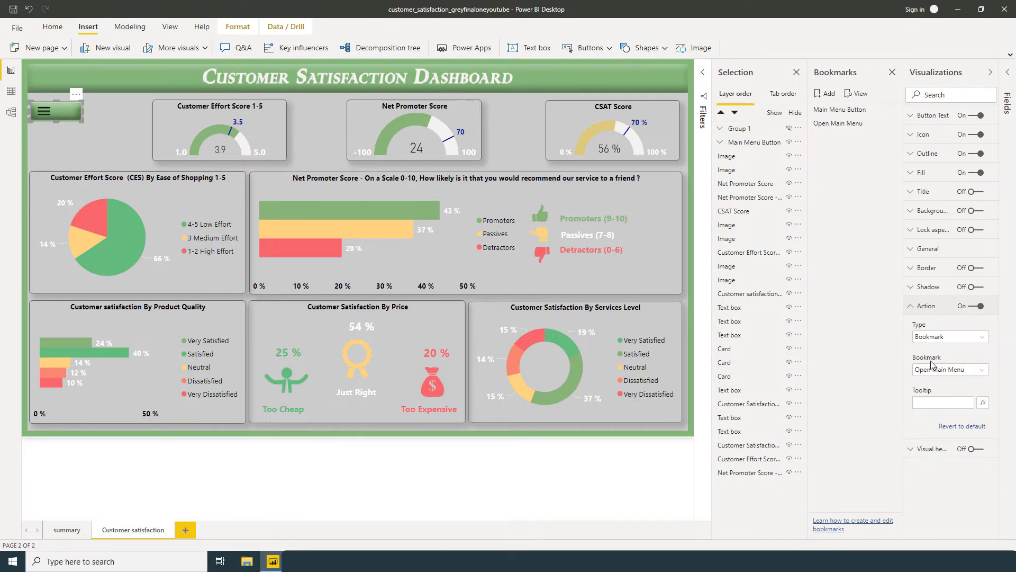
{"action": "left_click", "coordinate": [948, 368]}
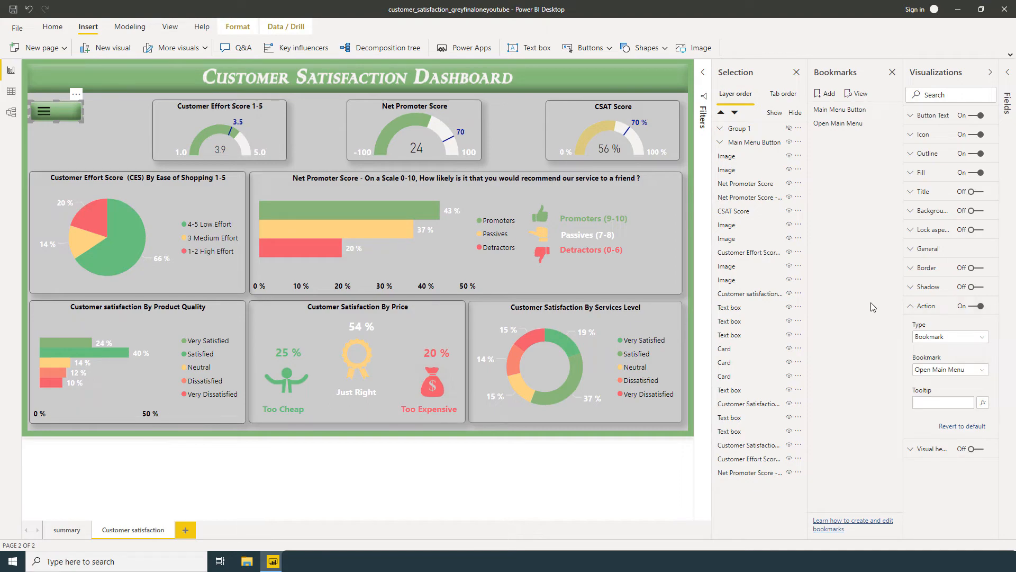
{"action": "left_click", "coordinate": [1006, 72]}
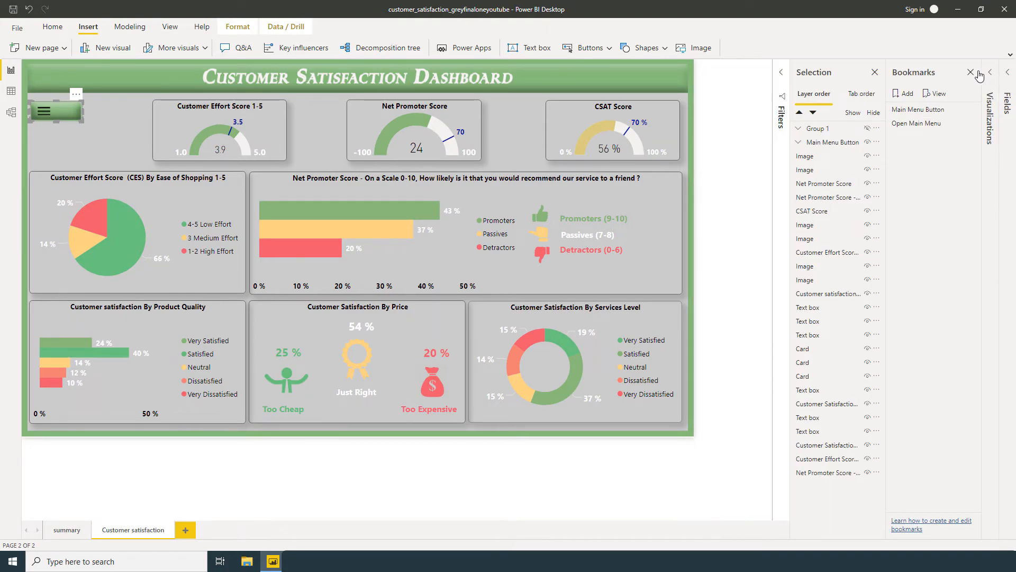
{"action": "left_click", "coordinate": [970, 72]}
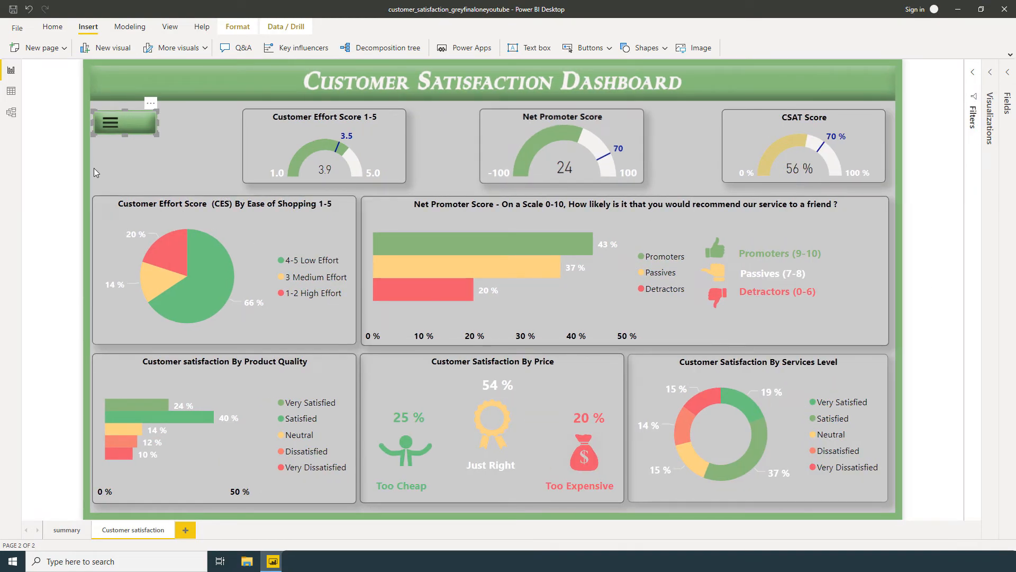
Step: Deselect the page and click the hamburger button so the Year/Month/Summary/Contact/Close menu opens
{"action": "left_click", "coordinate": [163, 156]}
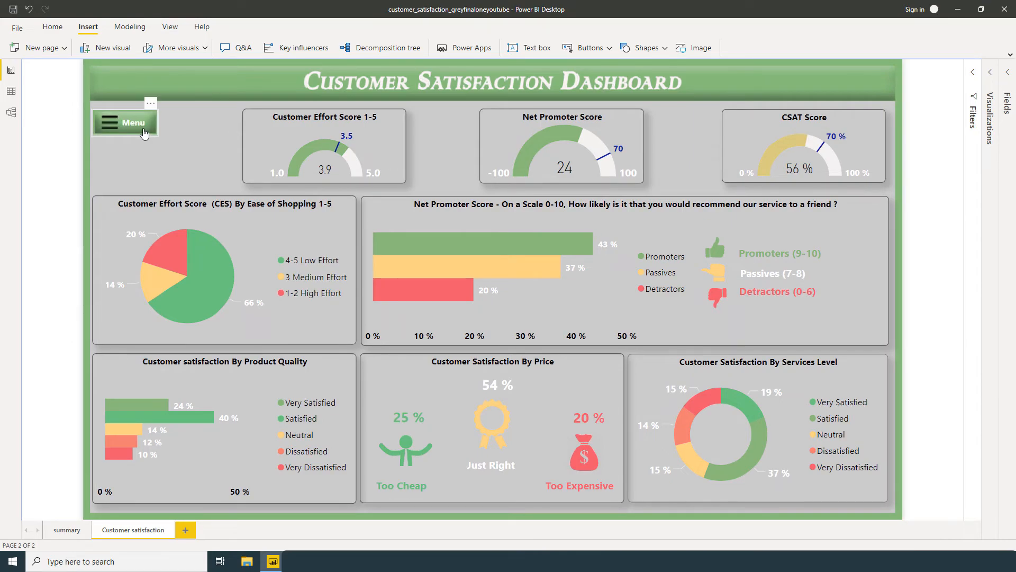
{"action": "left_click", "coordinate": [125, 122]}
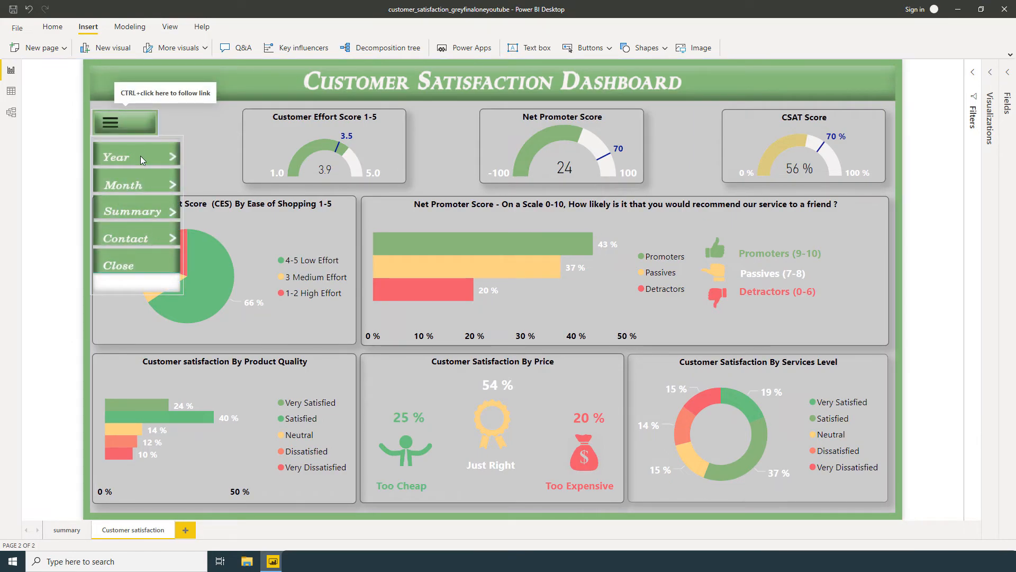
{"action": "mouse_move", "coordinate": [133, 189]}
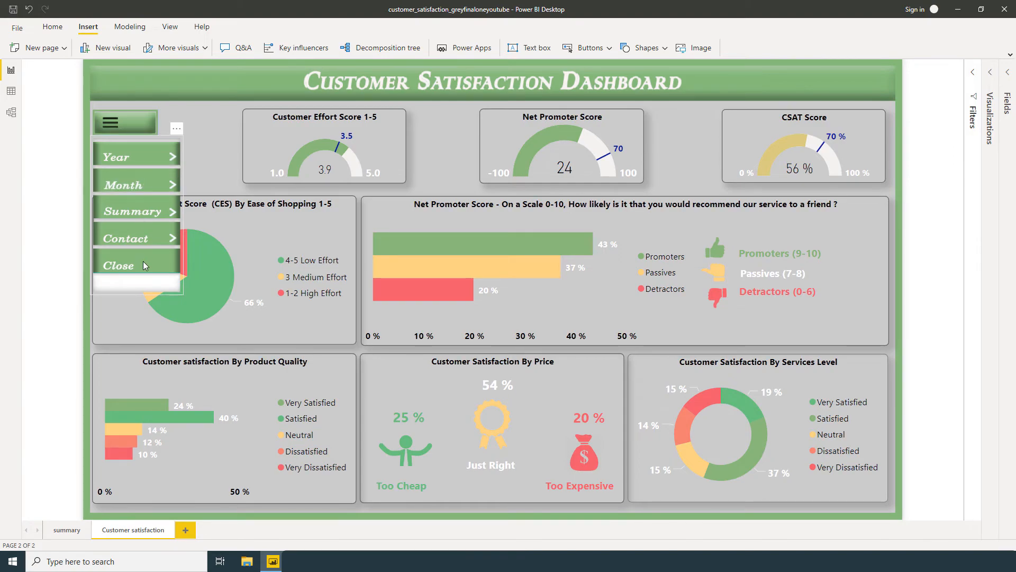
{"action": "mouse_move", "coordinate": [128, 207]}
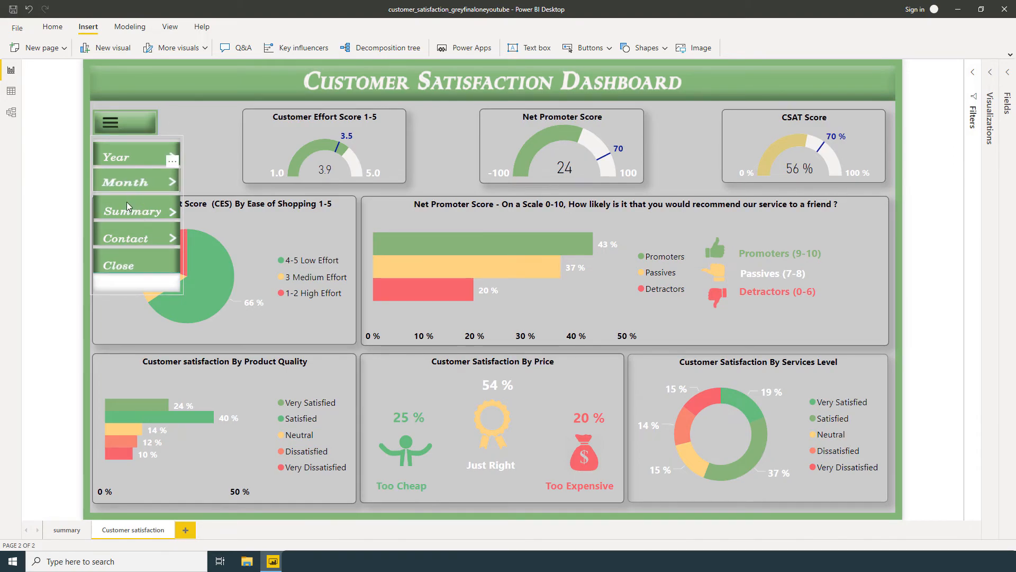
{"action": "mouse_move", "coordinate": [136, 186]}
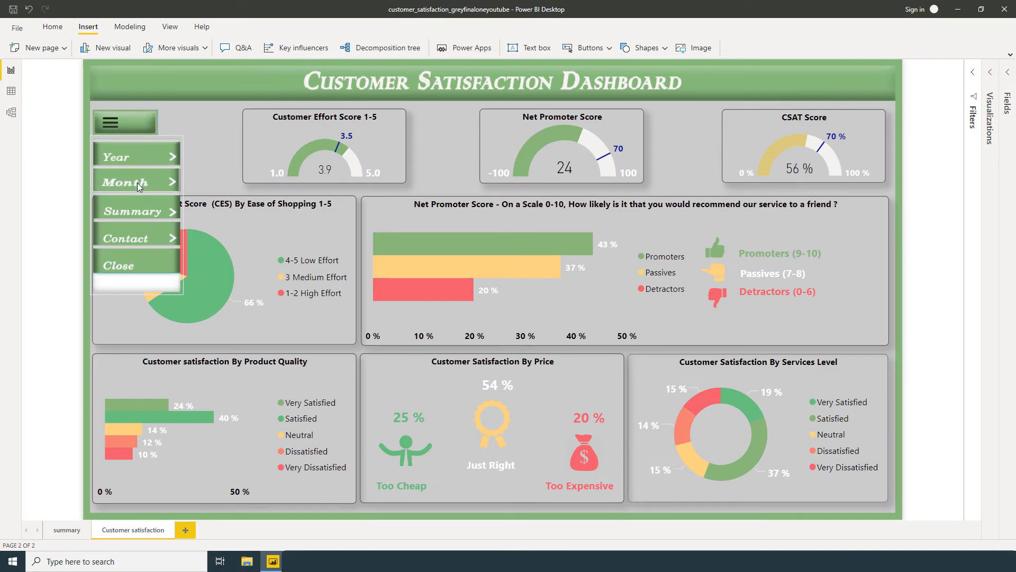
{"action": "left_click", "coordinate": [170, 26]}
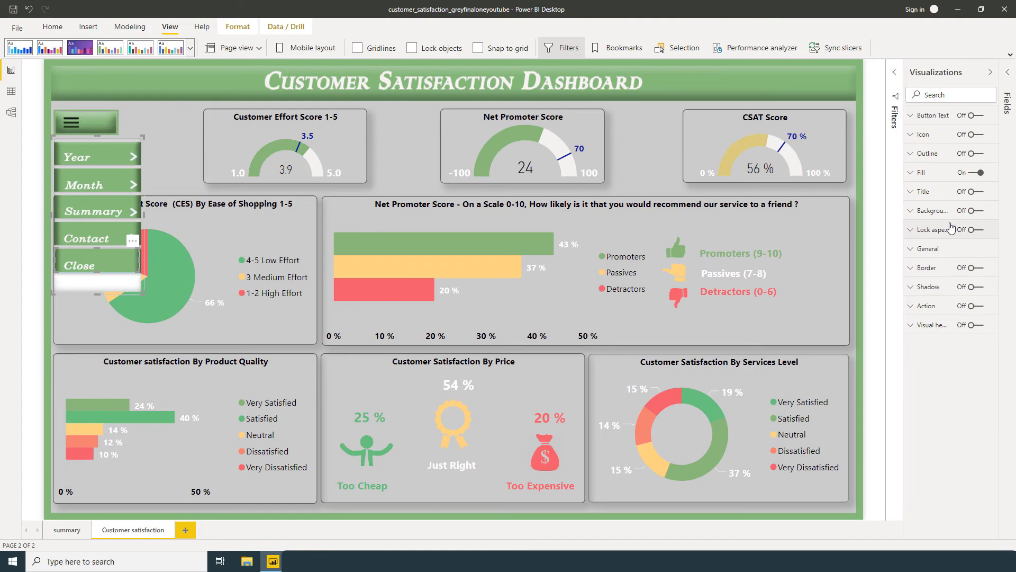
{"action": "mouse_move", "coordinate": [955, 293]}
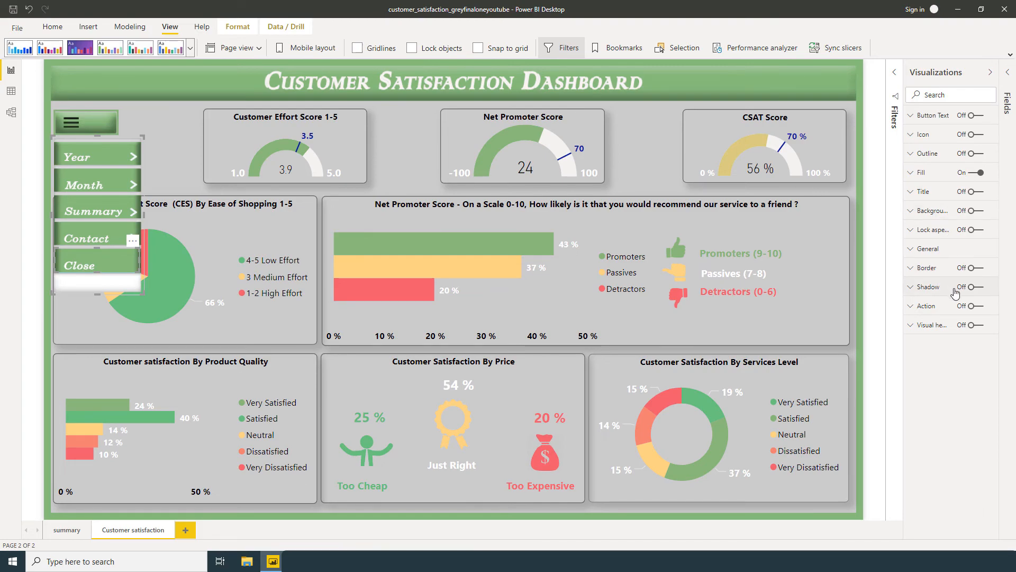
Step: Give the Close button a Bookmark action applying Main Menu Button, then collapse the pane
{"action": "left_click", "coordinate": [972, 305]}
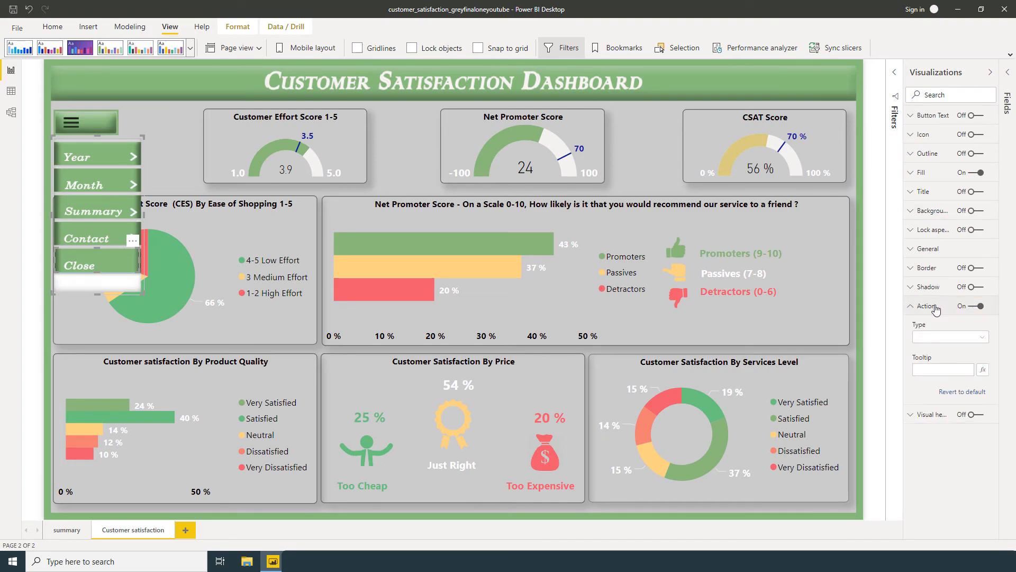
{"action": "left_click", "coordinate": [949, 337]}
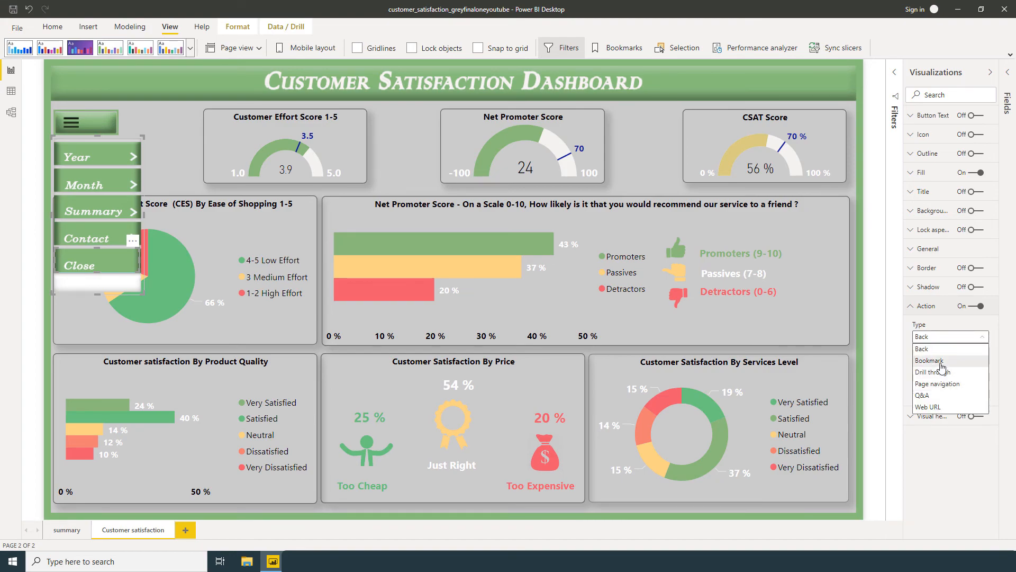
{"action": "left_click", "coordinate": [929, 360]}
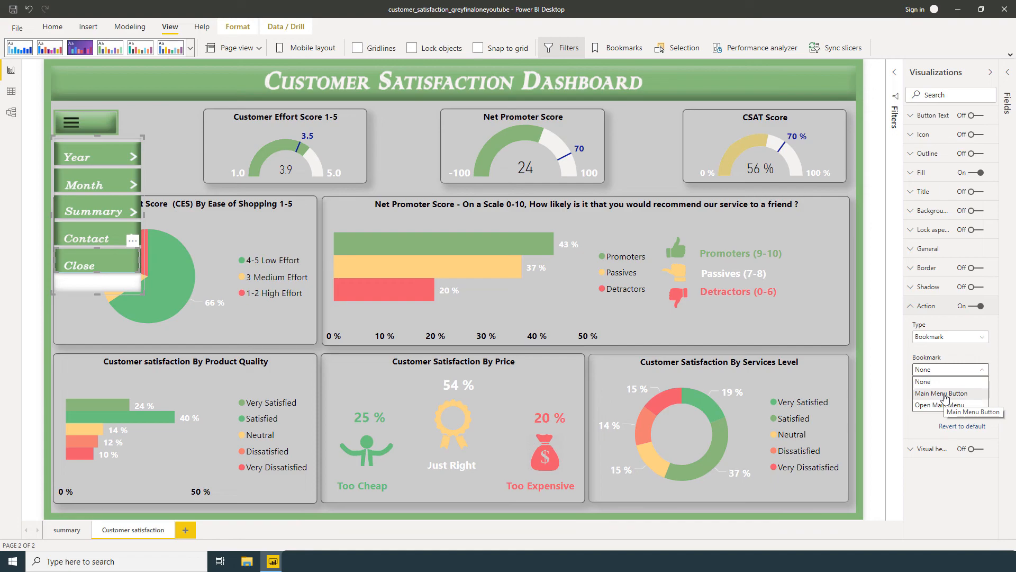
{"action": "left_click", "coordinate": [946, 393]}
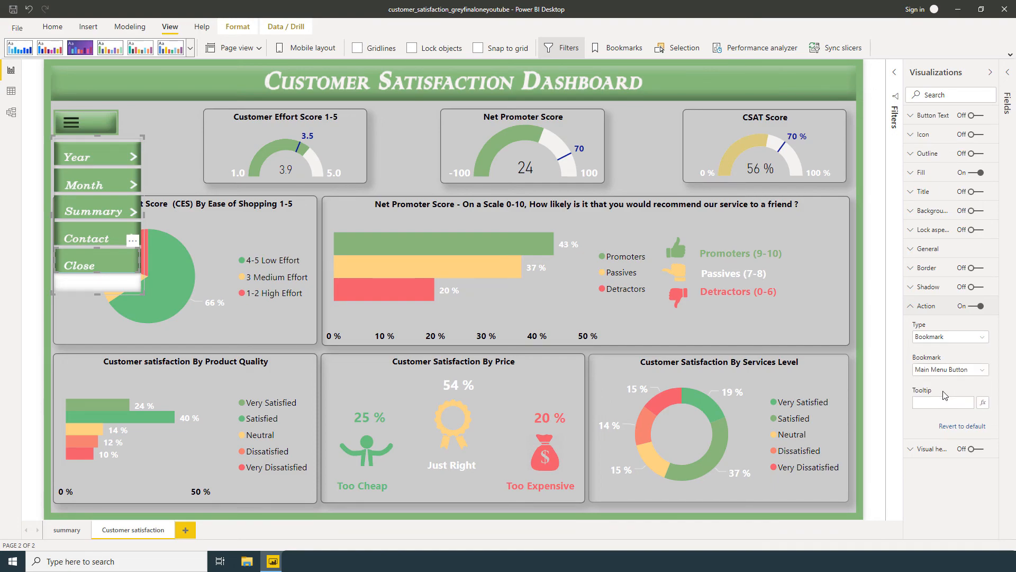
{"action": "left_click", "coordinate": [989, 72]}
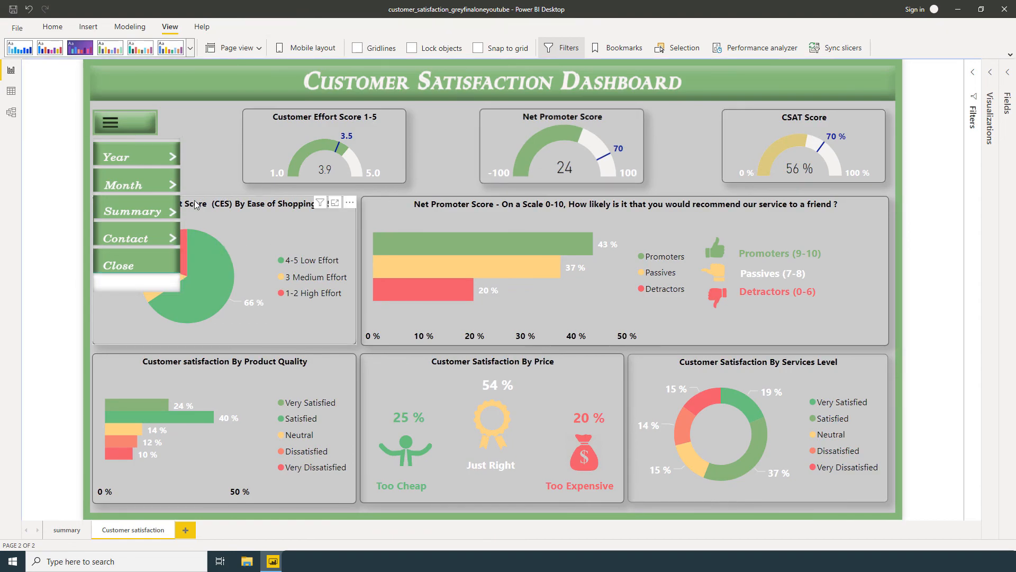
{"action": "mouse_move", "coordinate": [128, 271]}
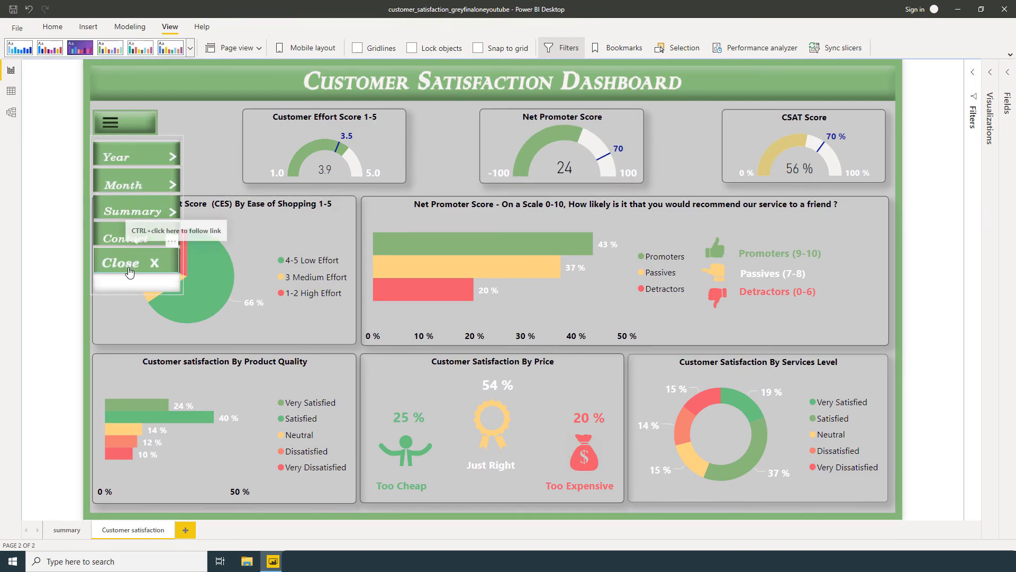
{"action": "left_click", "coordinate": [135, 262]}
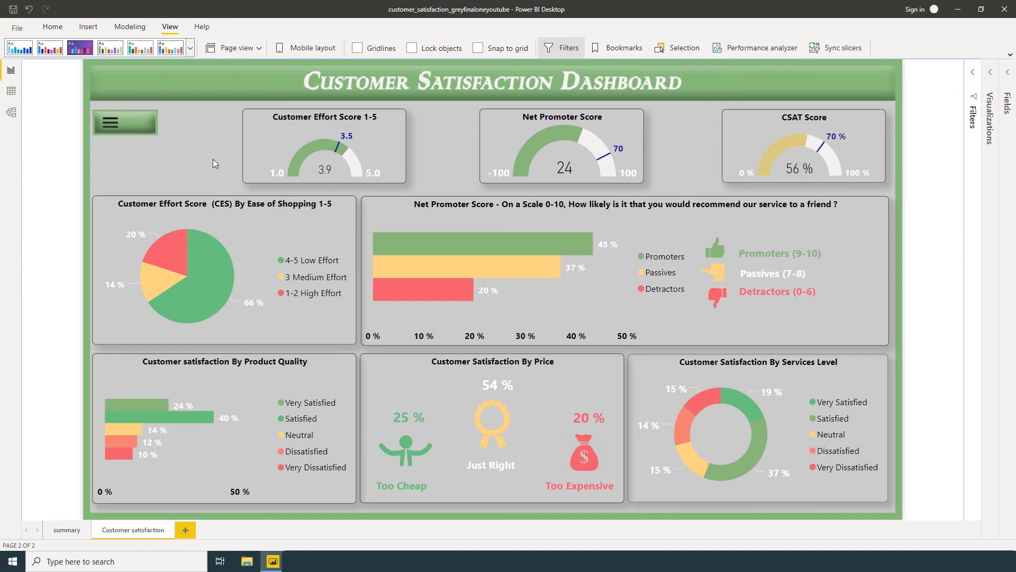
{"action": "mouse_move", "coordinate": [188, 143]}
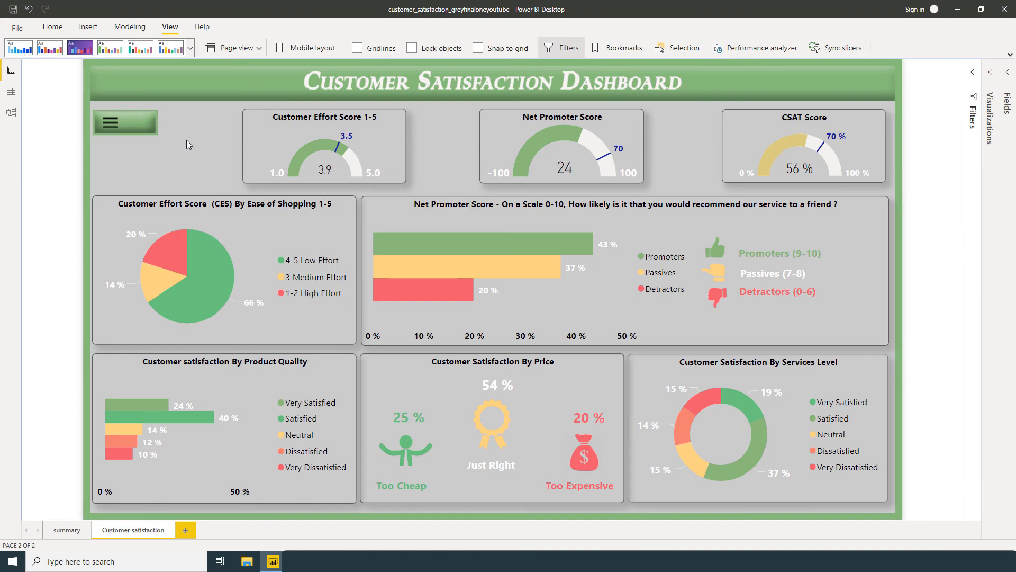
{"action": "left_click", "coordinate": [125, 121]}
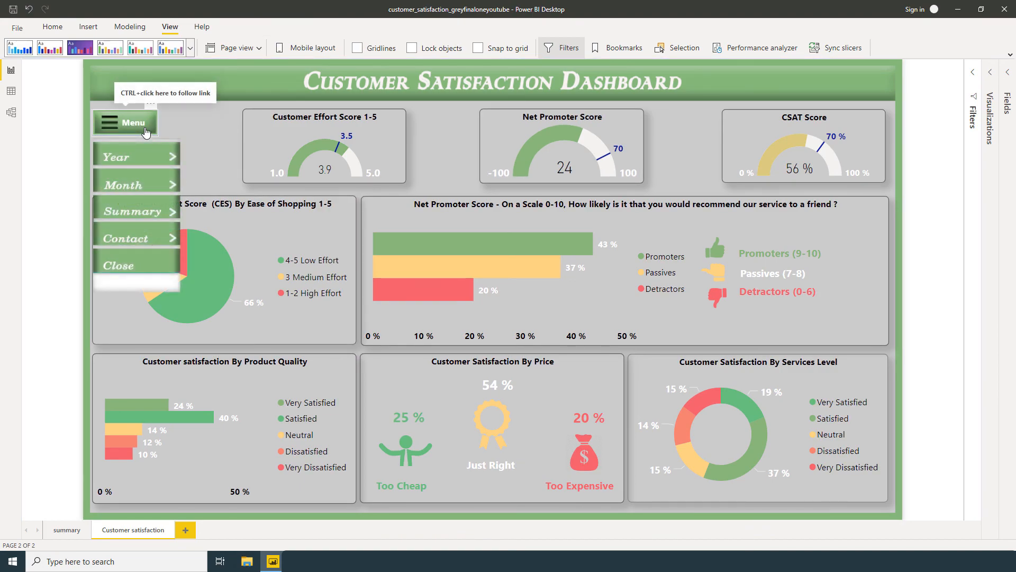
{"action": "mouse_move", "coordinate": [137, 213]}
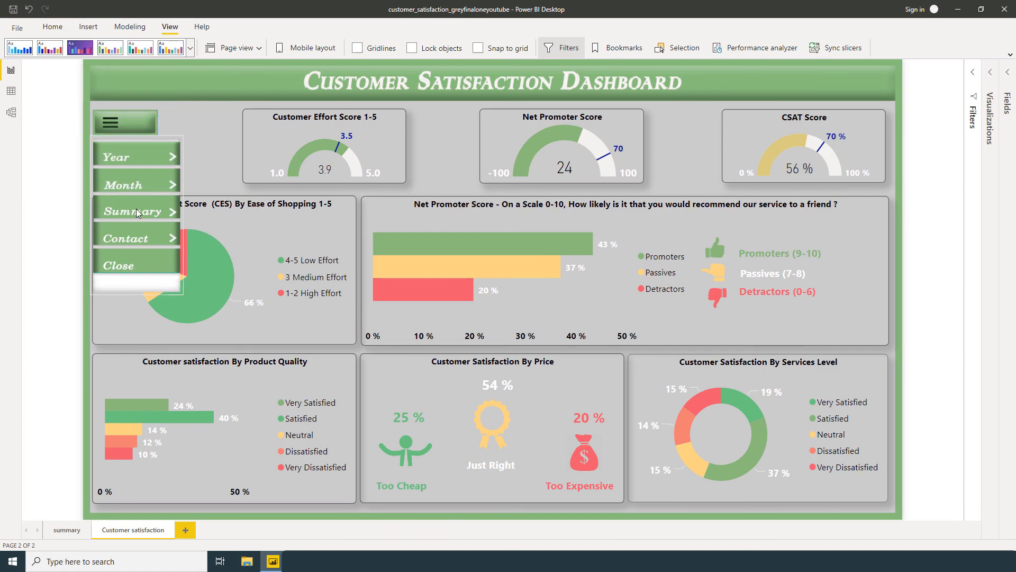